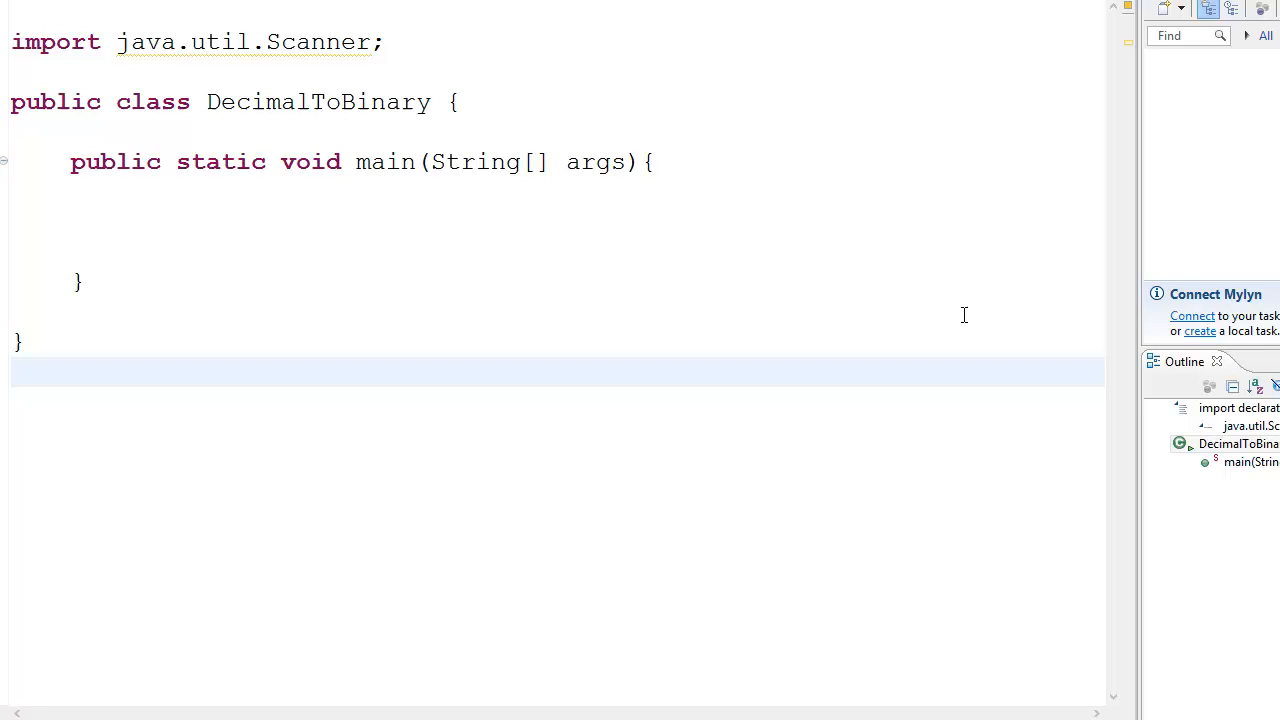
mouse_move(336, 124)
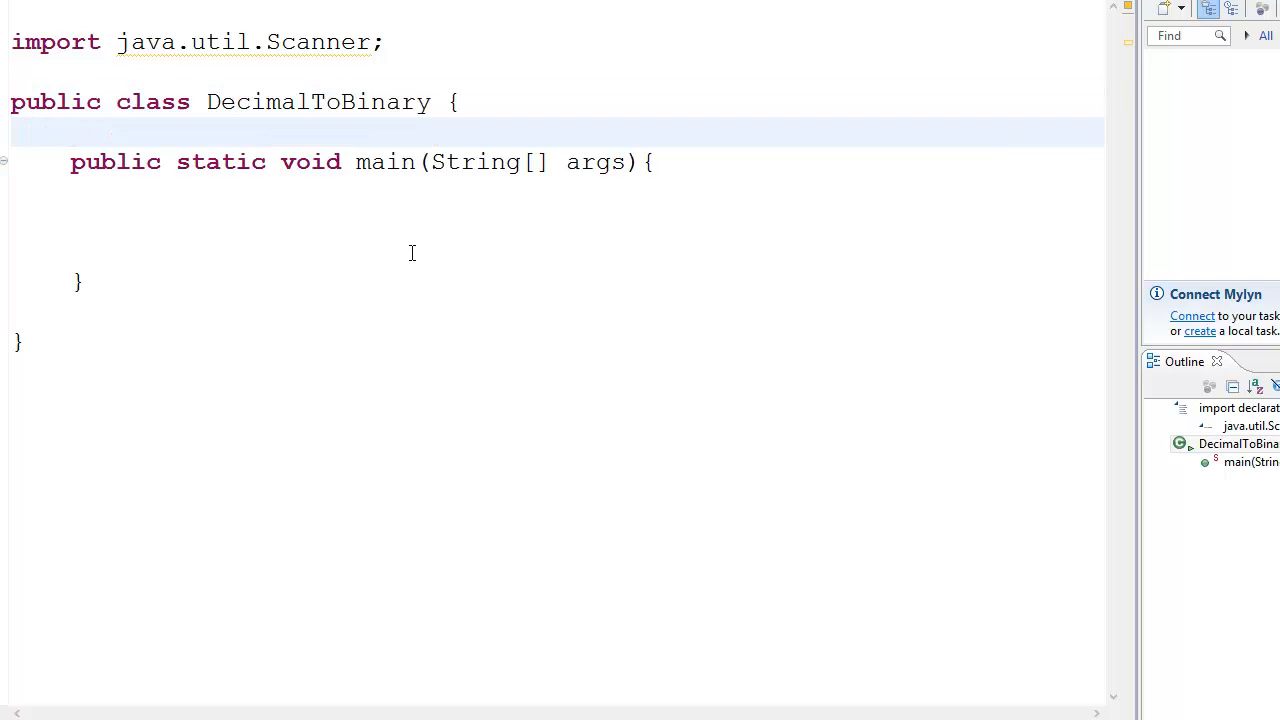
- Declare a static Scanner scan field above main in DecimalToBinary
click(72, 131)
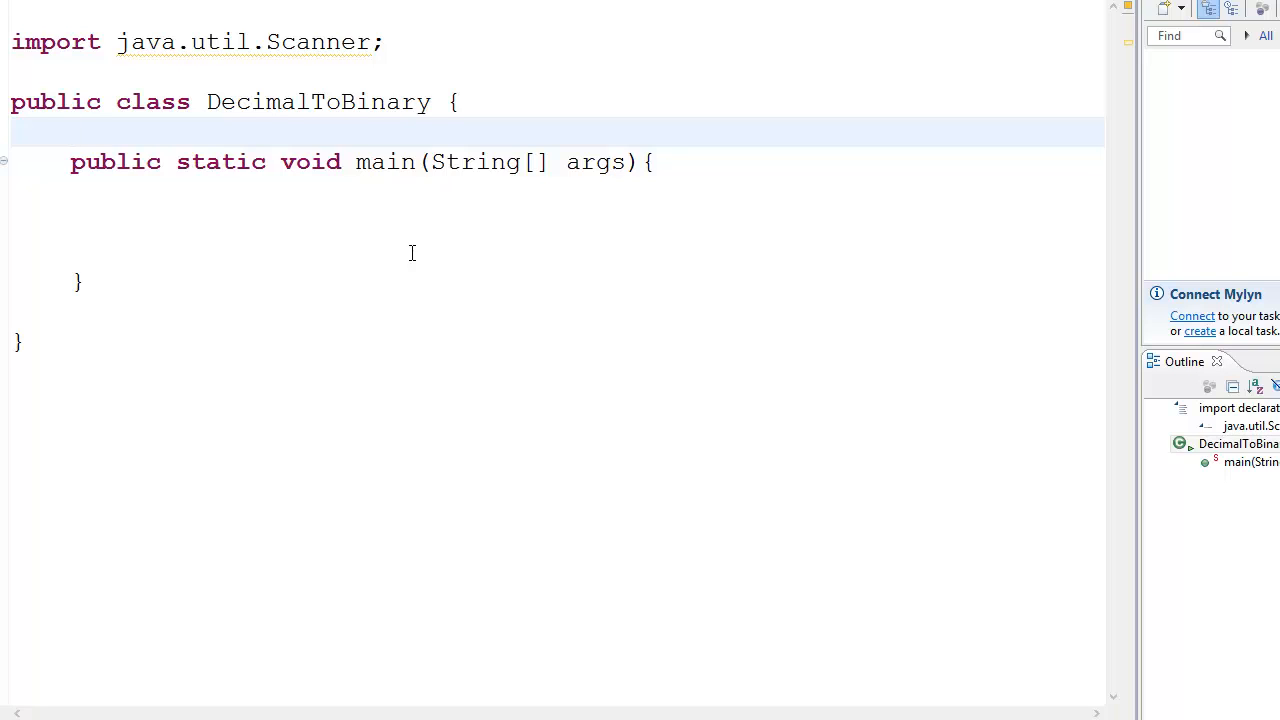
click(72, 131)
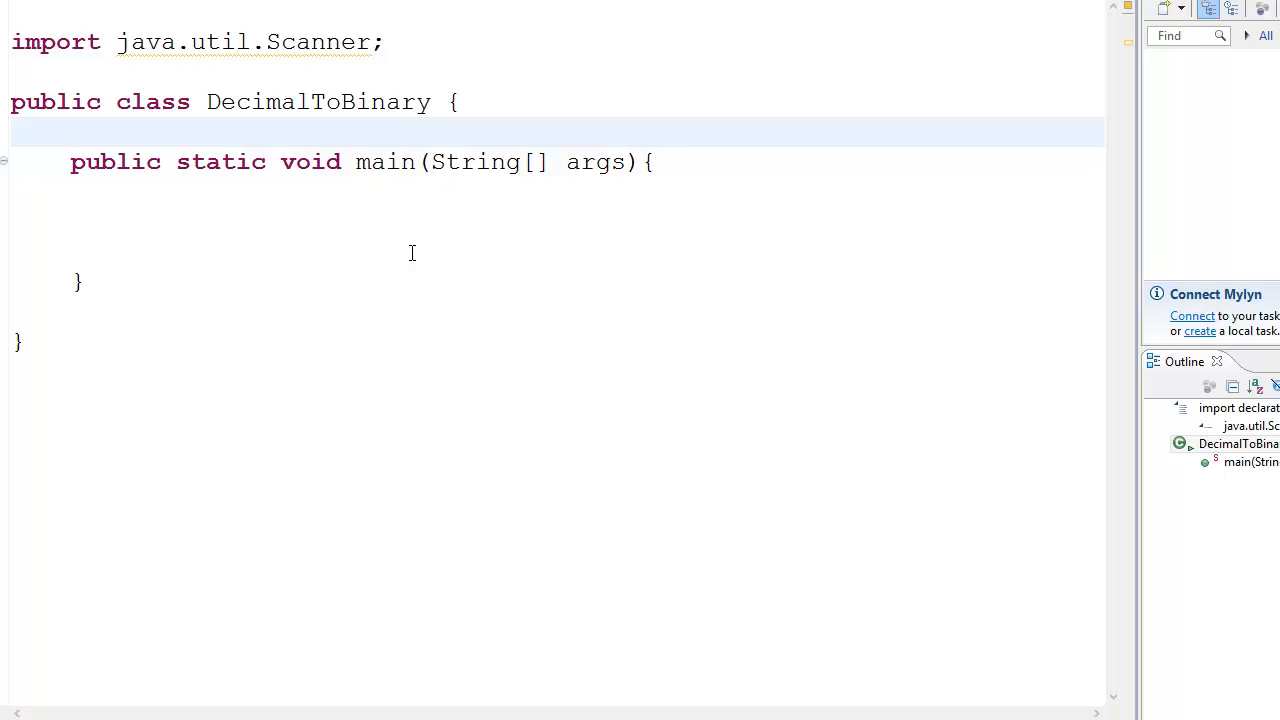
click(72, 131)
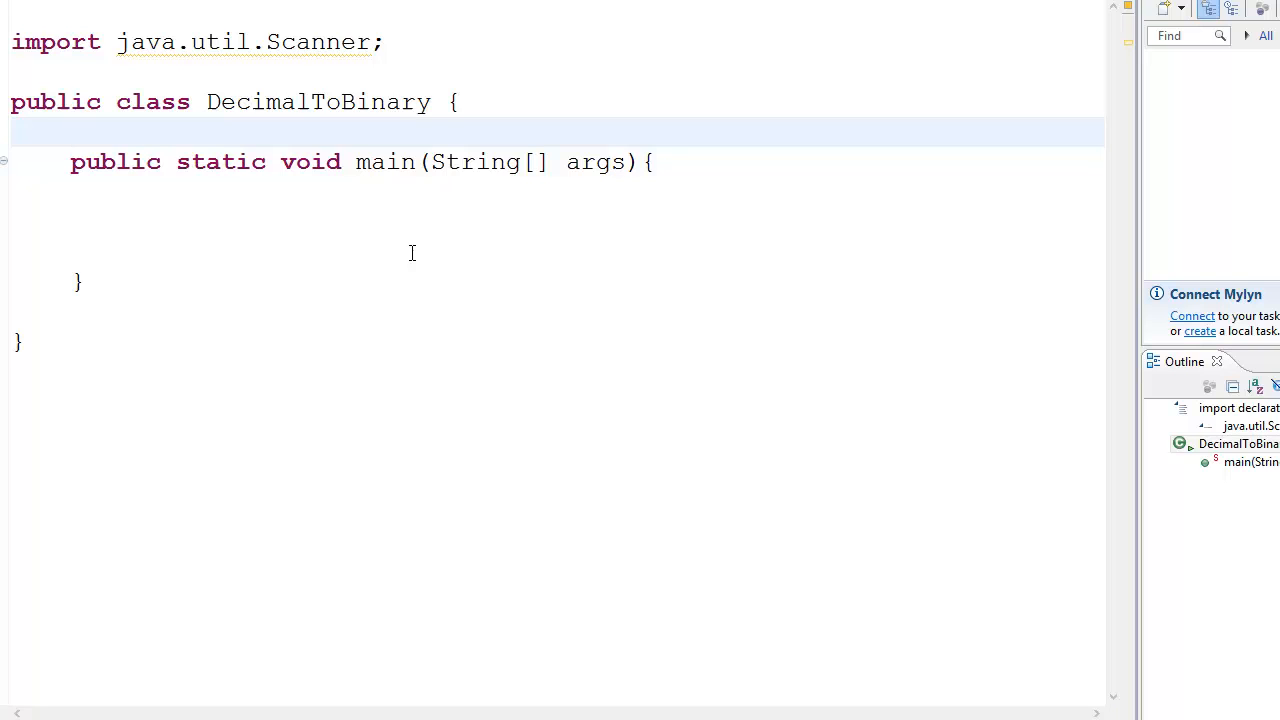
click(363, 232)
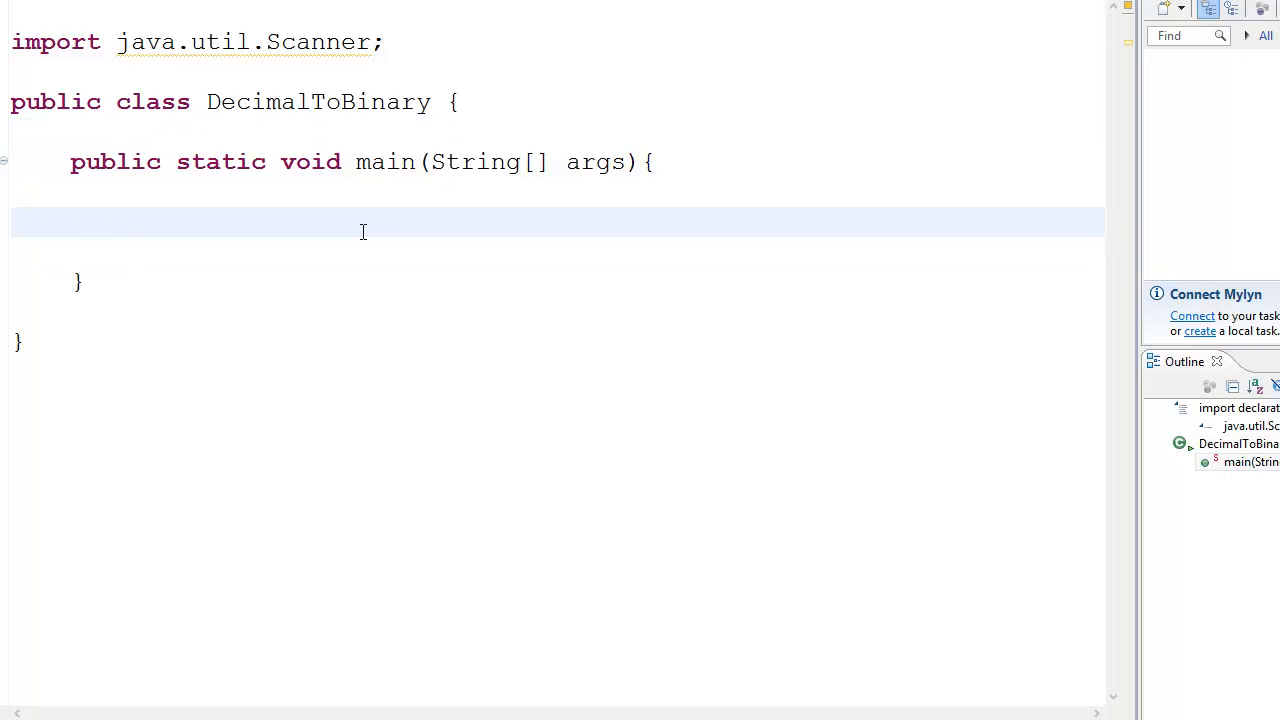
click(160, 135)
text(Sca)
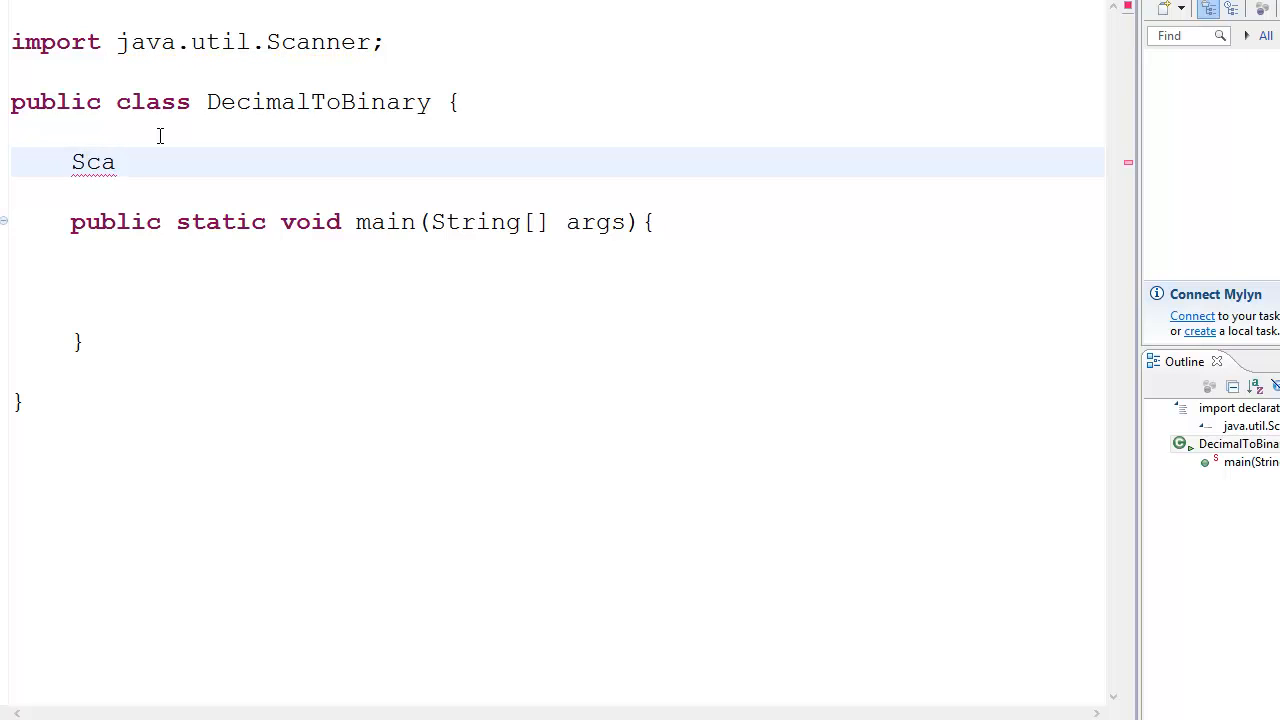
text(nner)
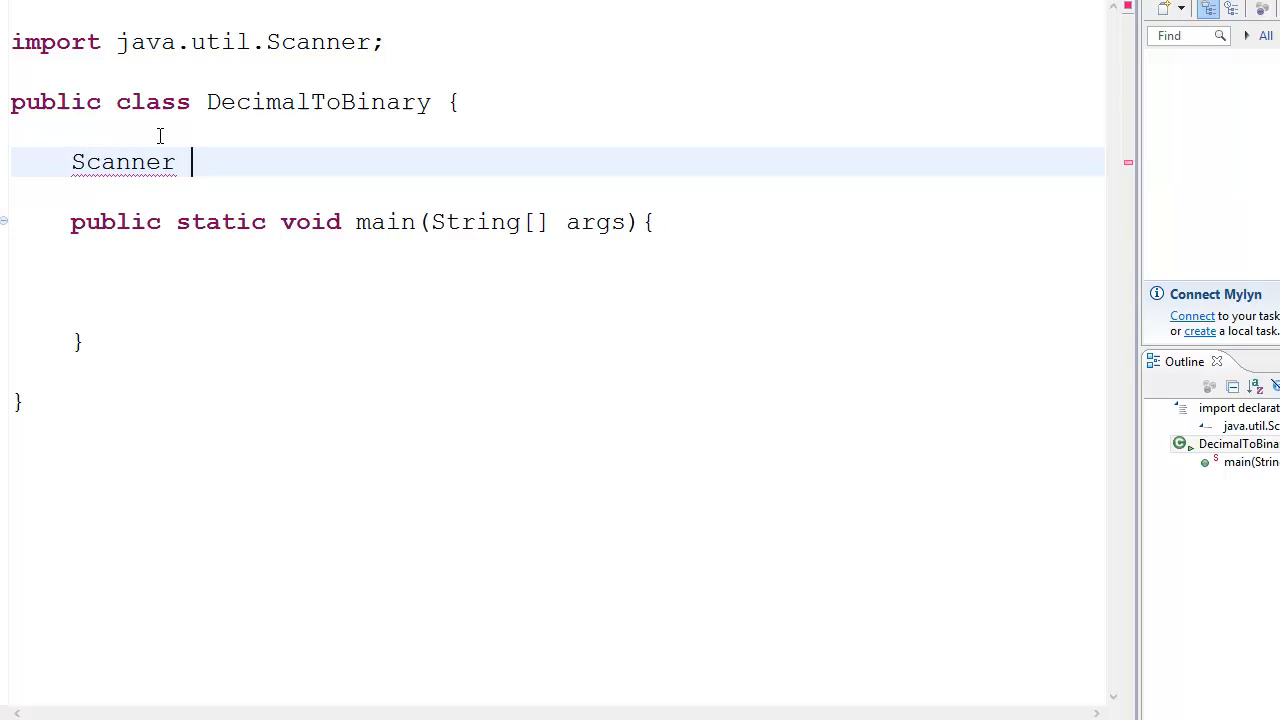
text(scan;)
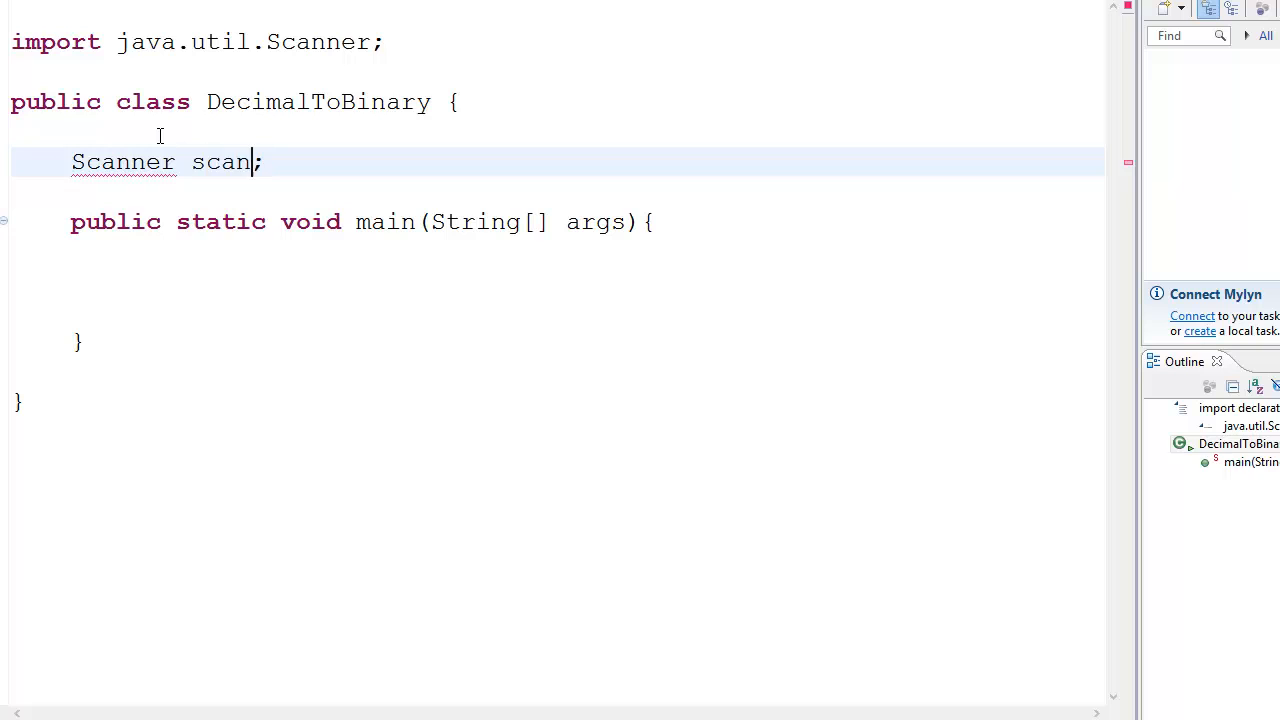
- Declare a static int decValue field and begin a static Stack declaration
text(static)
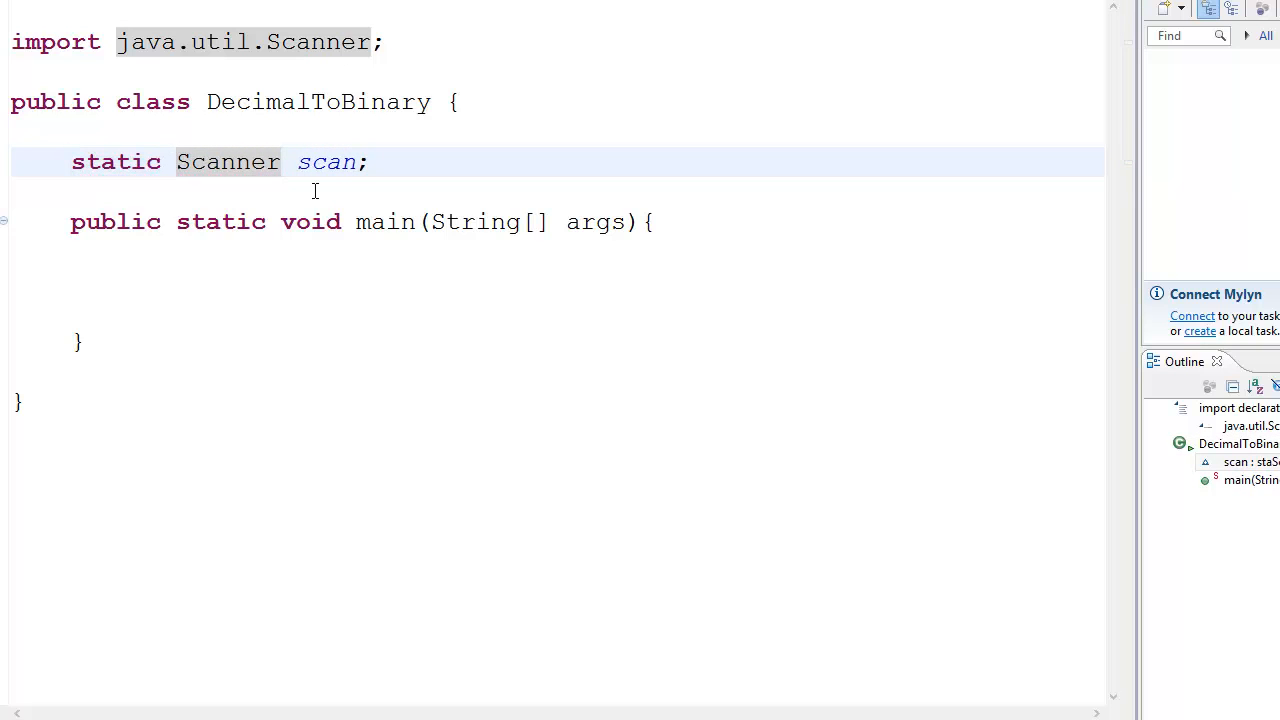
text(static int de)
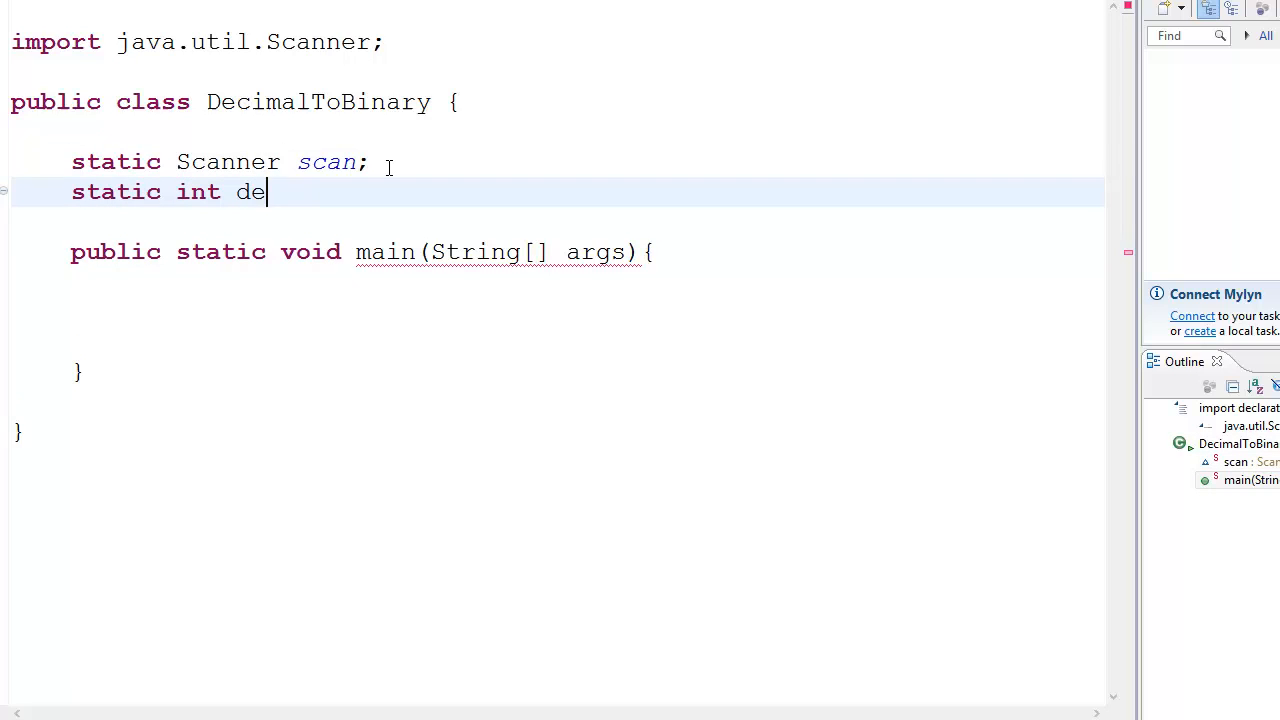
text(cValue)
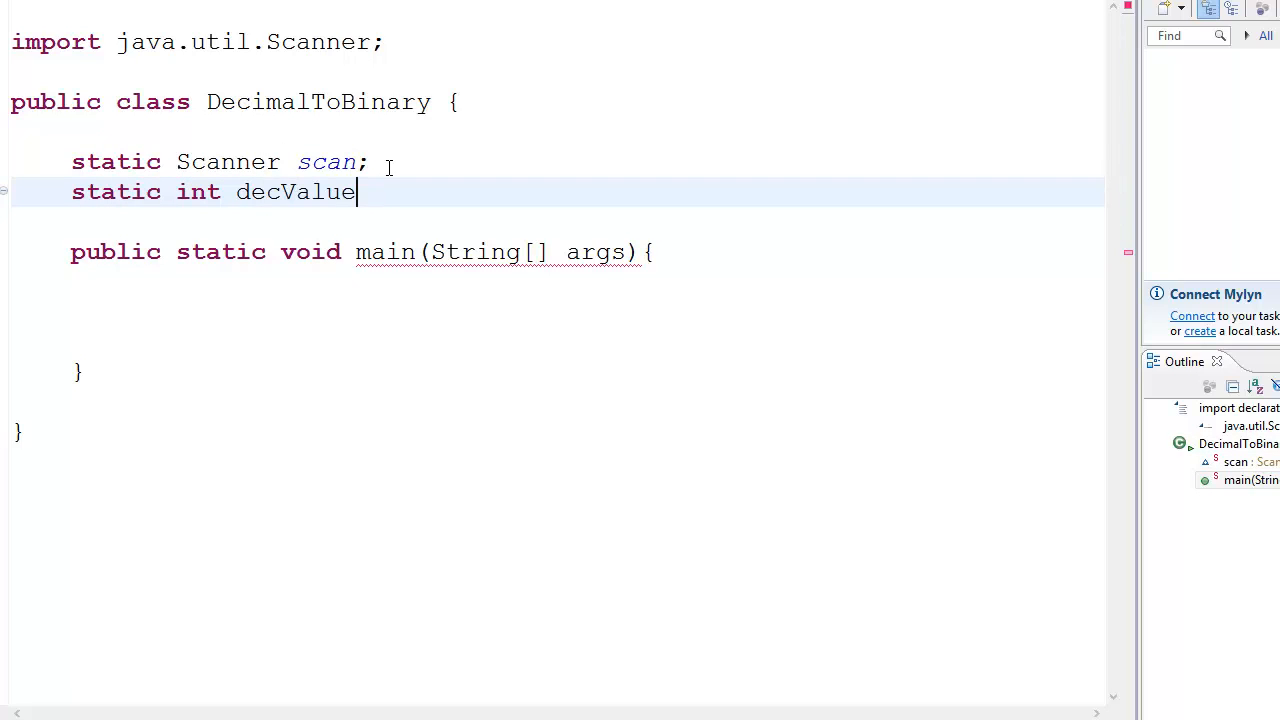
text(;)
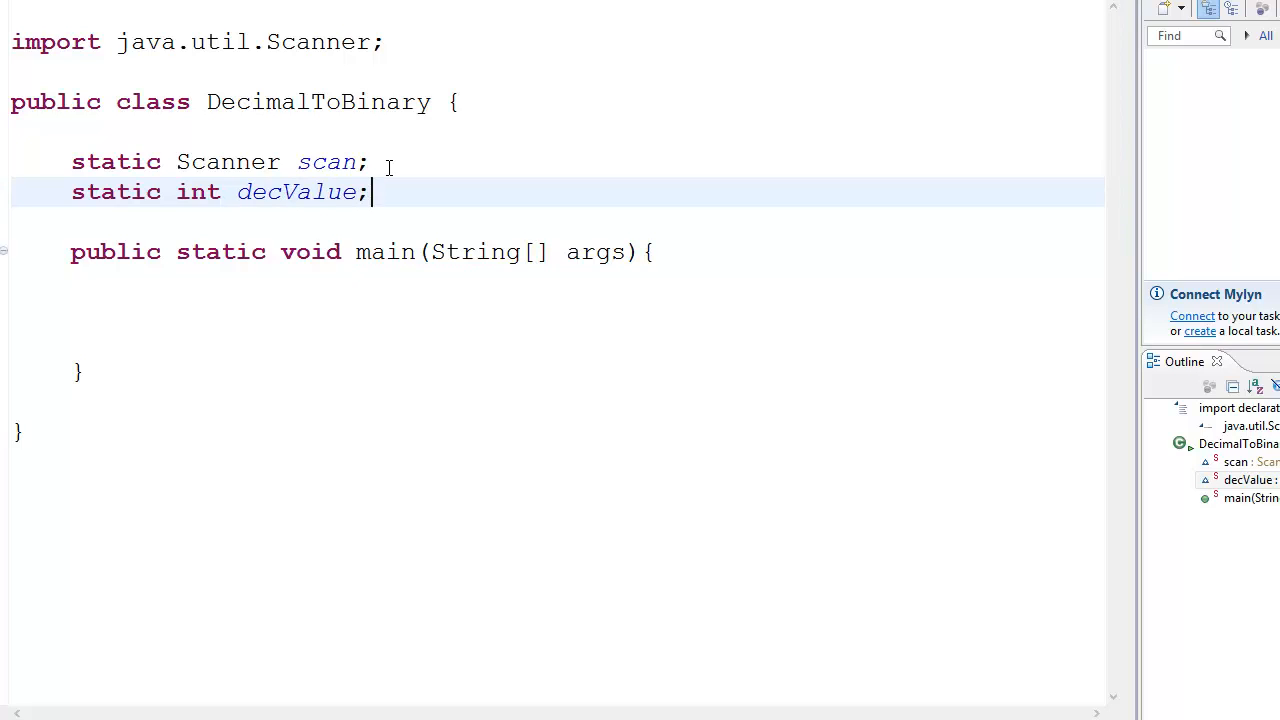
text(stati)
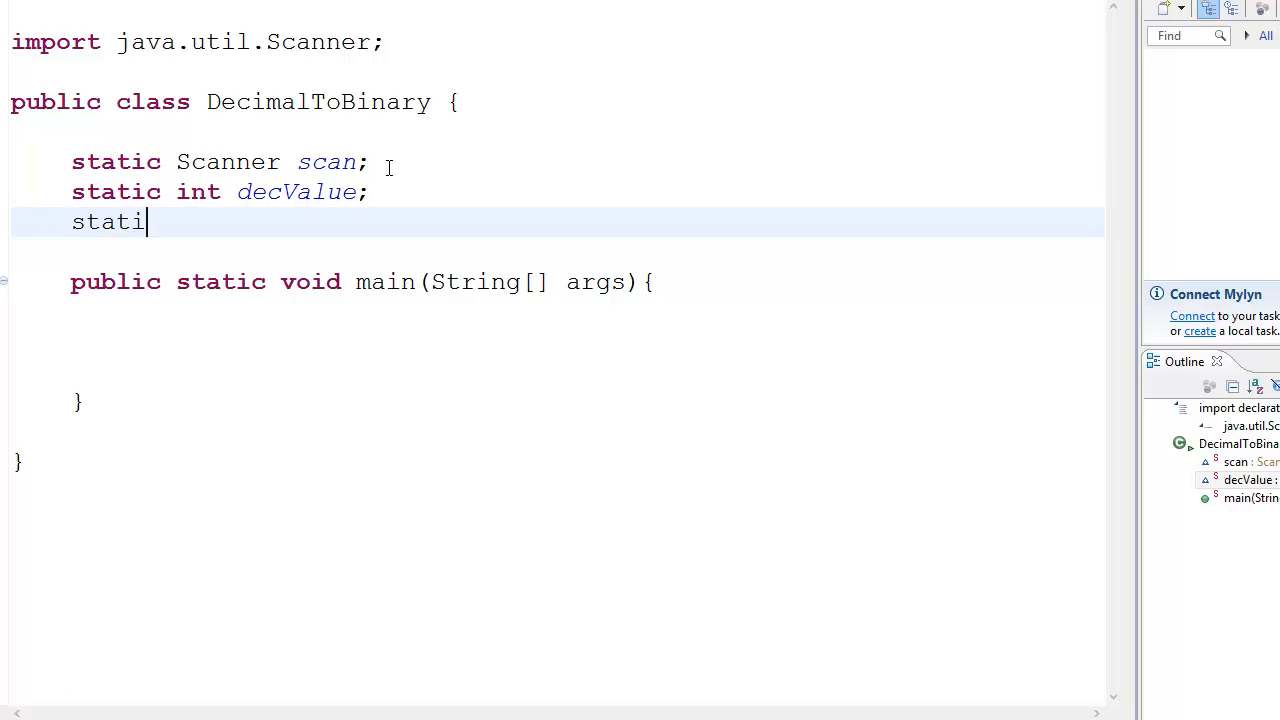
text(c Stack)
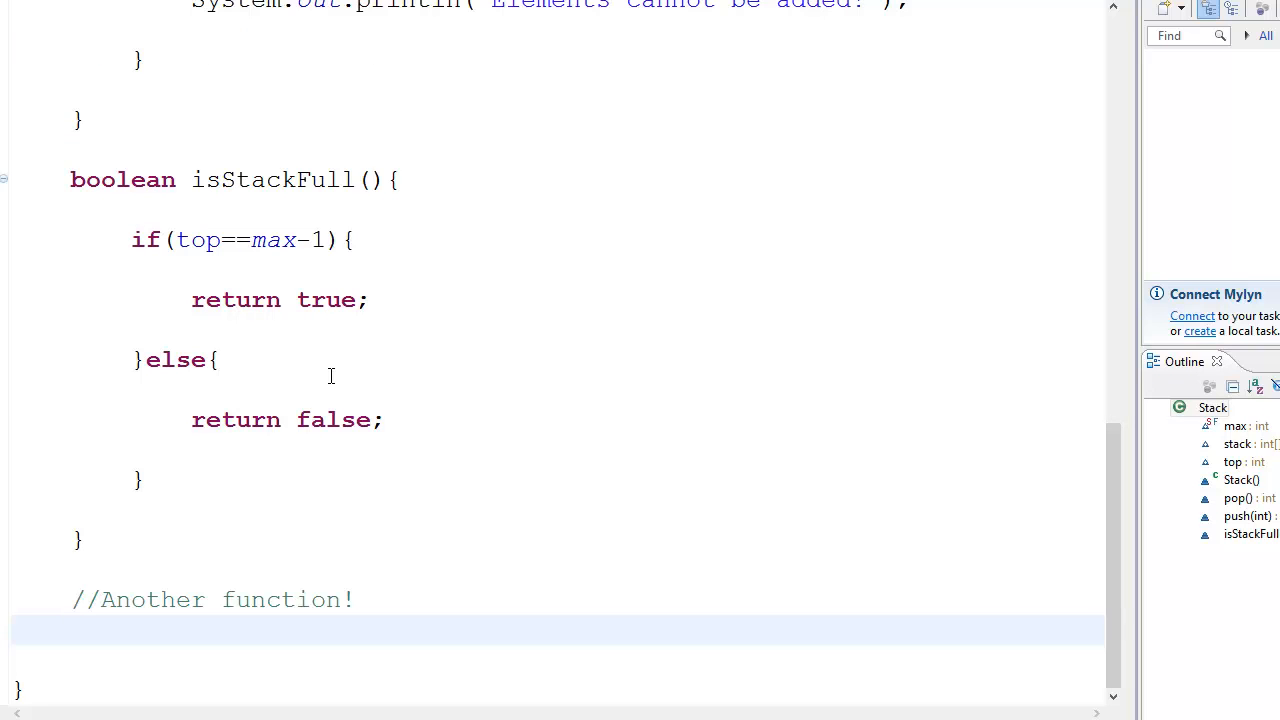
- Duplicate the isStackFull method below and rename the copy isStackEmpty
click(72, 630)
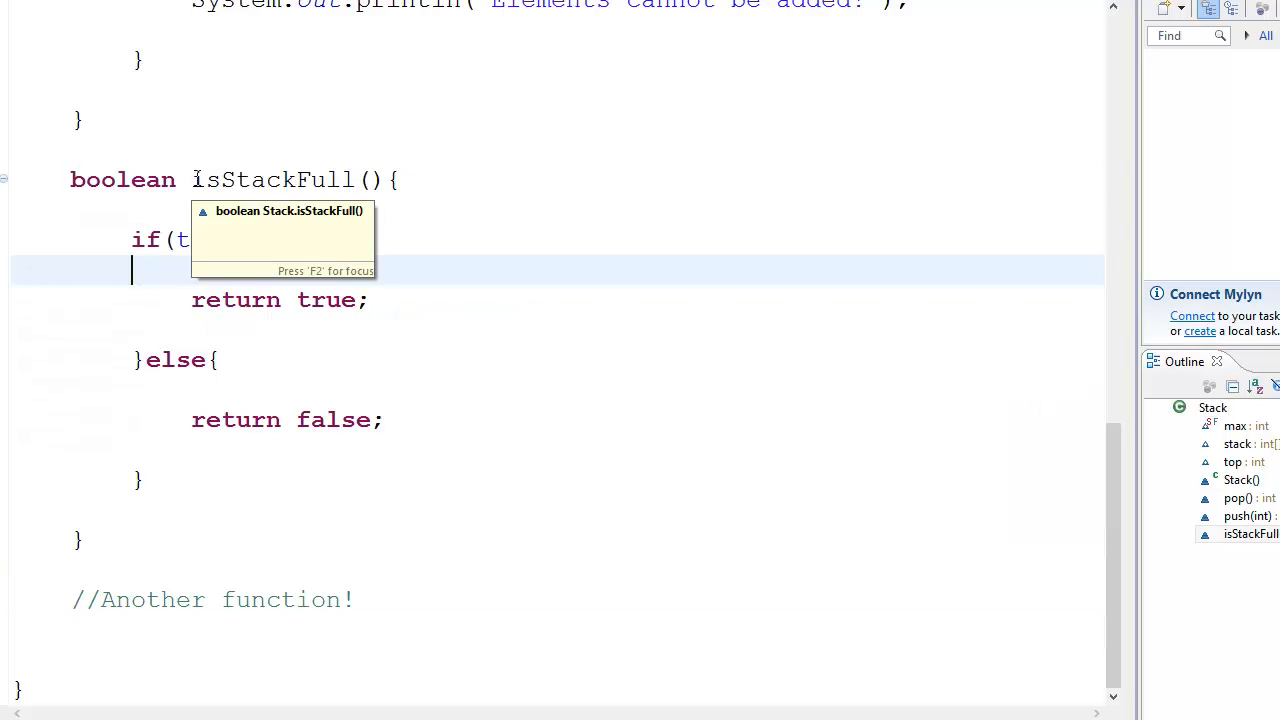
text(top==max-1){)
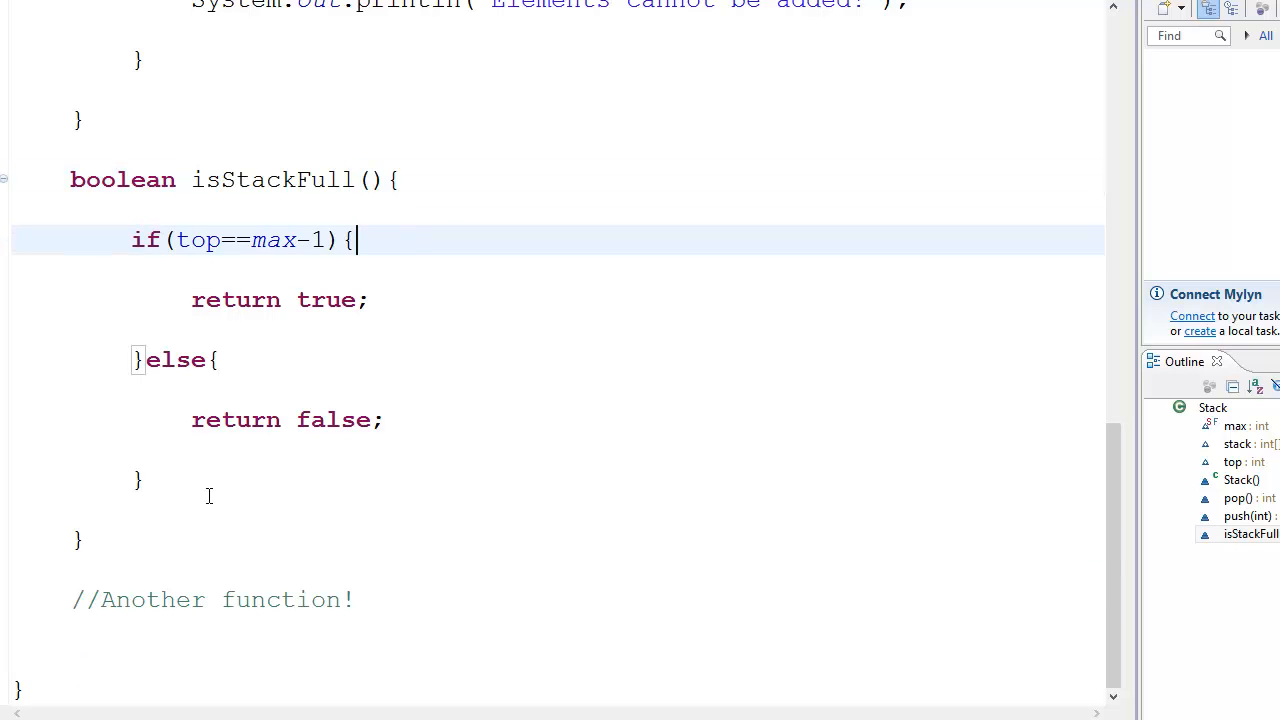
mouse_move(161, 543)
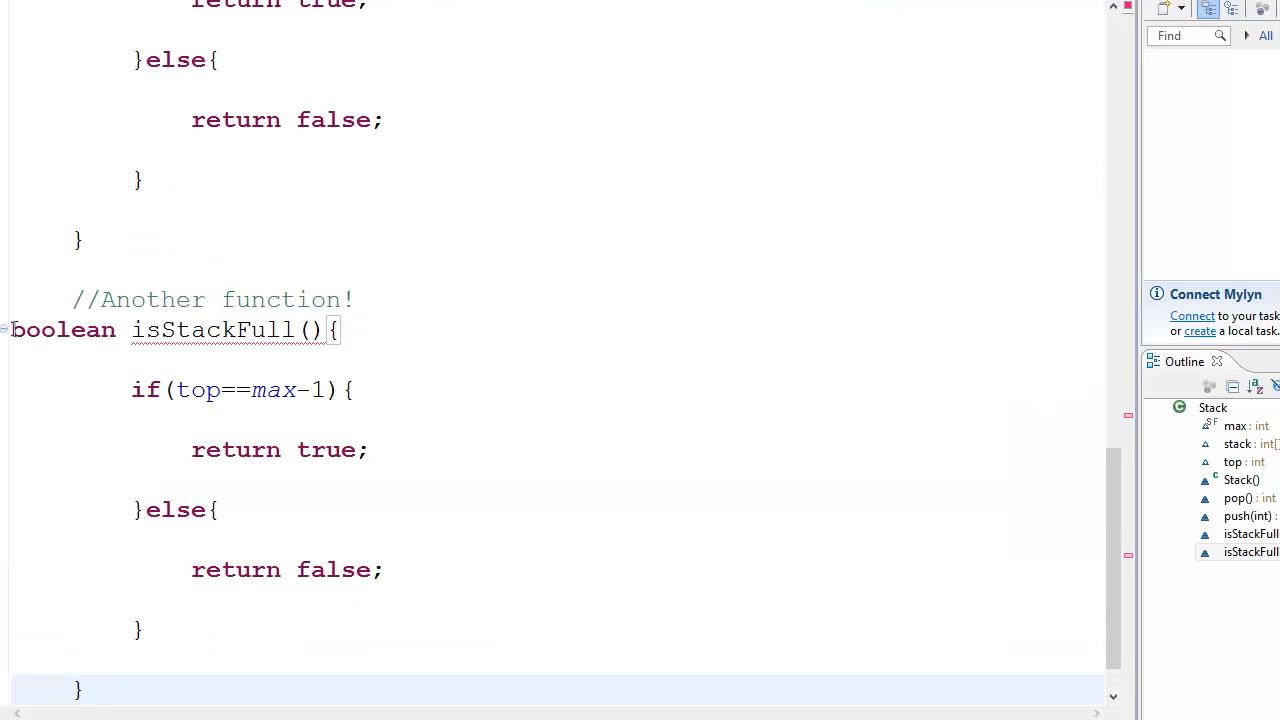
double_click(325, 330)
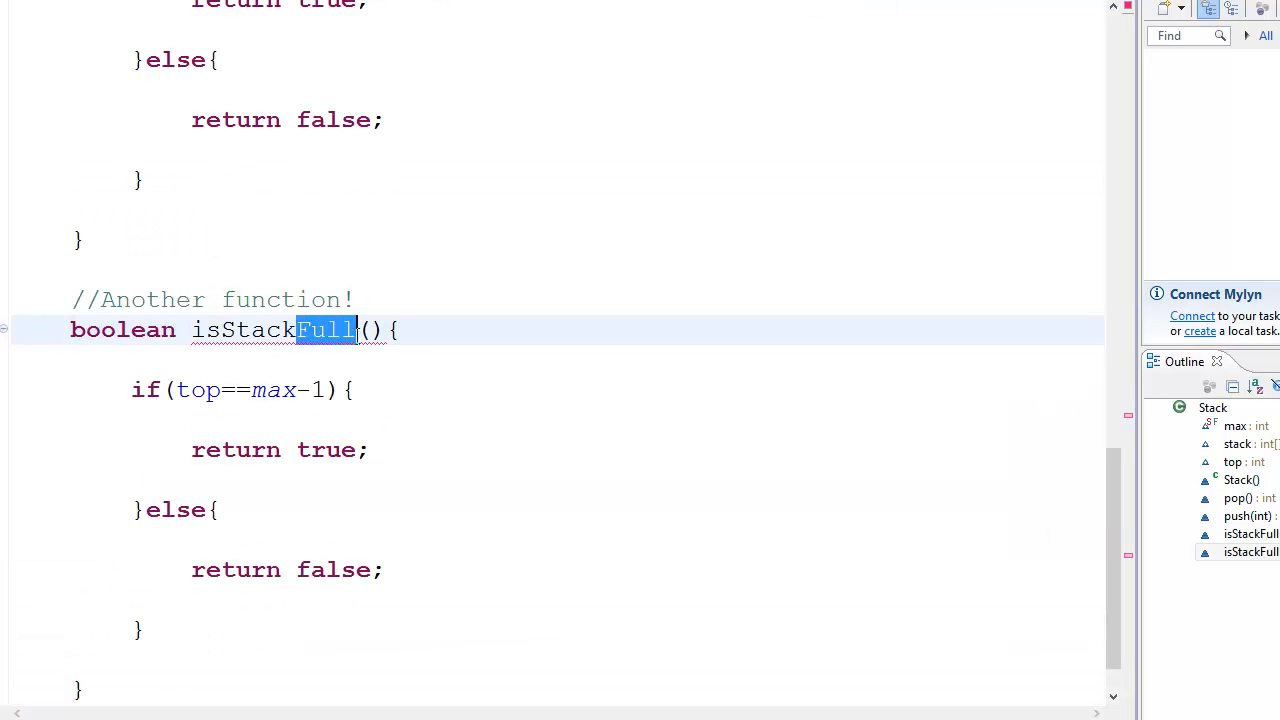
text(Empty)
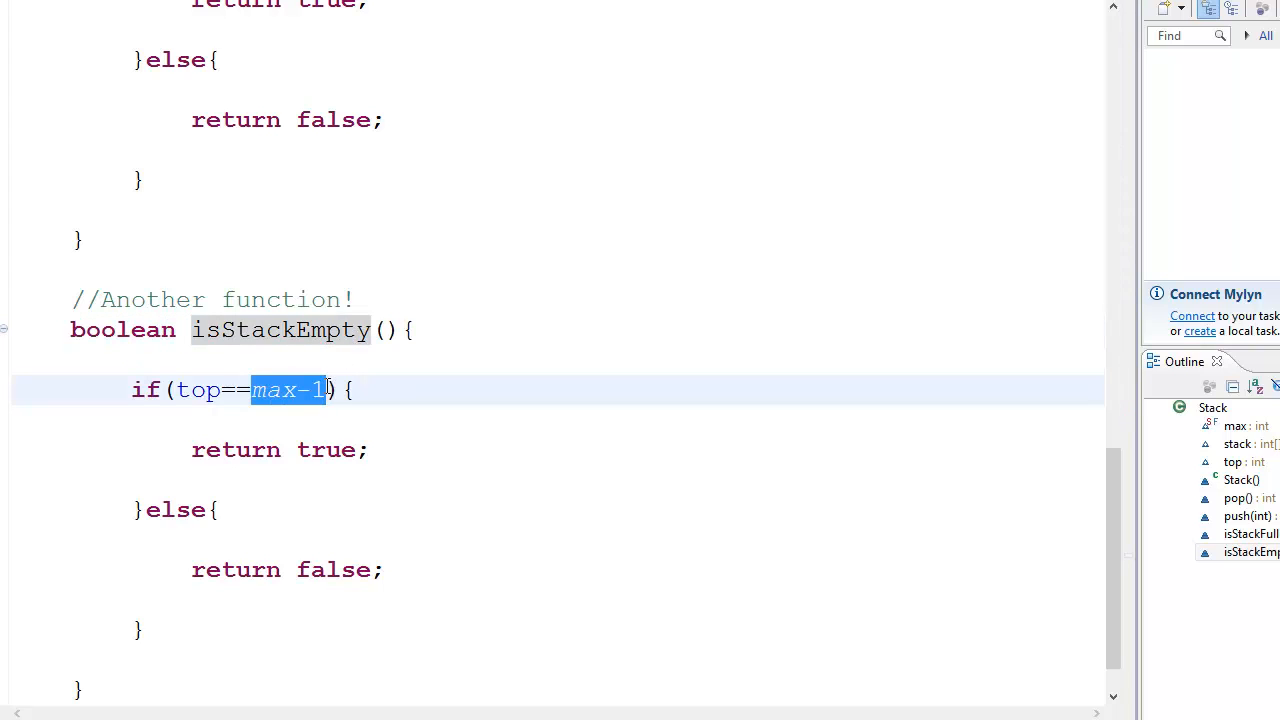
- Change isStackEmpty's condition to compare top against 0
text(0)
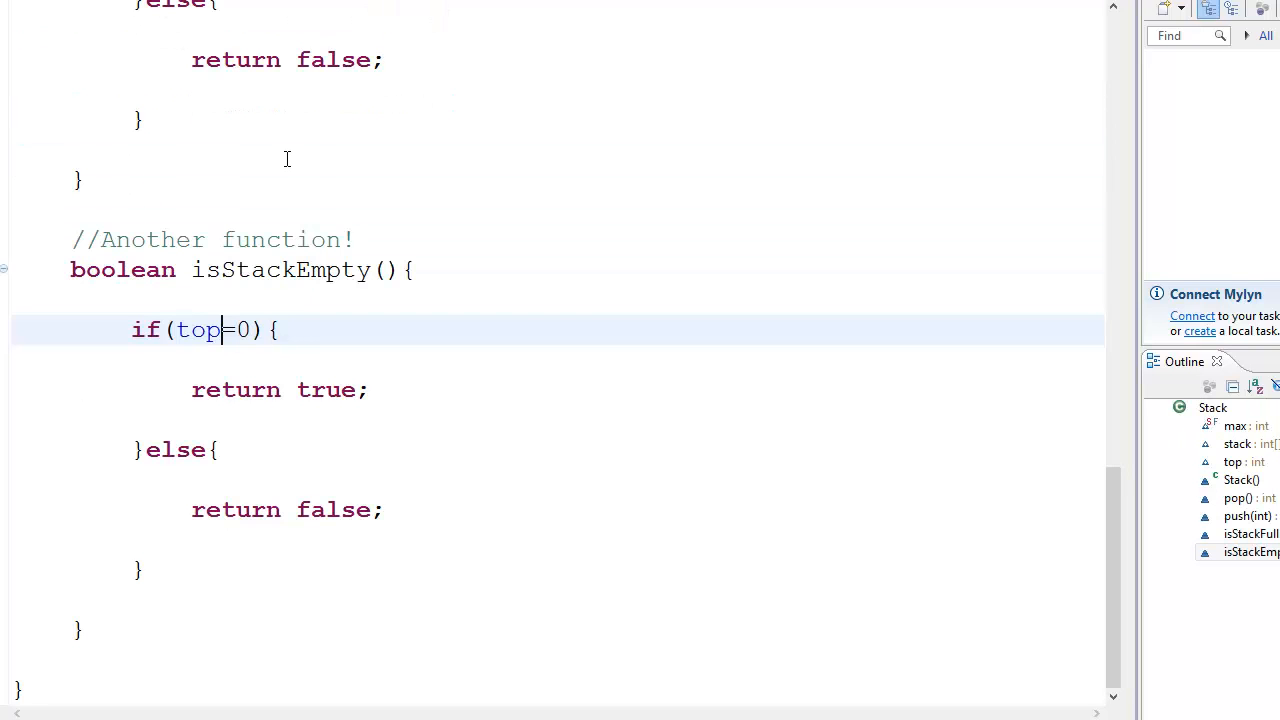
text(=)
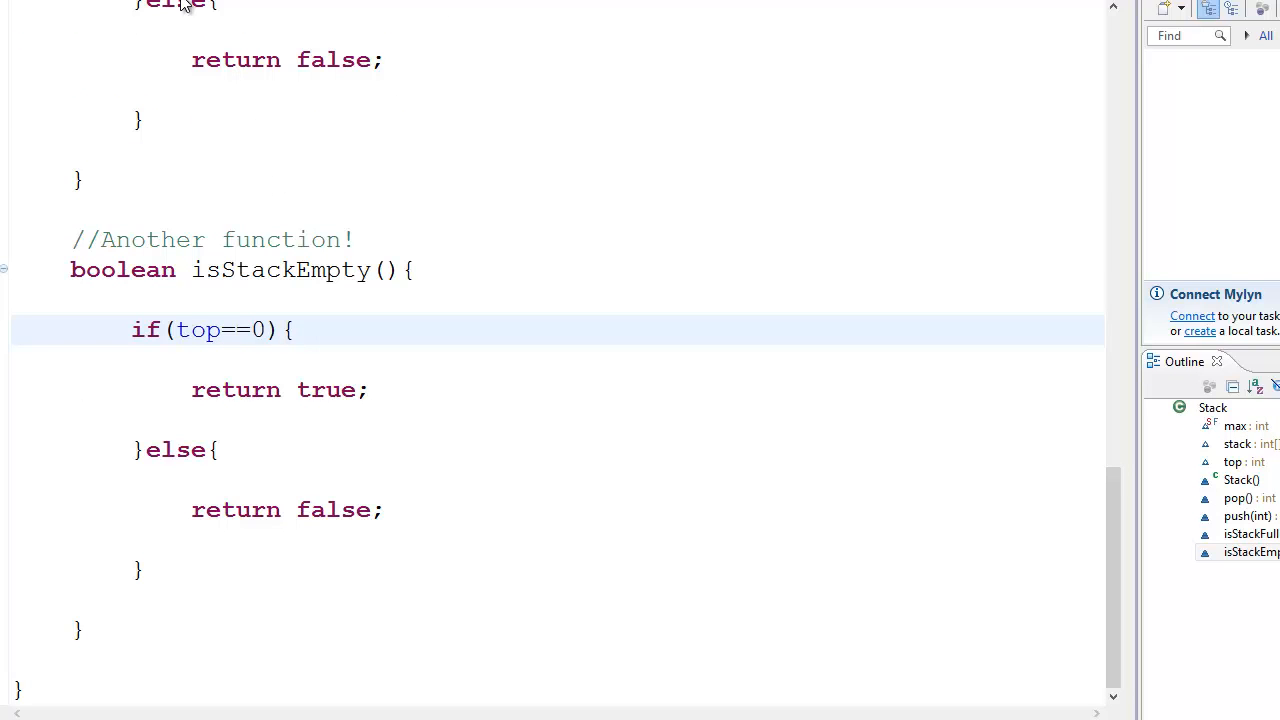
text(<)
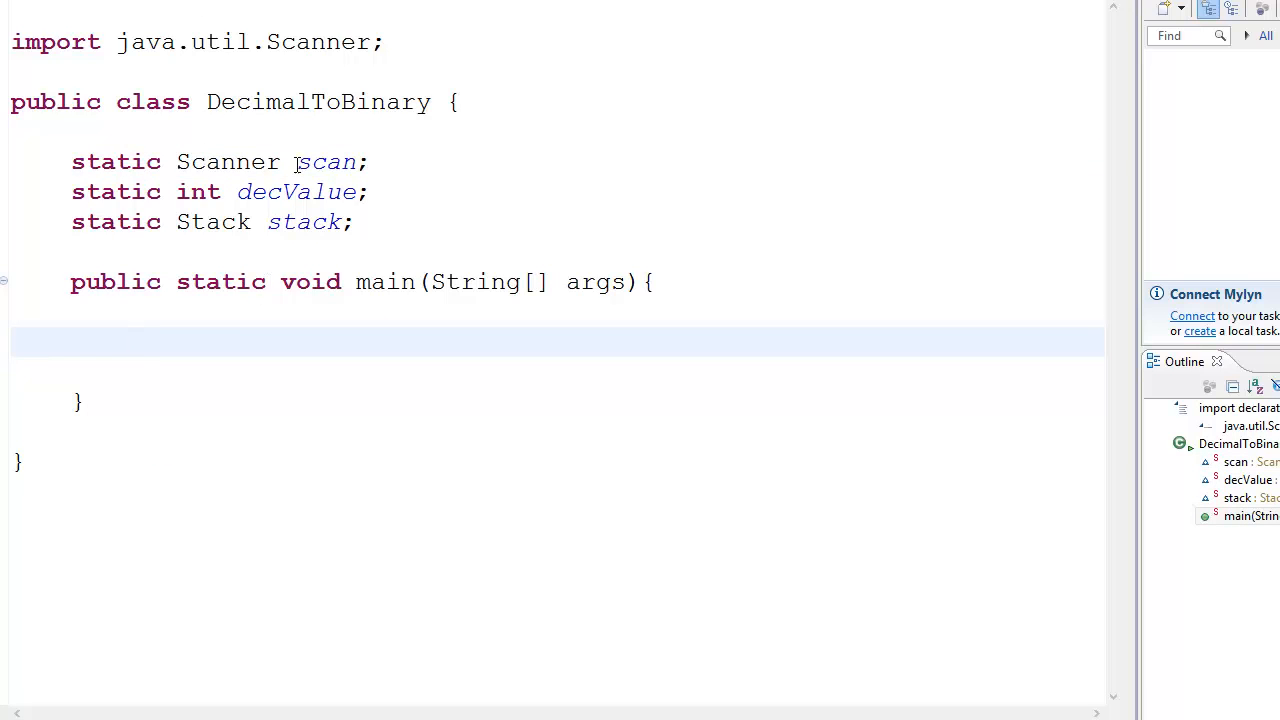
- Initialize scan with new Scanner(System.in) and stack with new Stack() in main
double_click(325, 161)
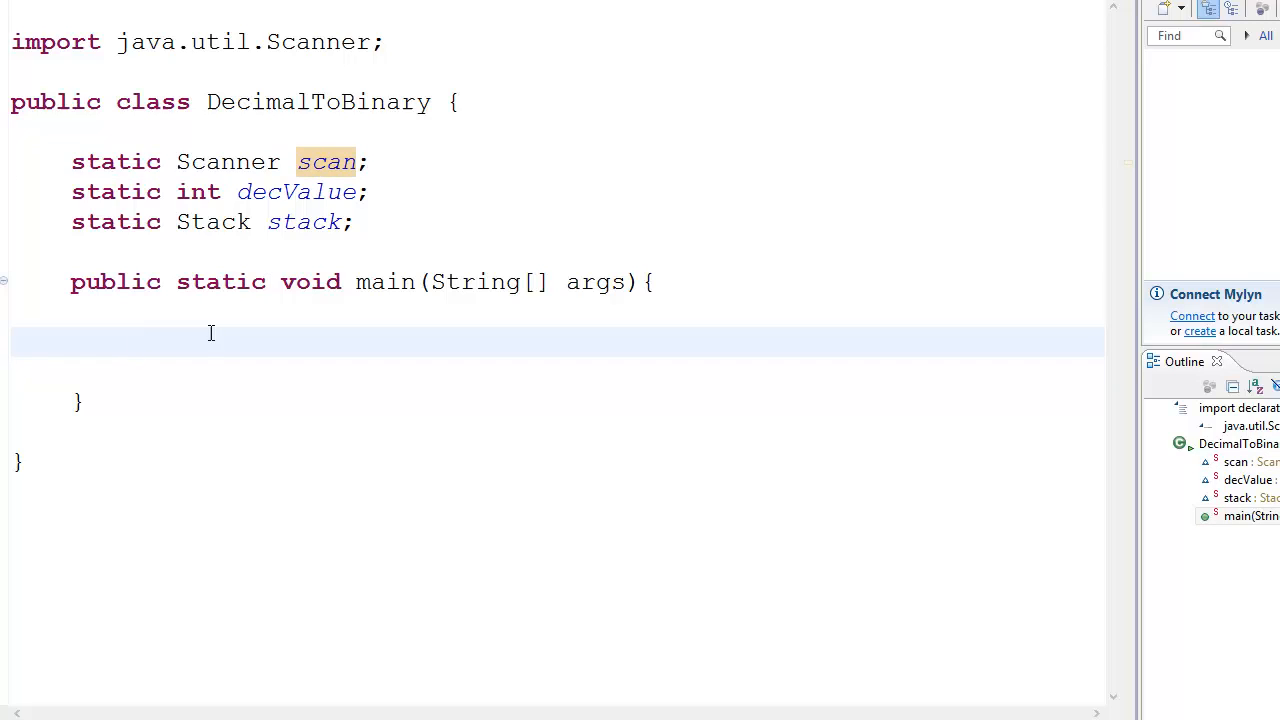
text(scan)
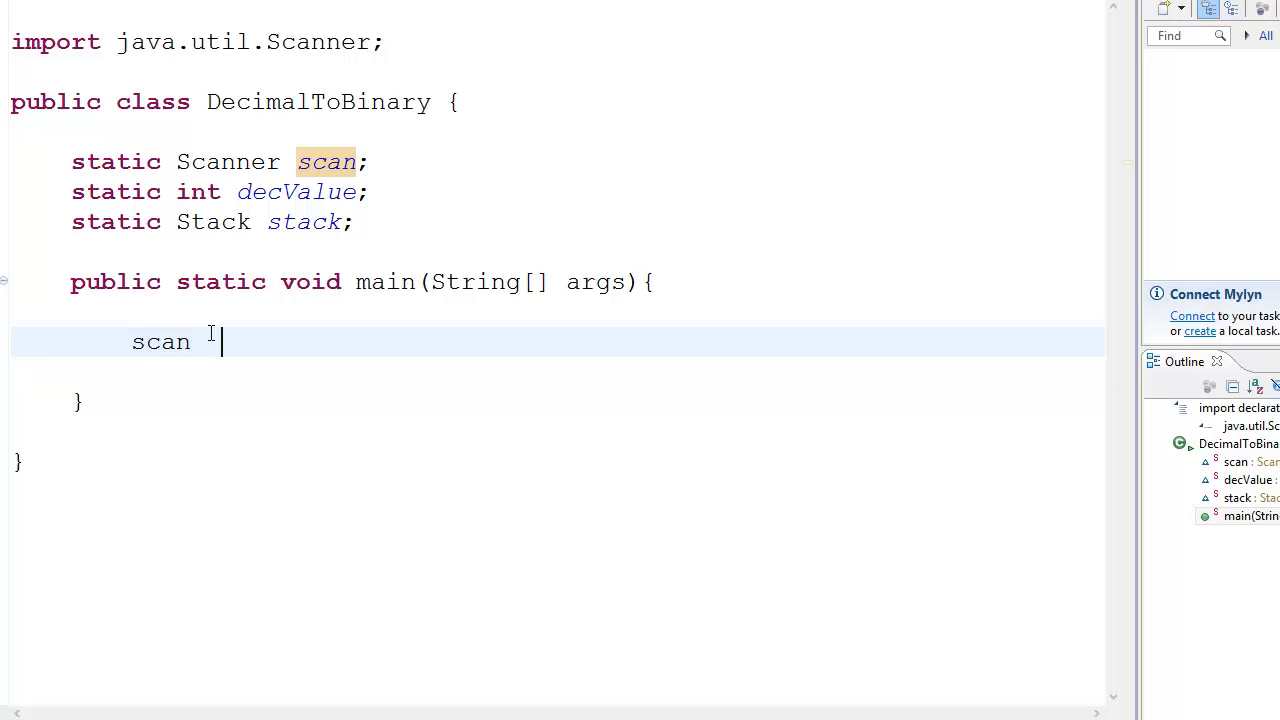
text(= new Sca)
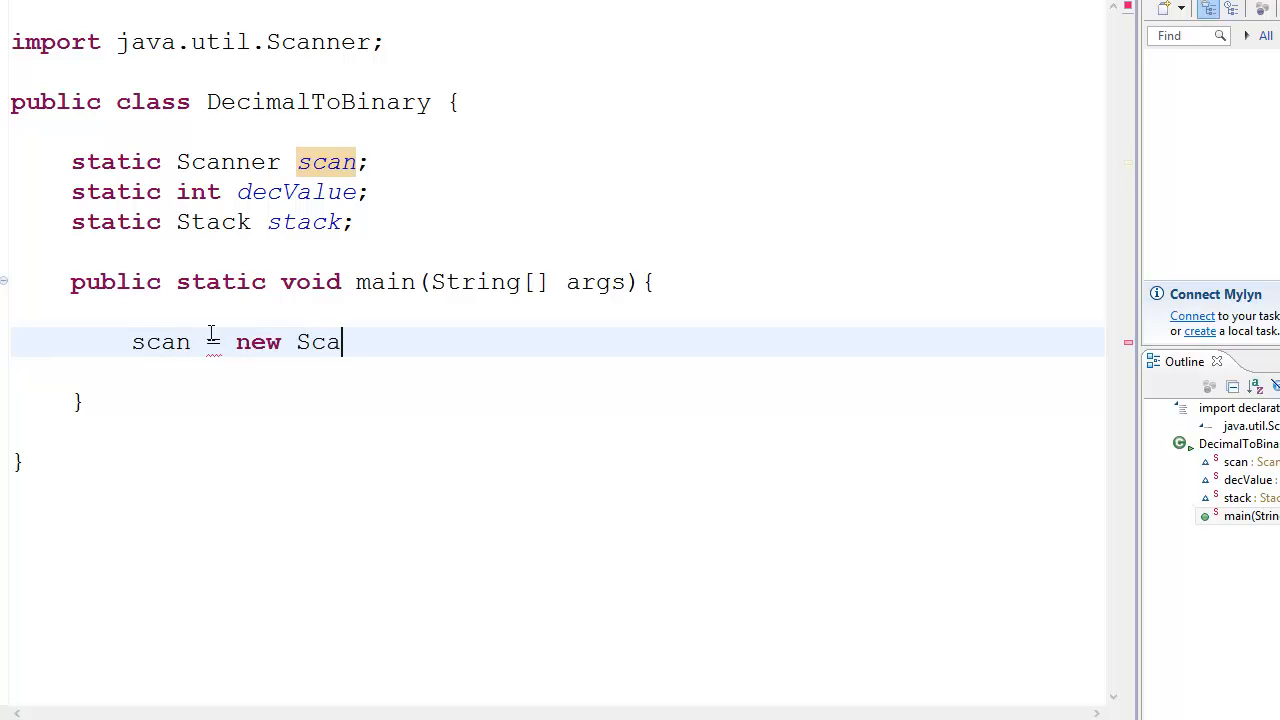
text(nner())
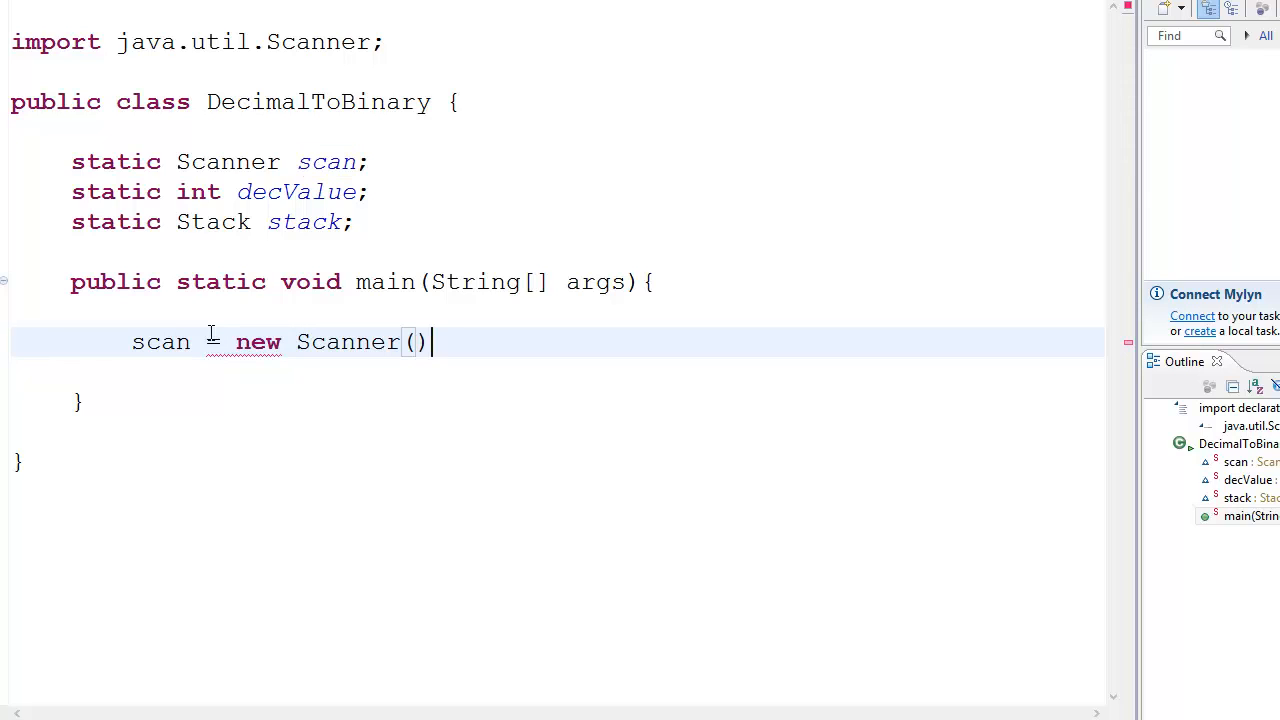
text(System.in)
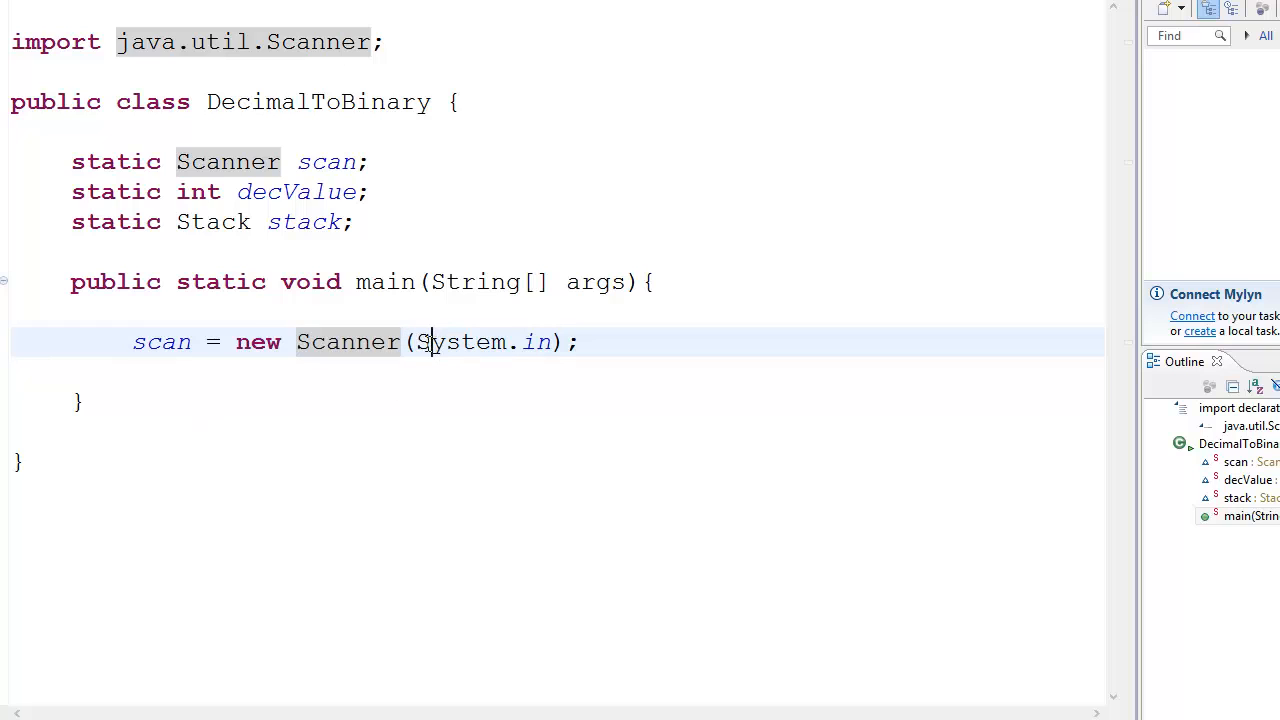
double_click(463, 342)
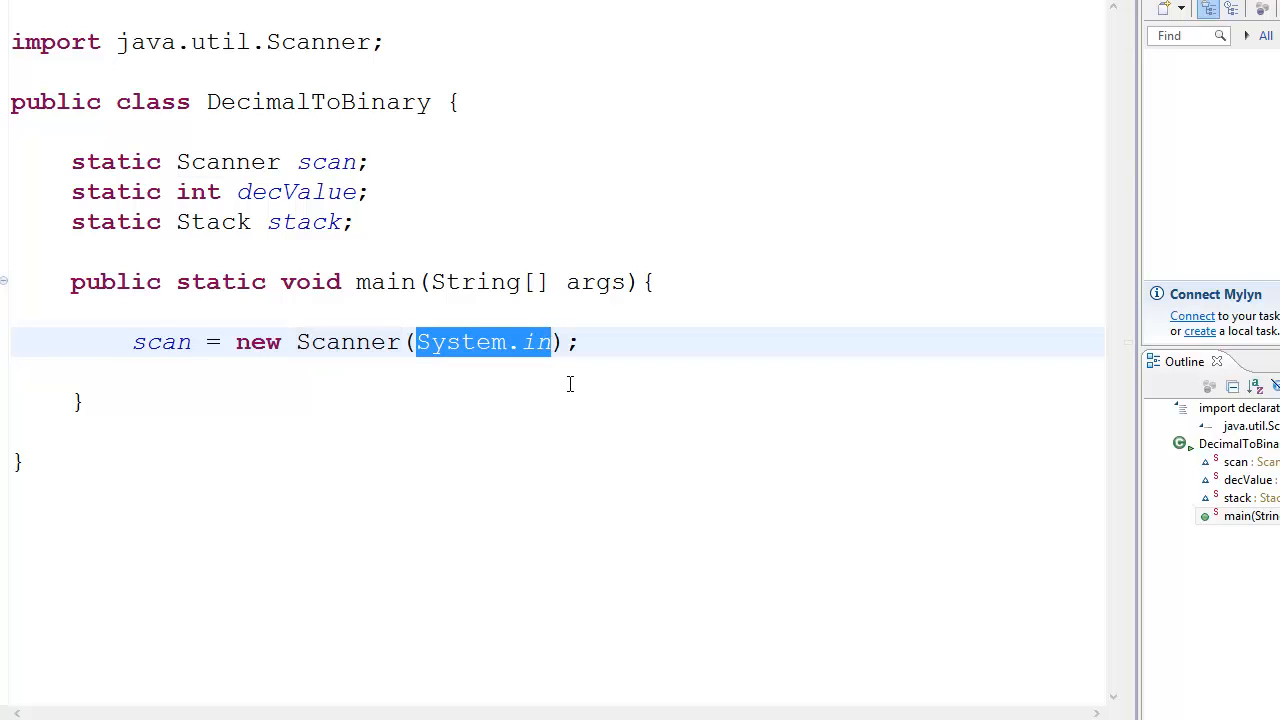
click(583, 342)
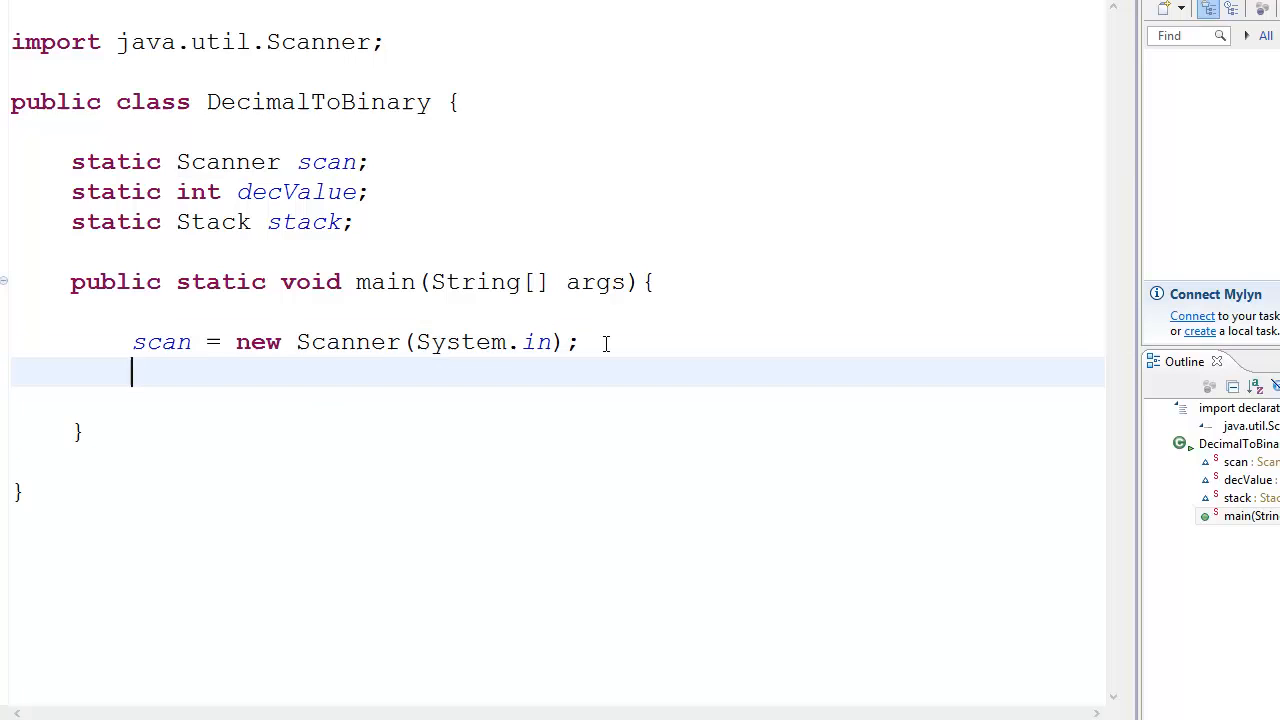
text(stack = n)
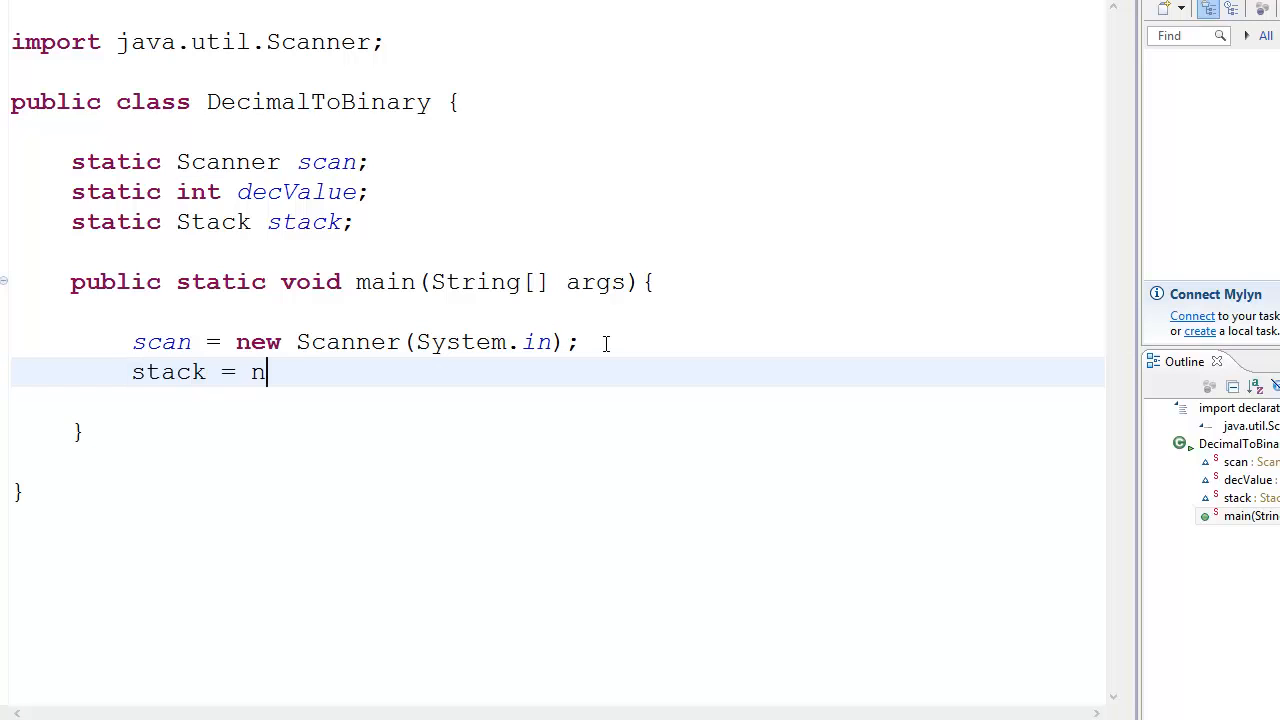
text(ew Stac())
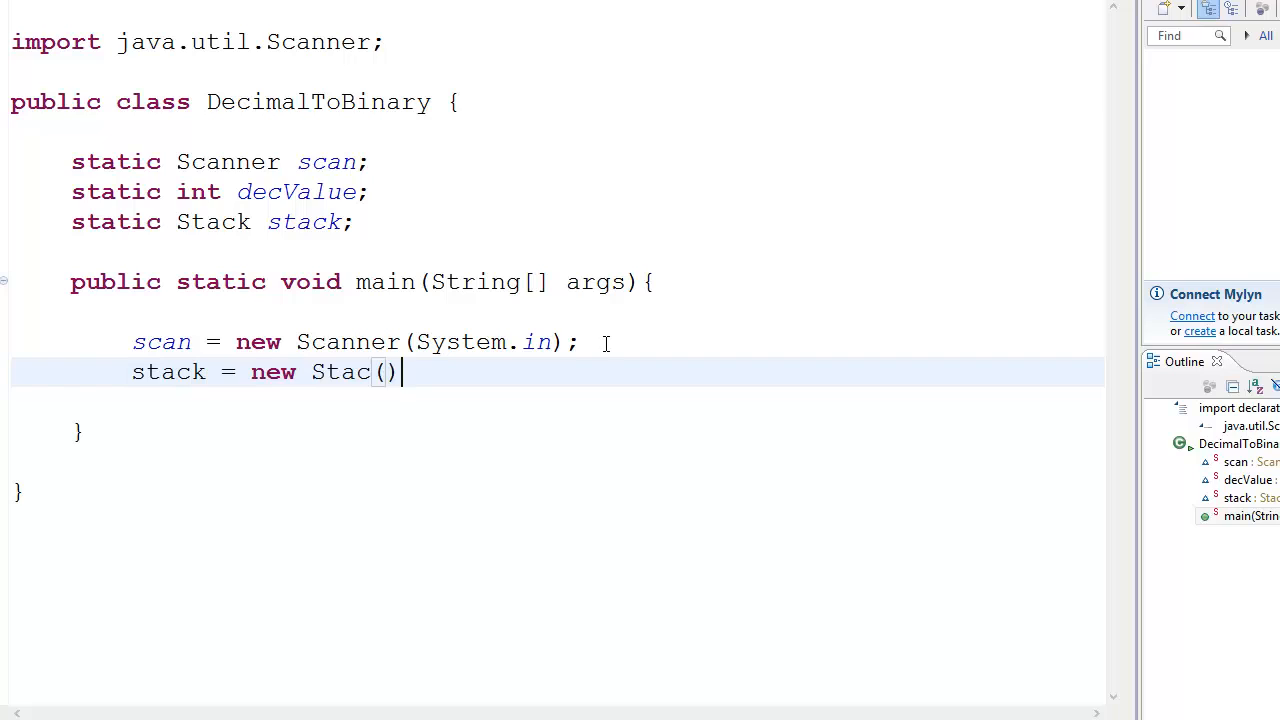
text(k;)
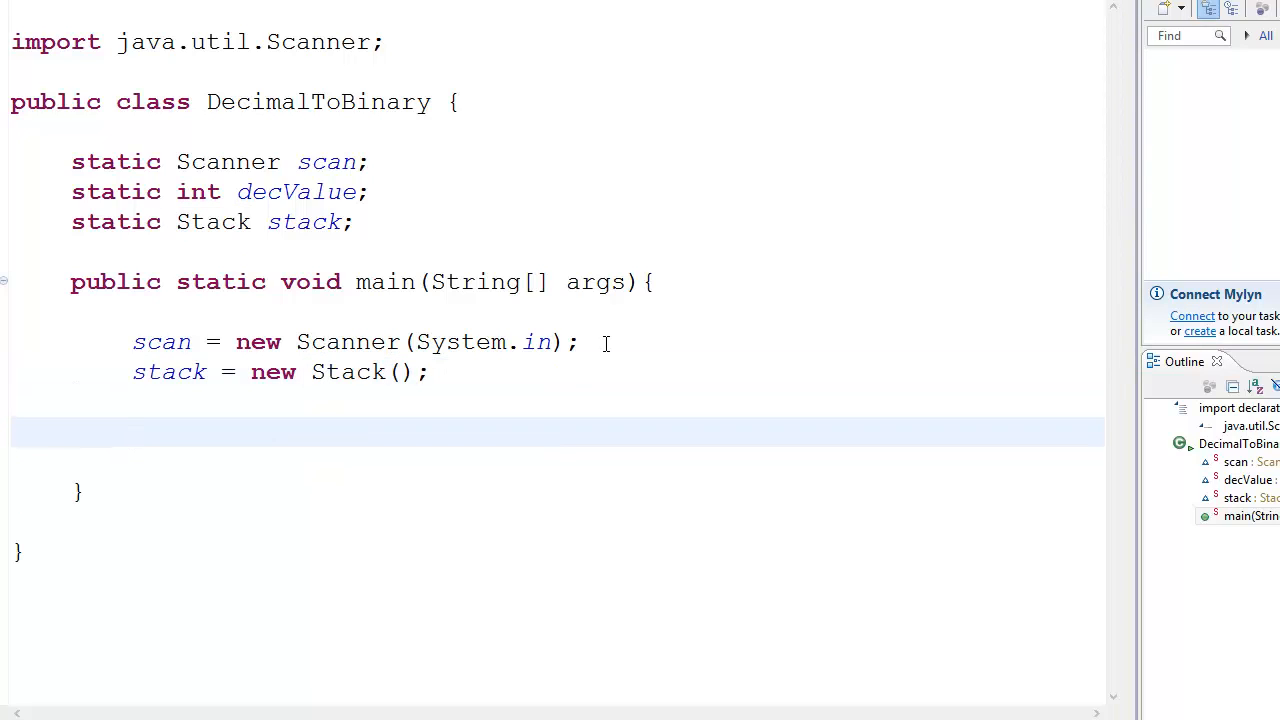
- Print the prompt "Enter a number!" with System.out.println
text(Syste)
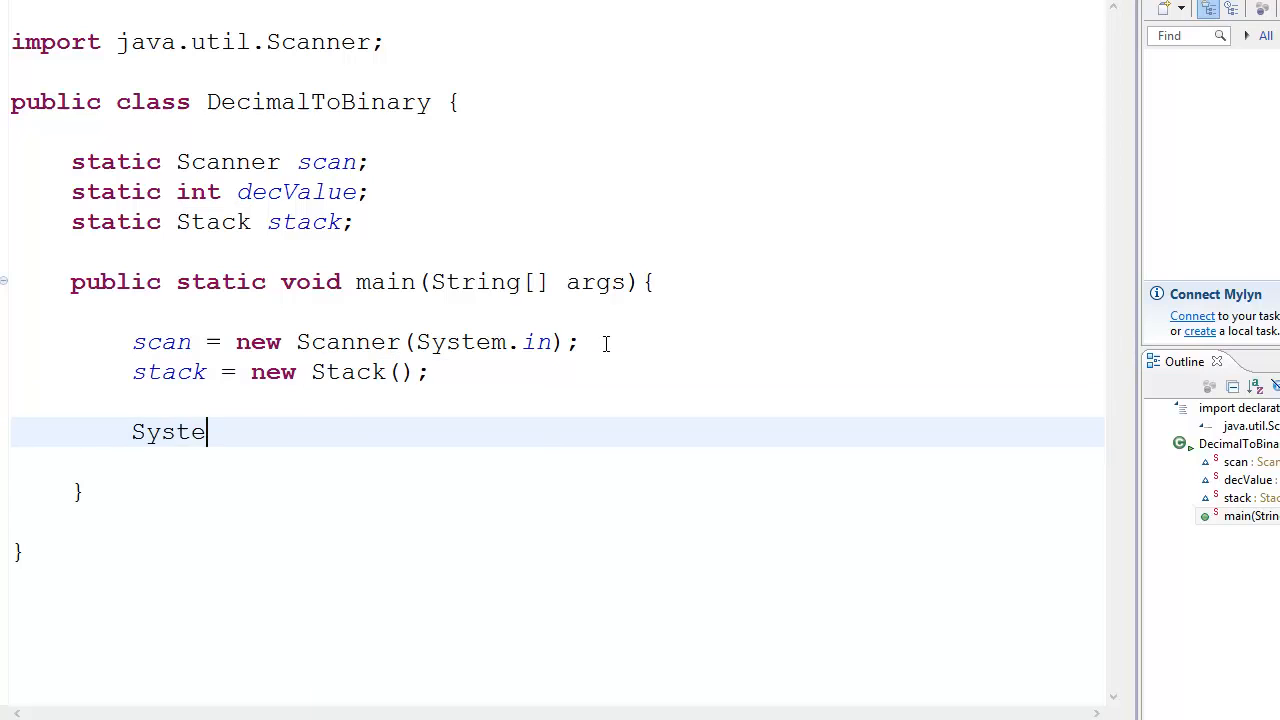
text(.out.println("");)
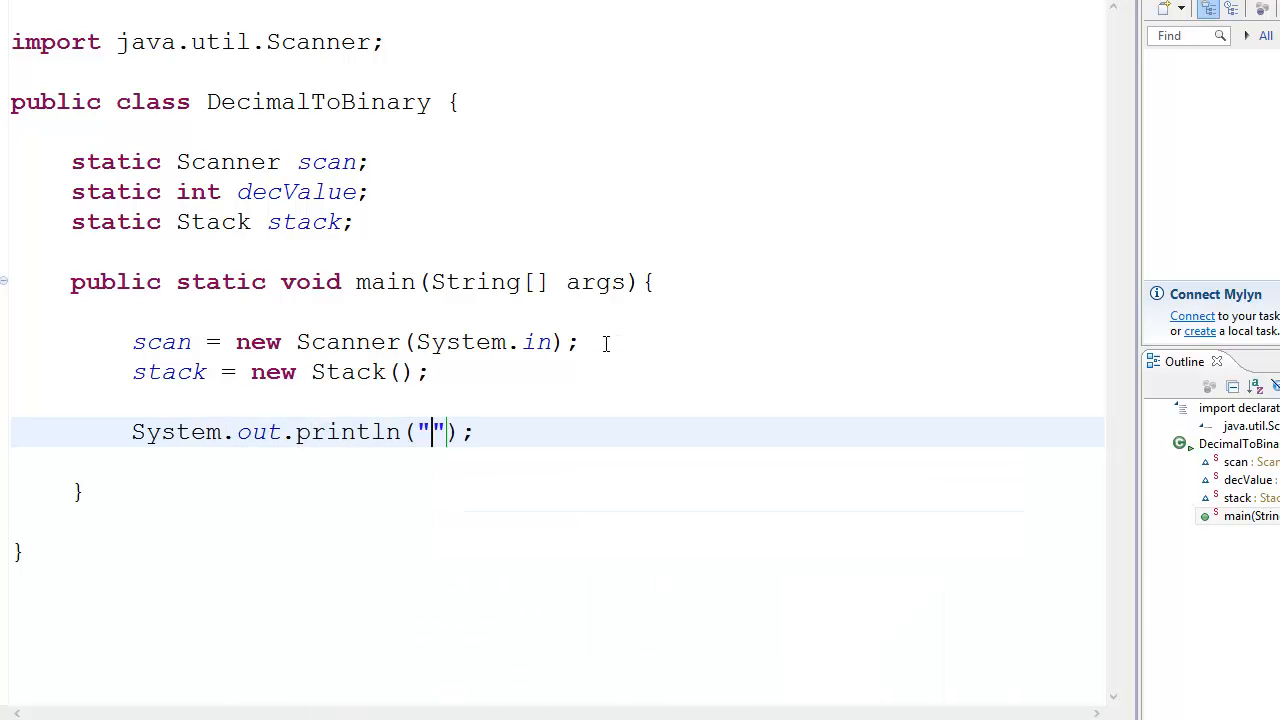
text(Enter a num)
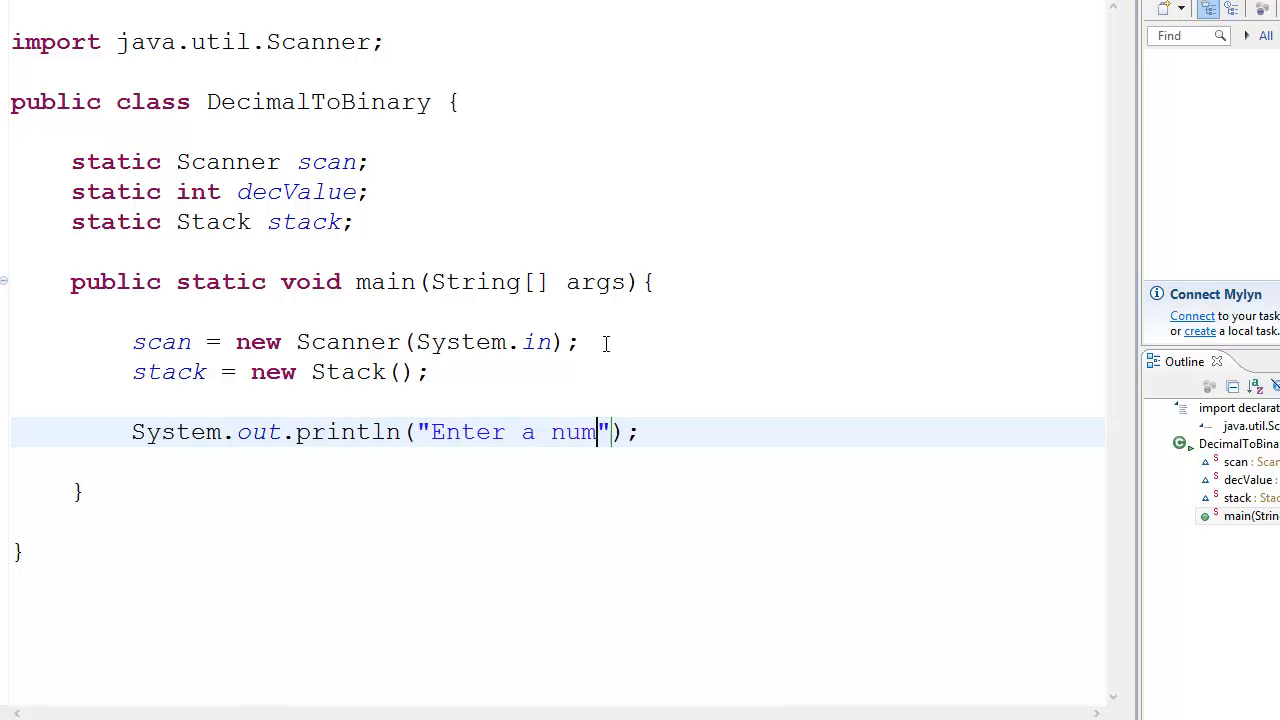
text(ber!)
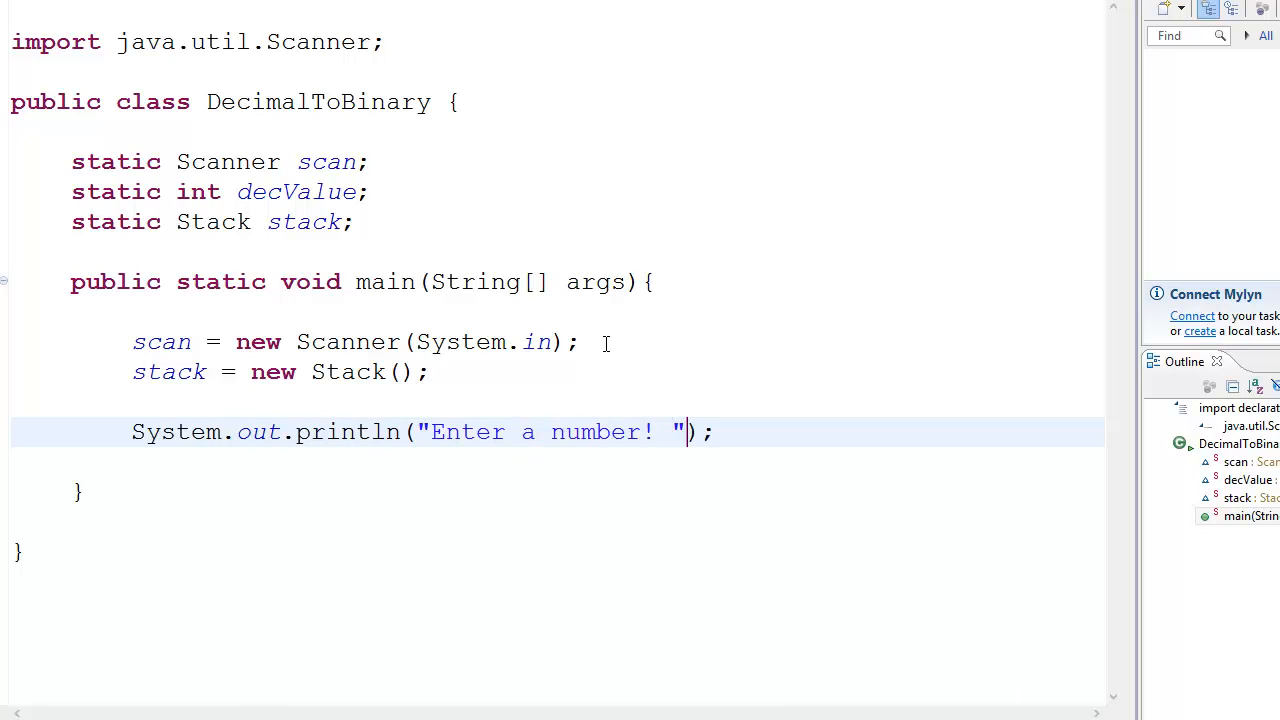
key(enter)
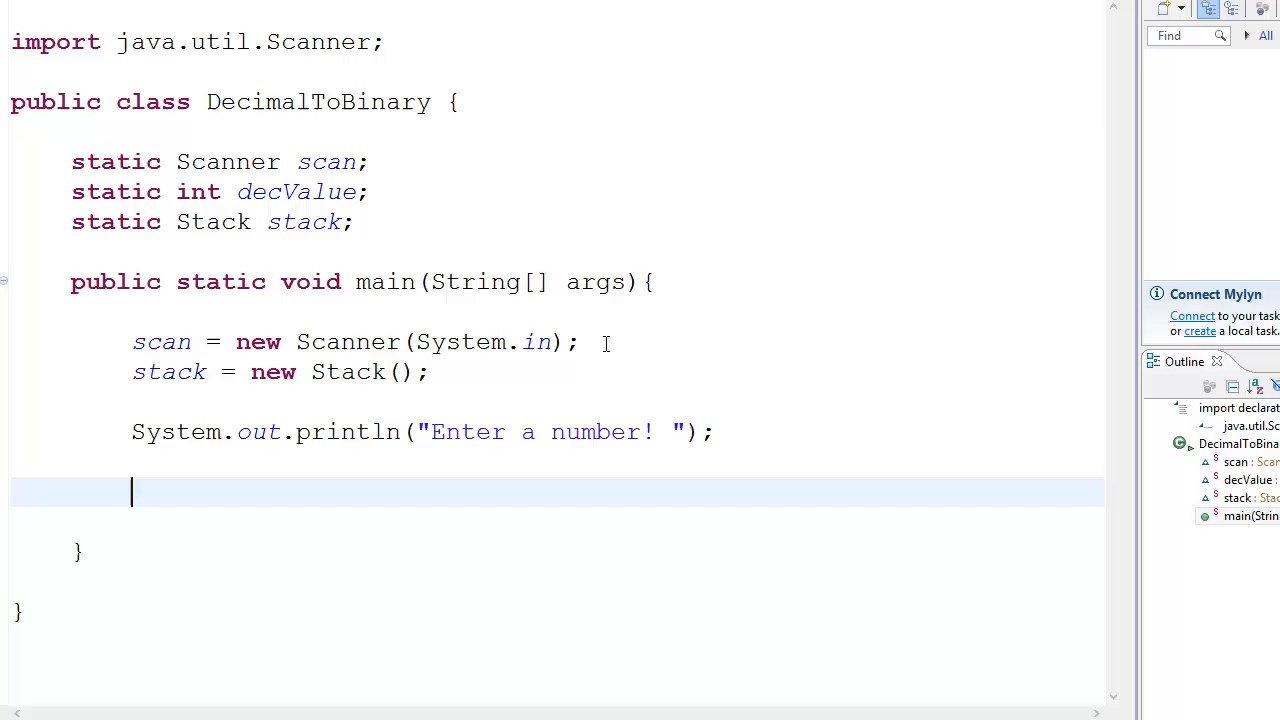
- Read the input into decValue with scan.nextInt()
text(scan =)
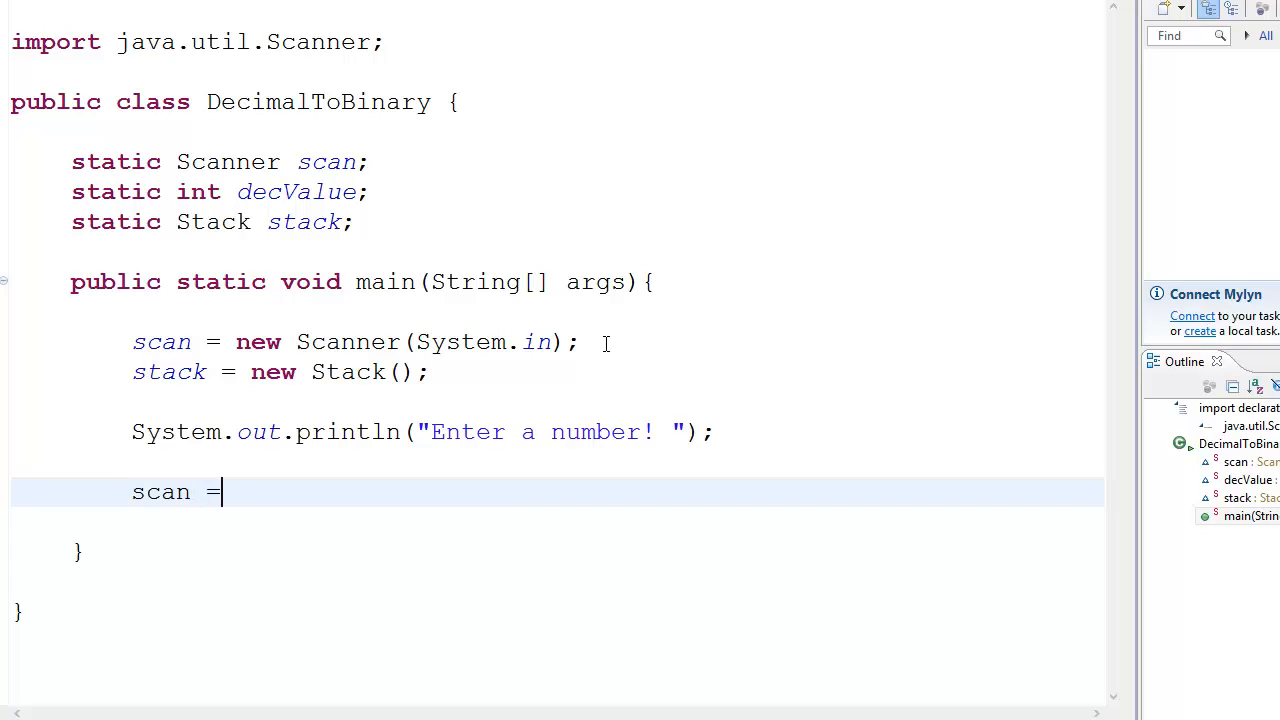
key(BackSpace)
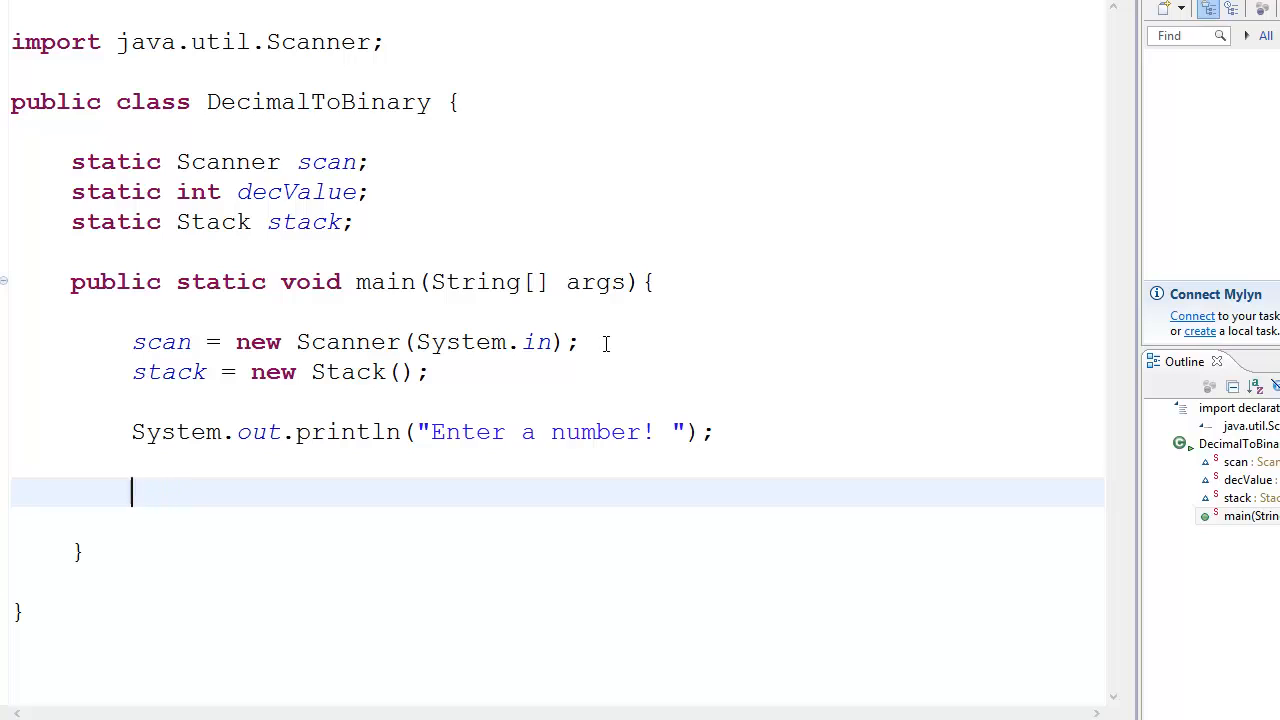
text(decVa)
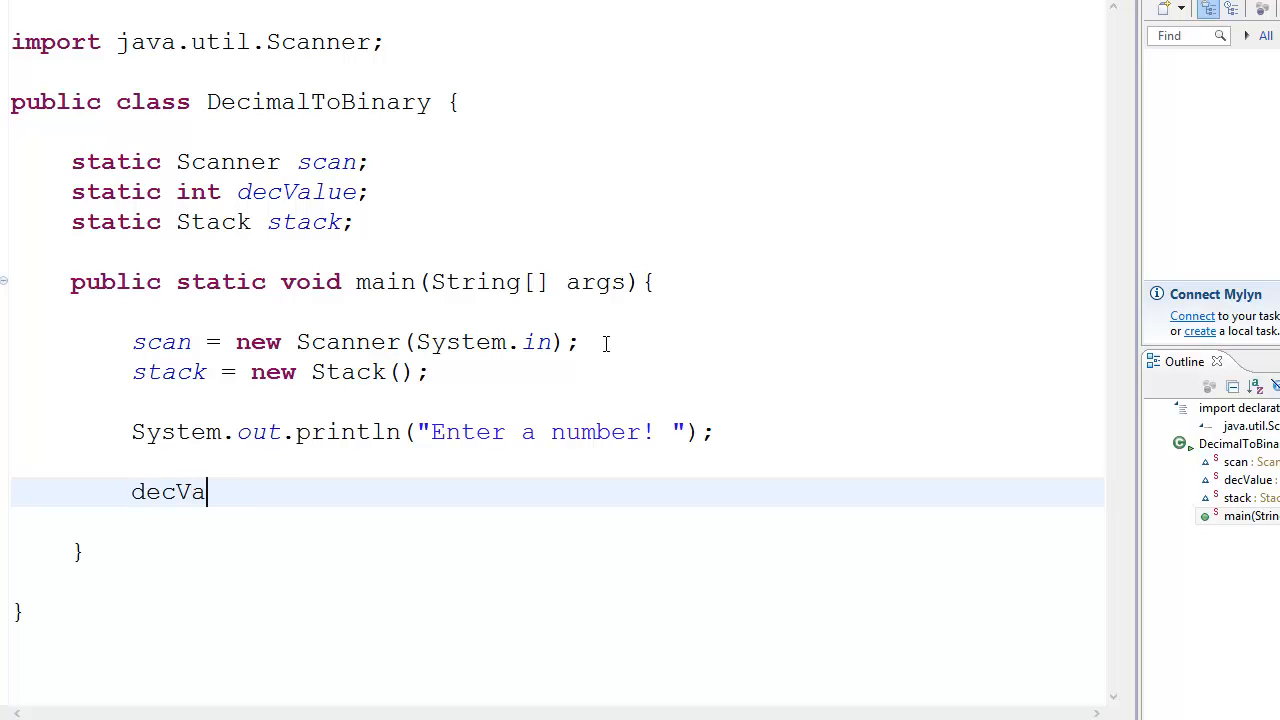
text(lue =)
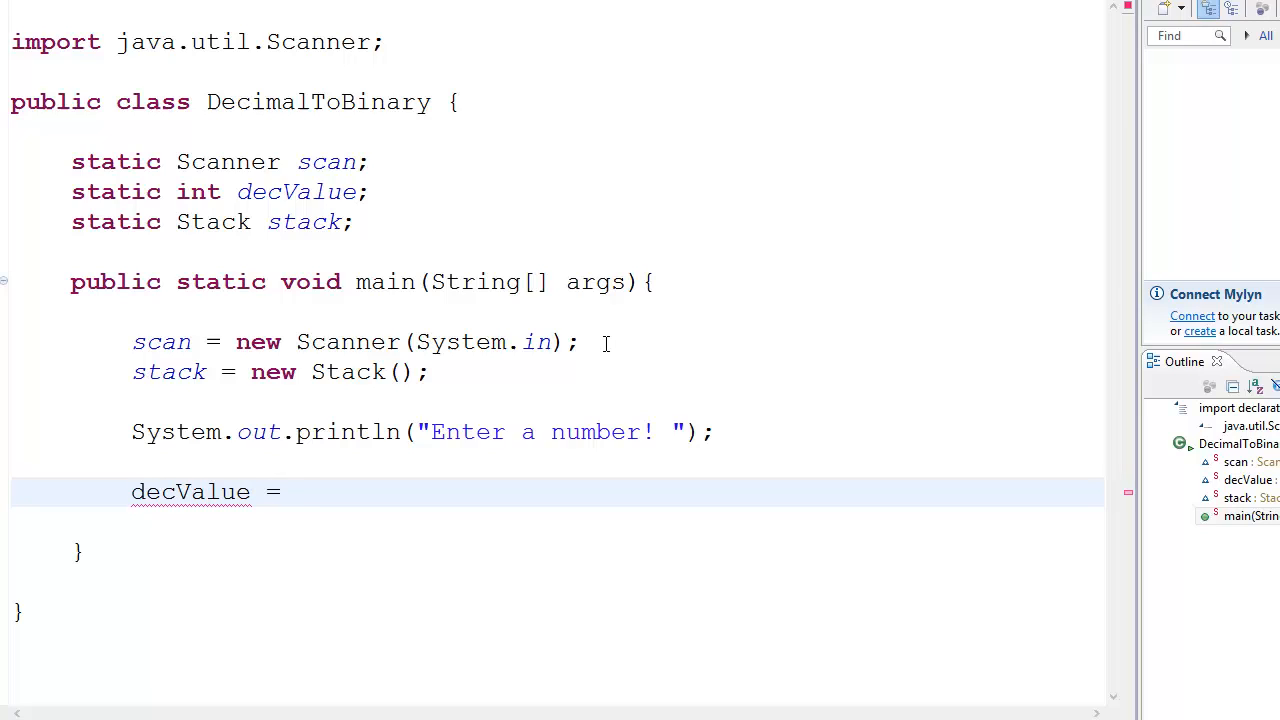
text(scan)
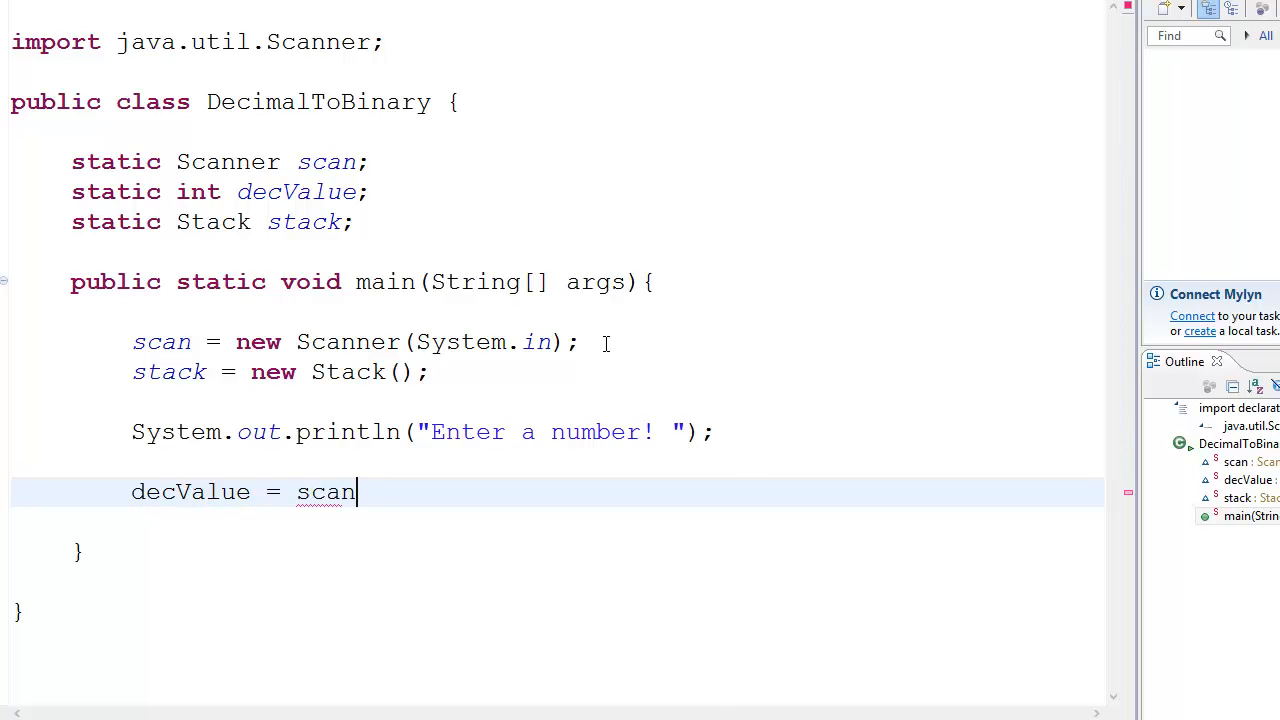
text(.nextInt();)
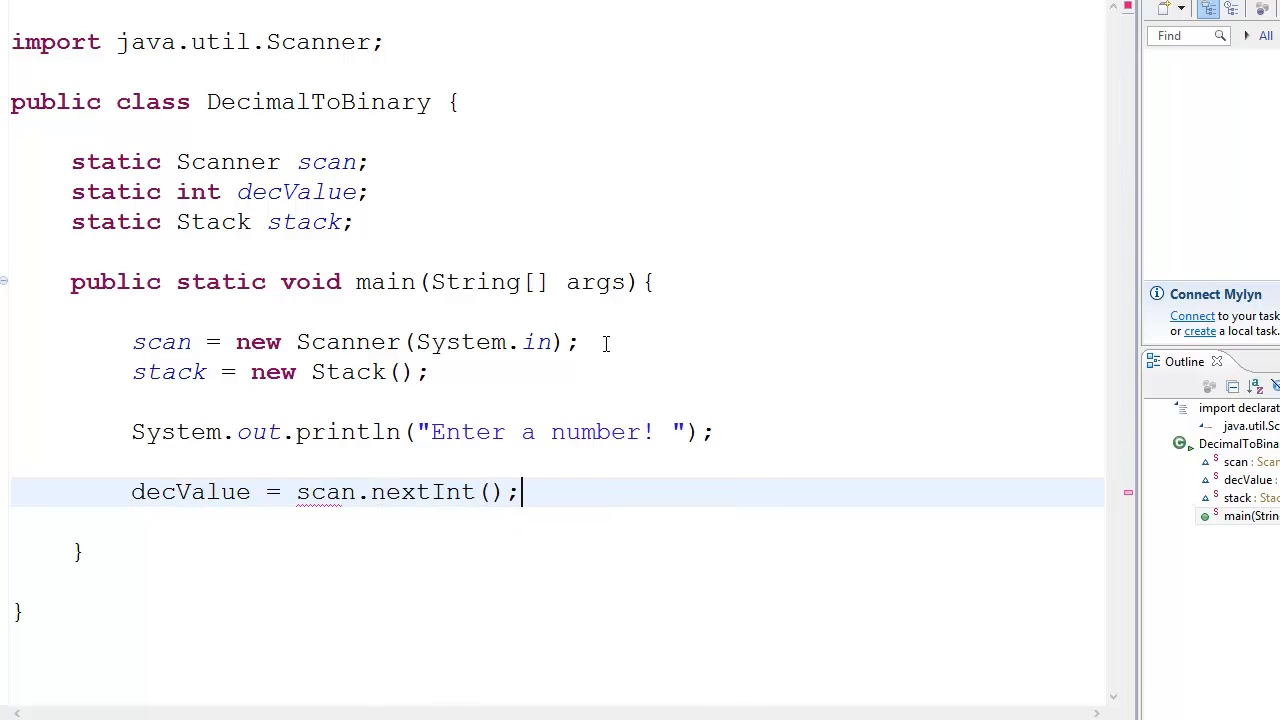
double_click(190, 491)
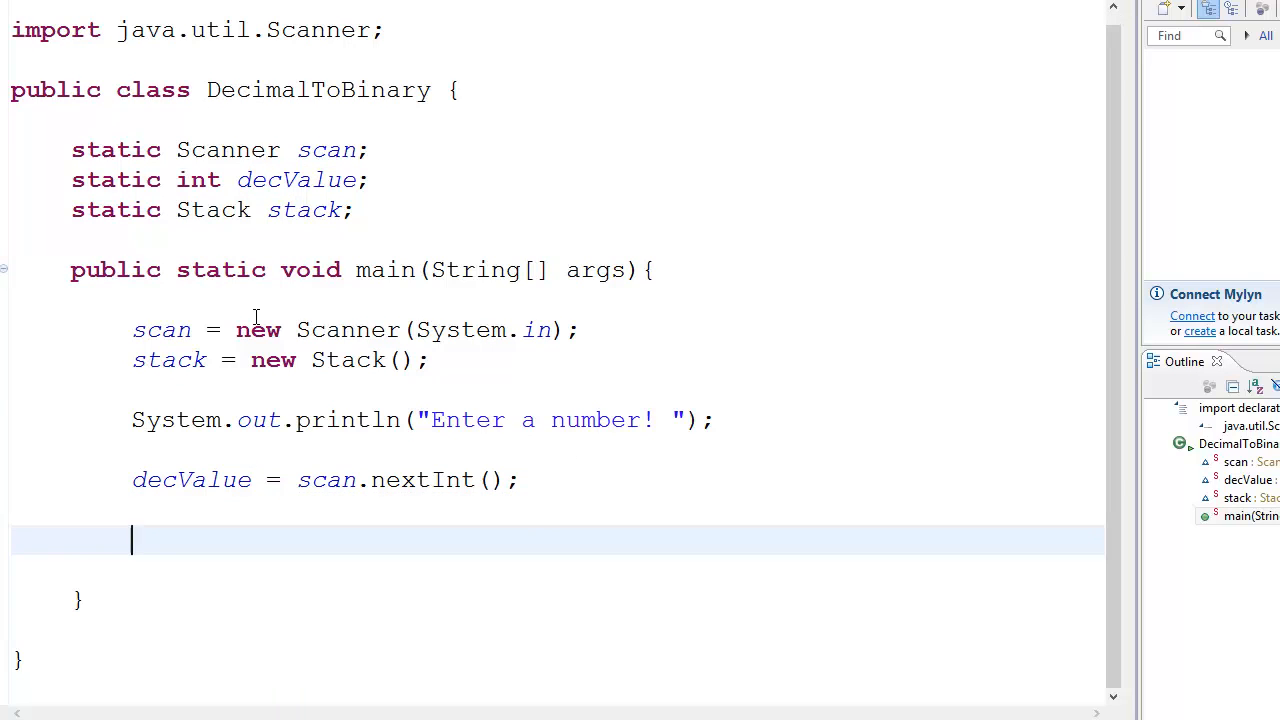
- Add a while(decValue != 0) loop that pushes decValue%2 onto the stack
text(while())
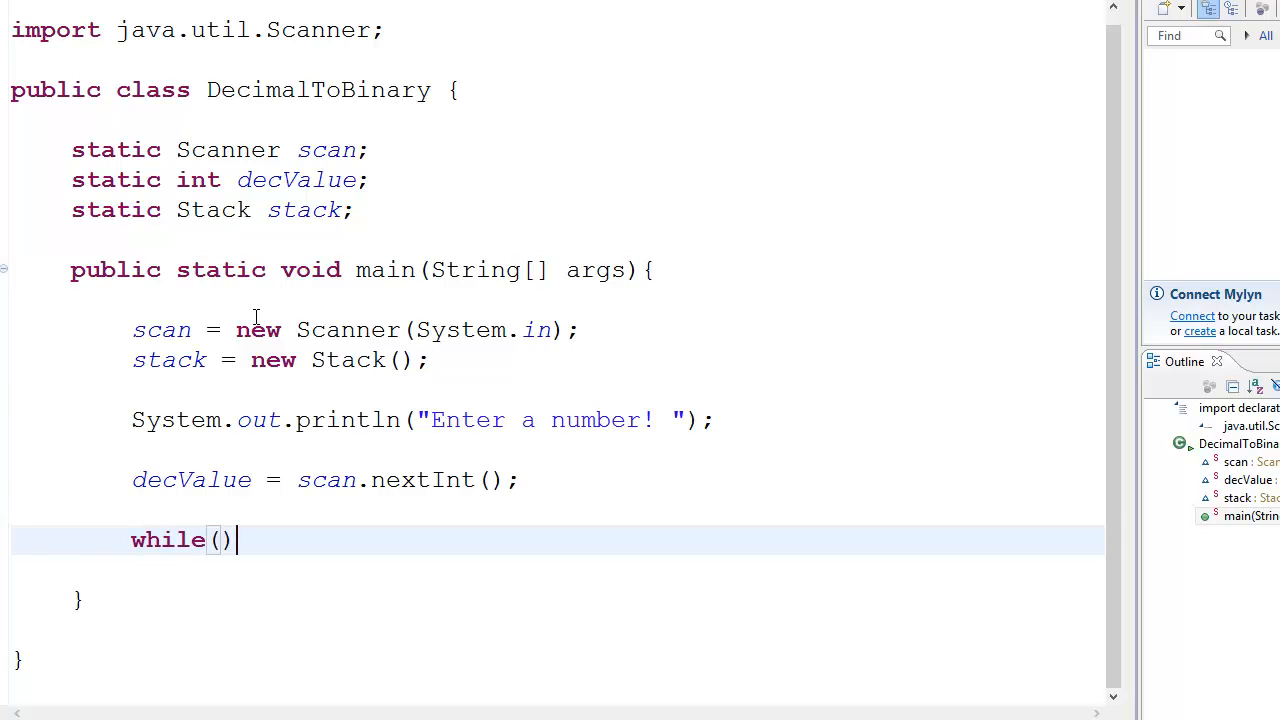
text(dec)
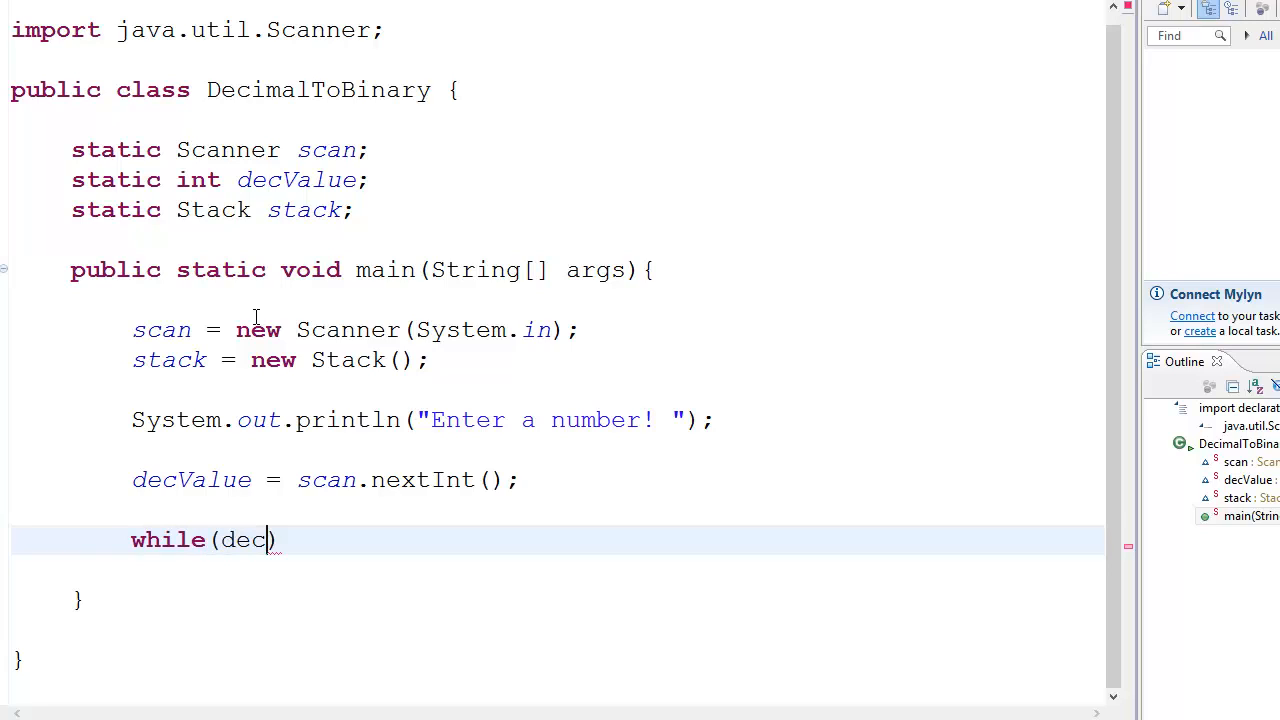
text(Value !)
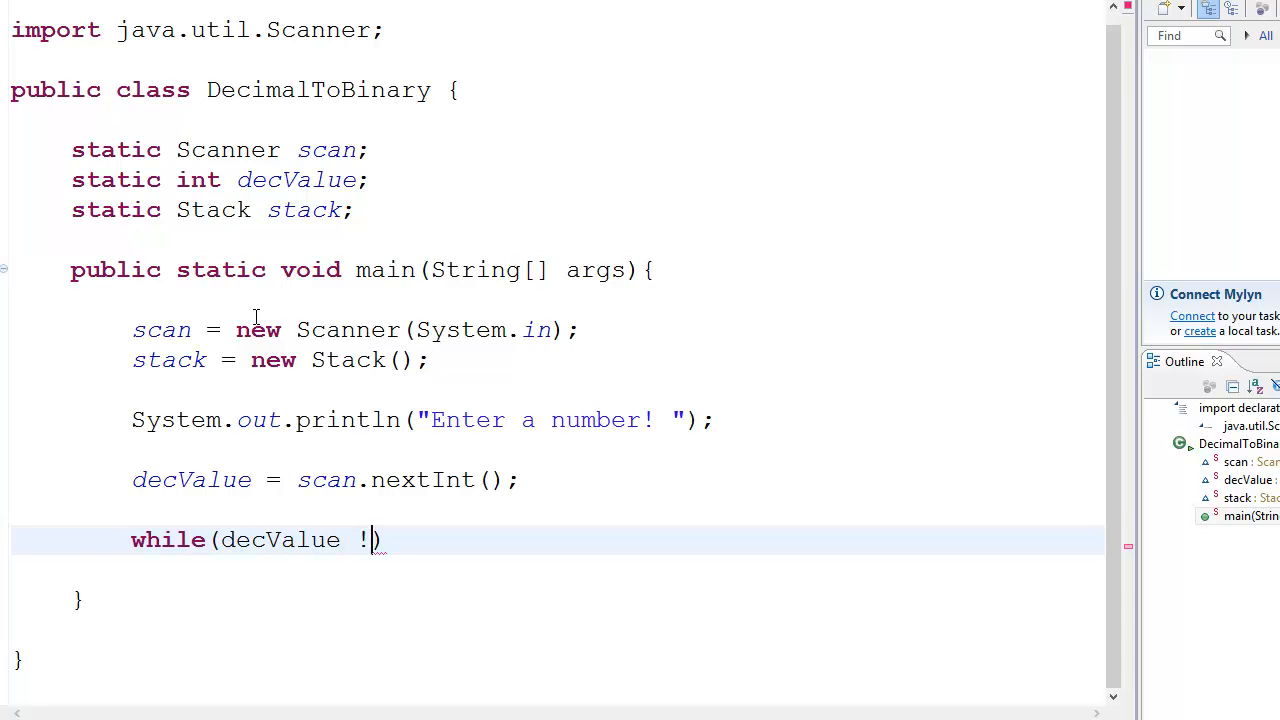
text(= 0){)
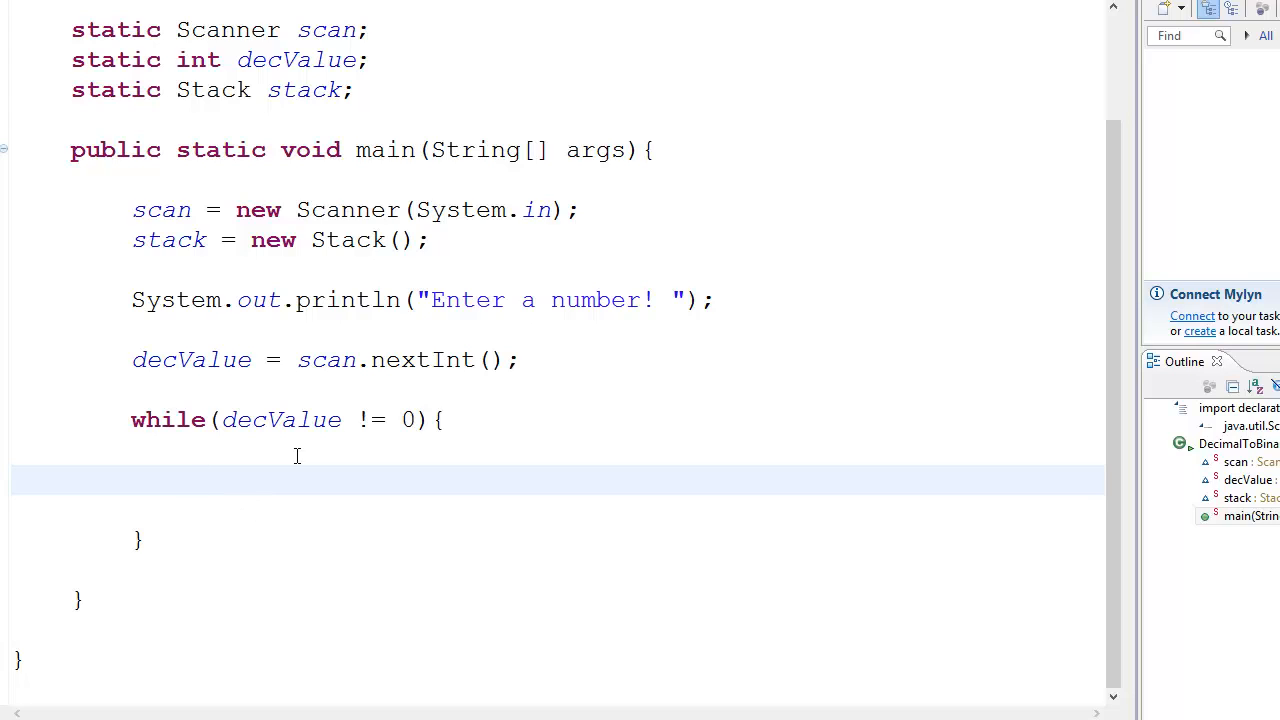
double_click(281, 419)
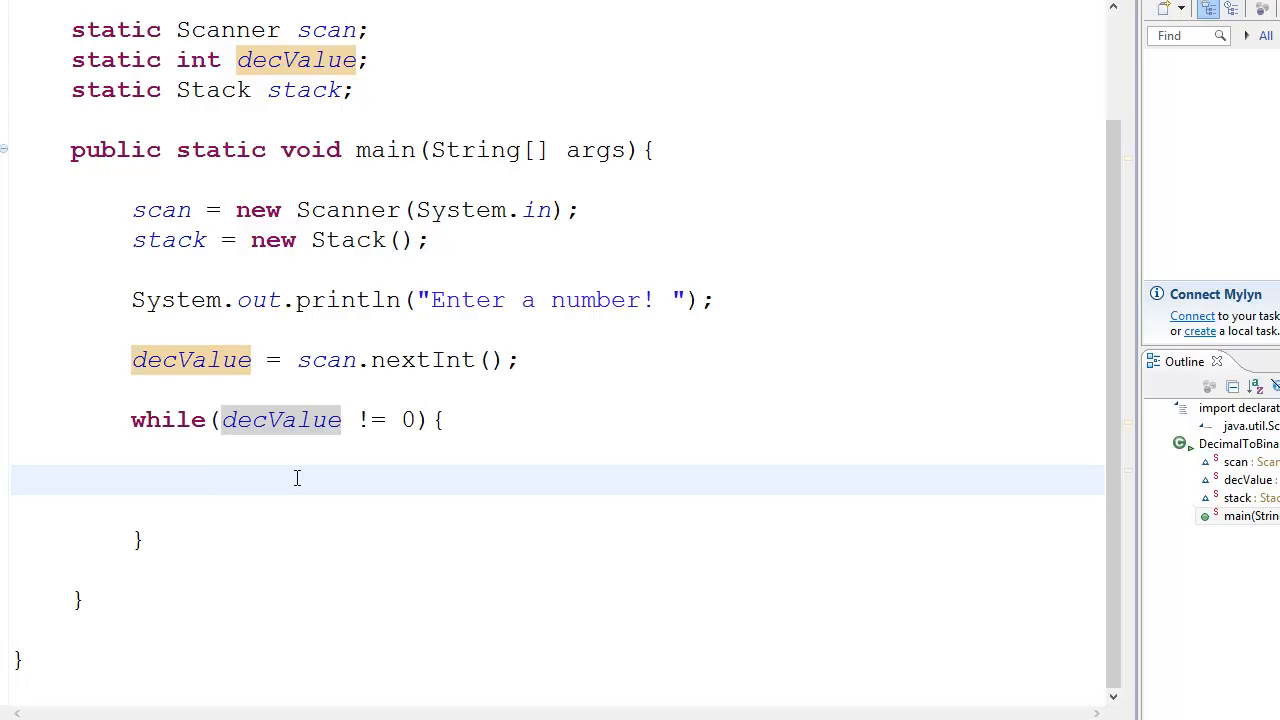
text(stack.push(num);)
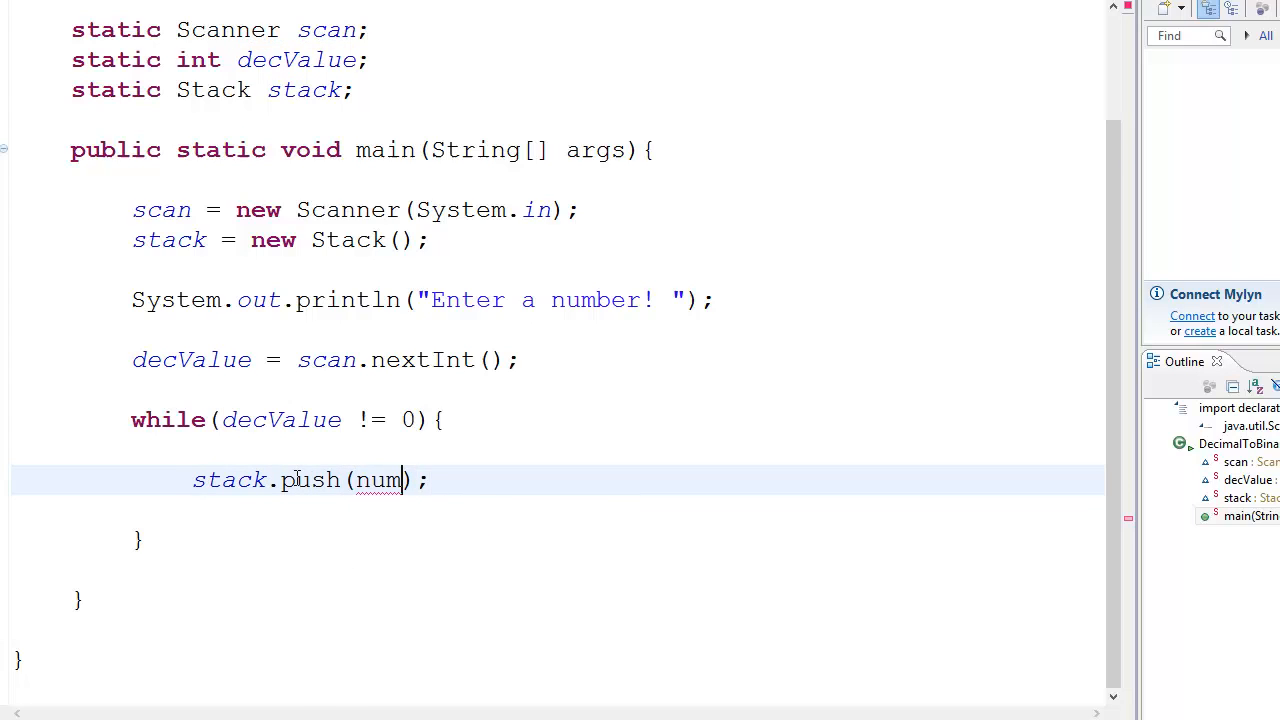
text(decValu)
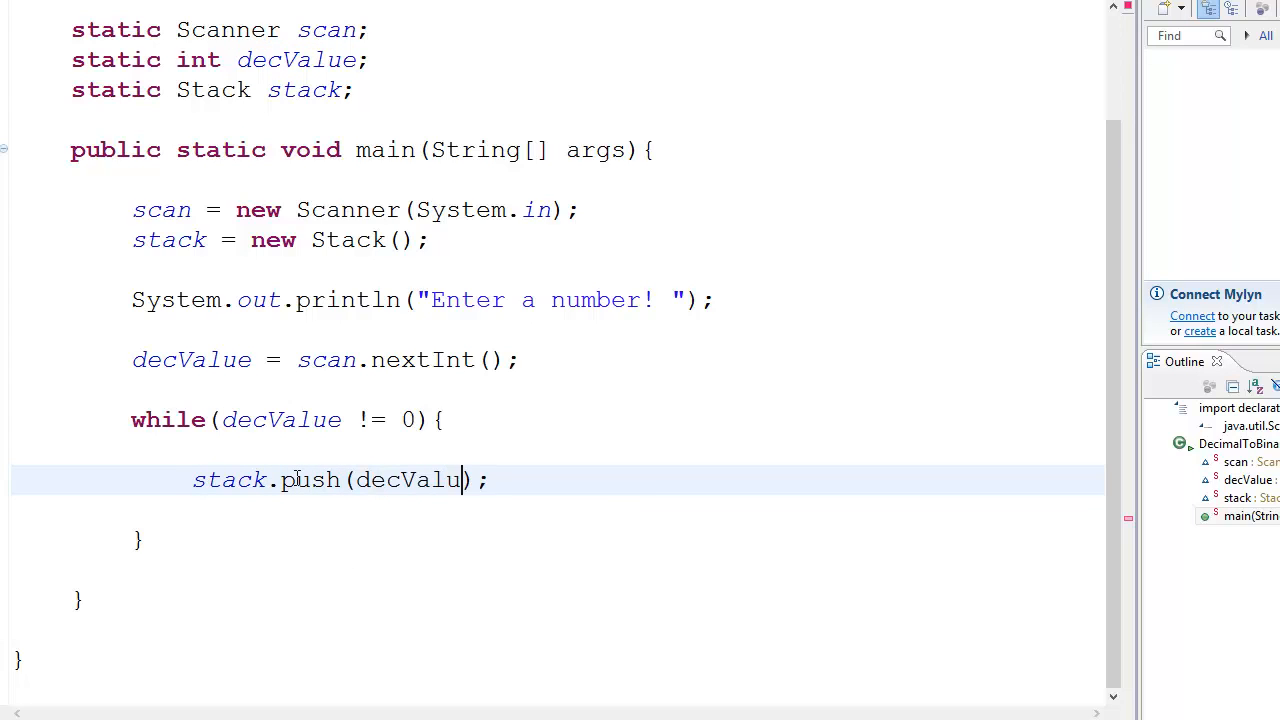
text(e%2)
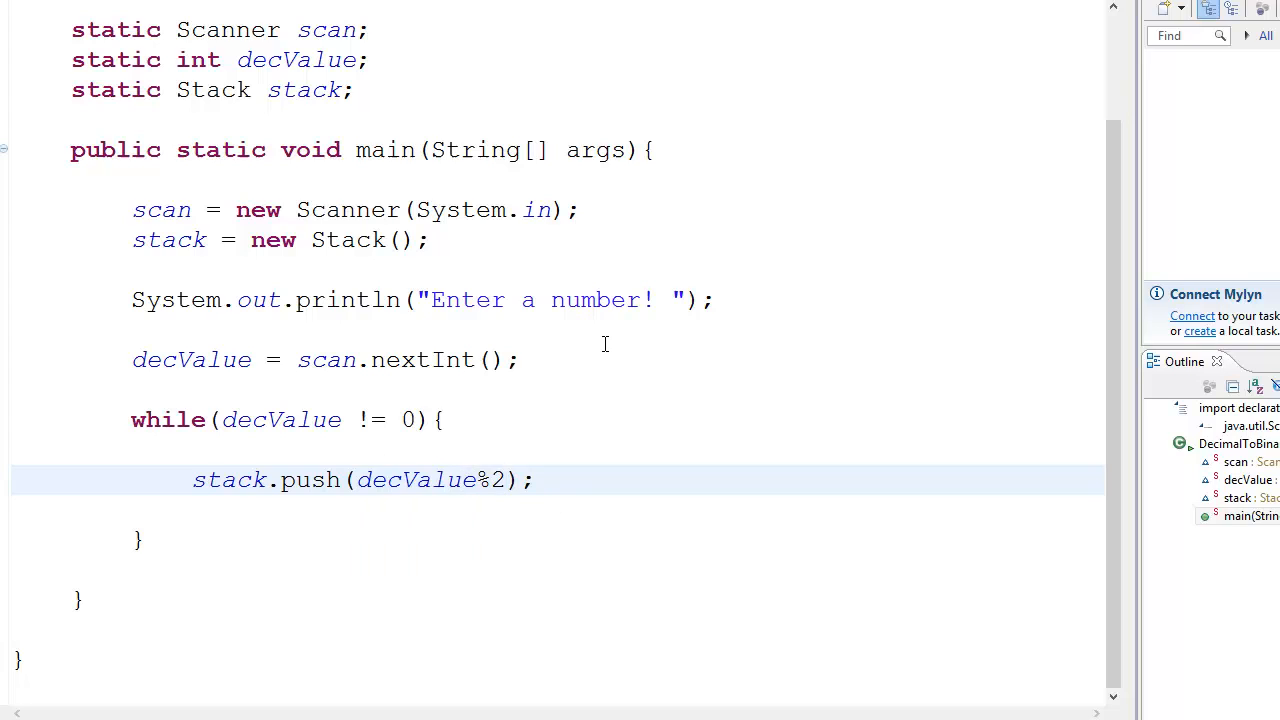
mouse_move(480, 470)
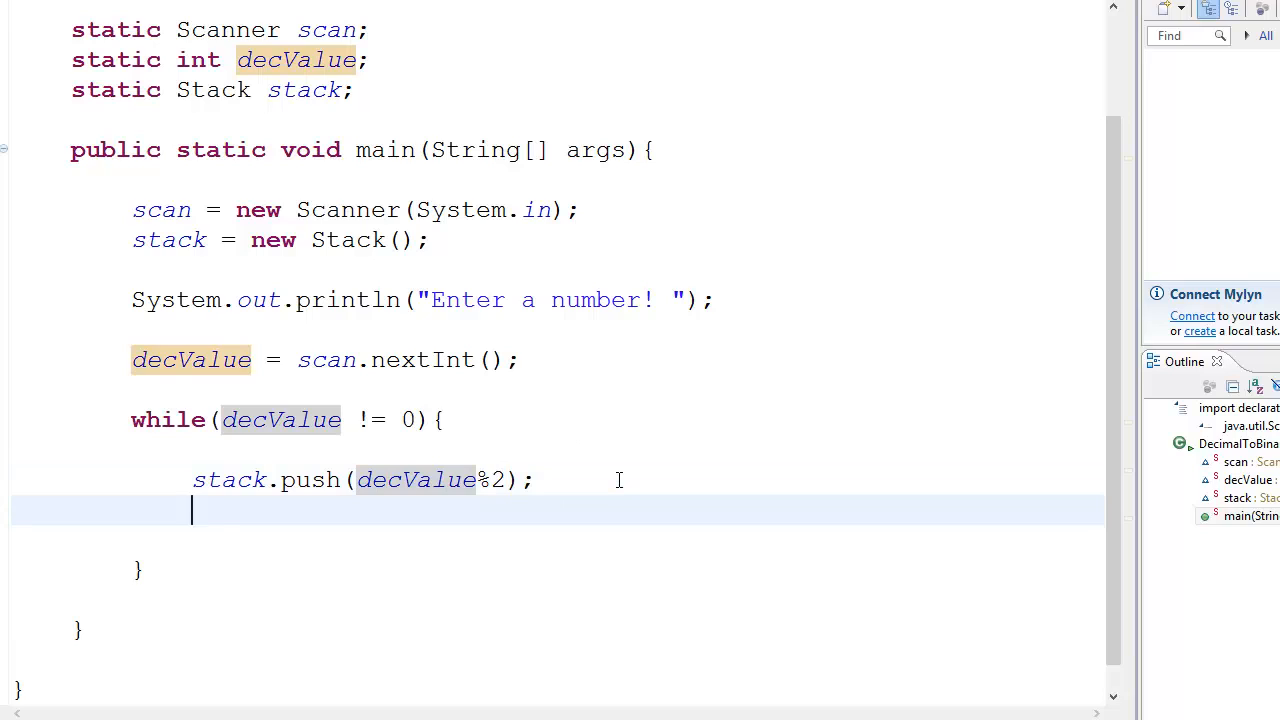
- Halve decValue in the loop body with decValue = decValue/2;
text(decValue)
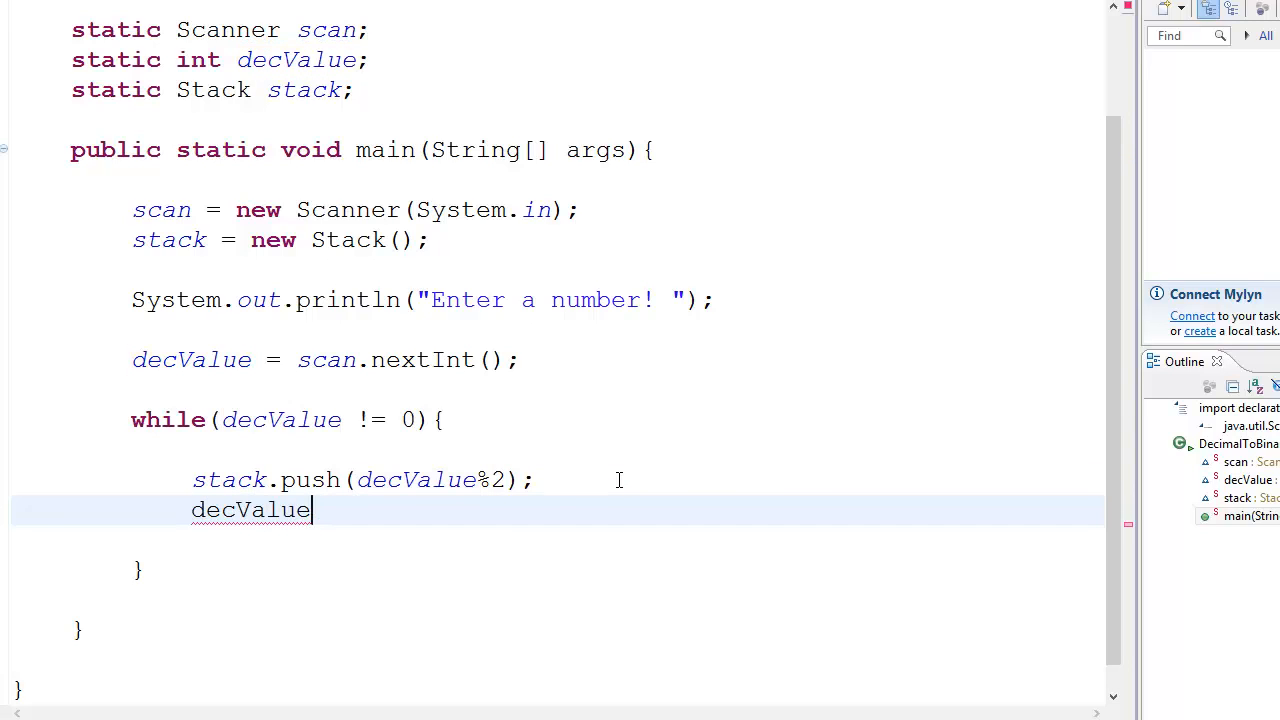
text(" ")
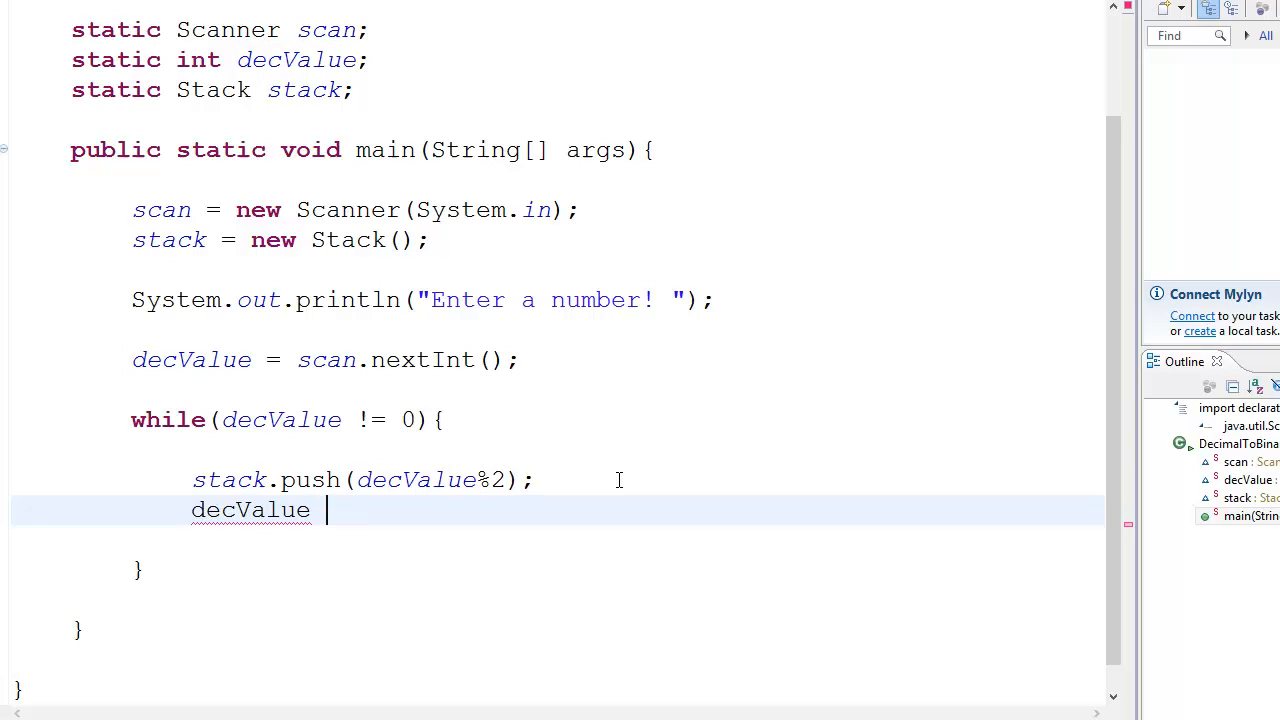
text(= de)
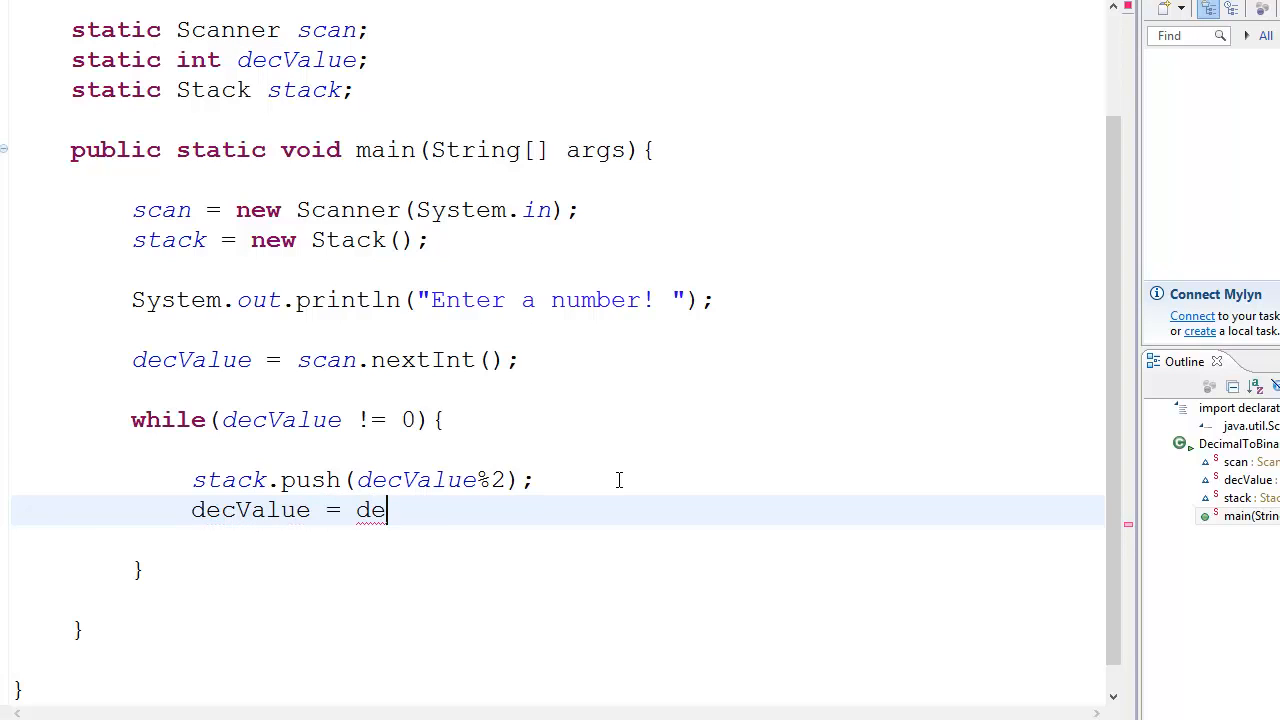
text(cValue)
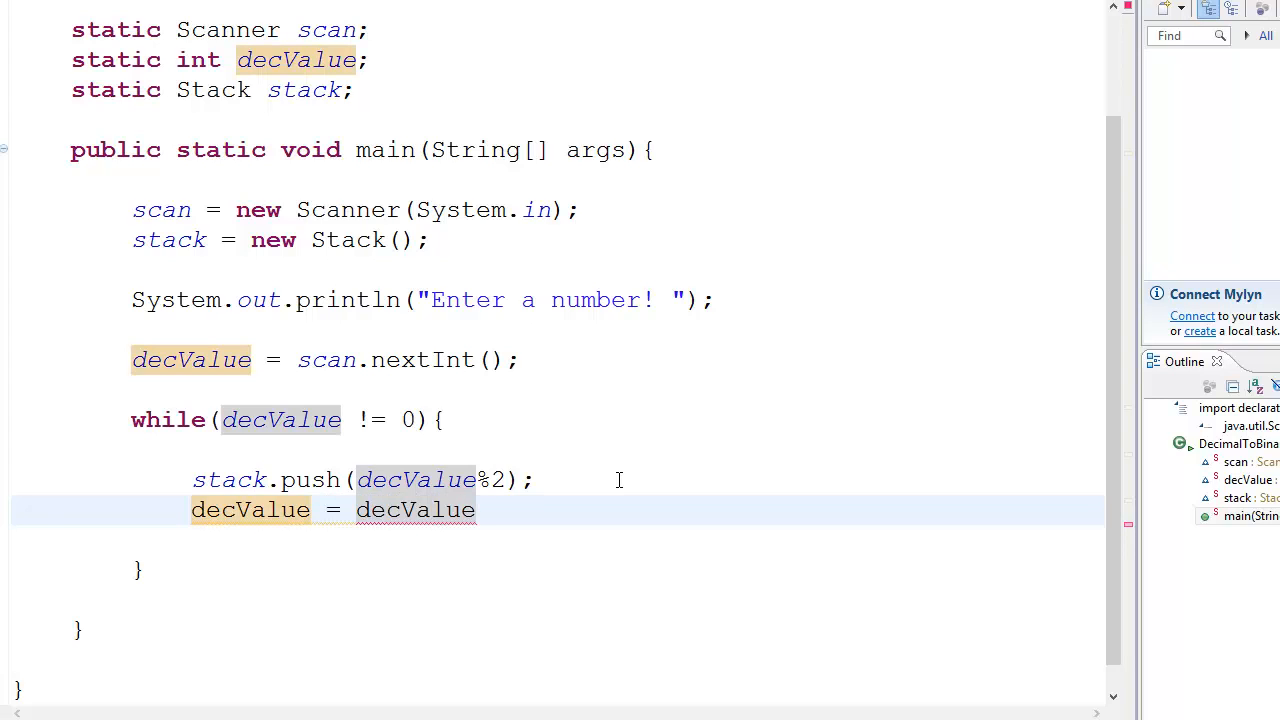
text(/2;)
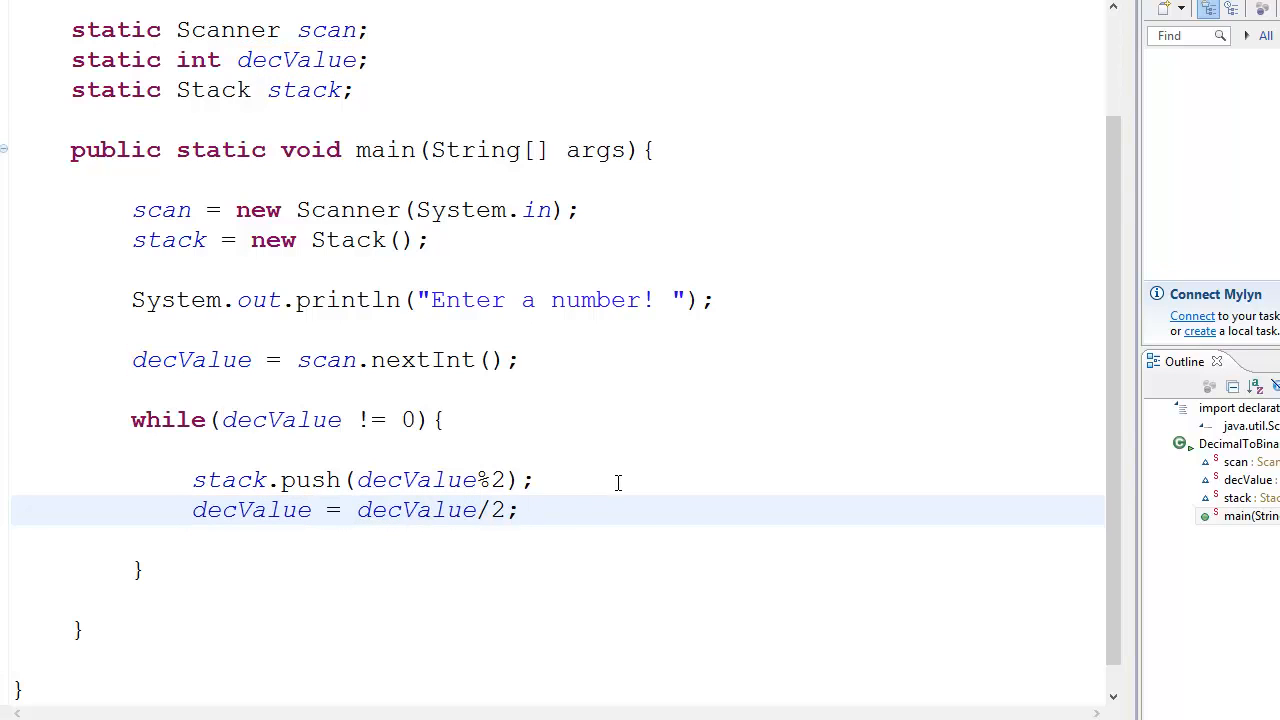
double_click(417, 510)
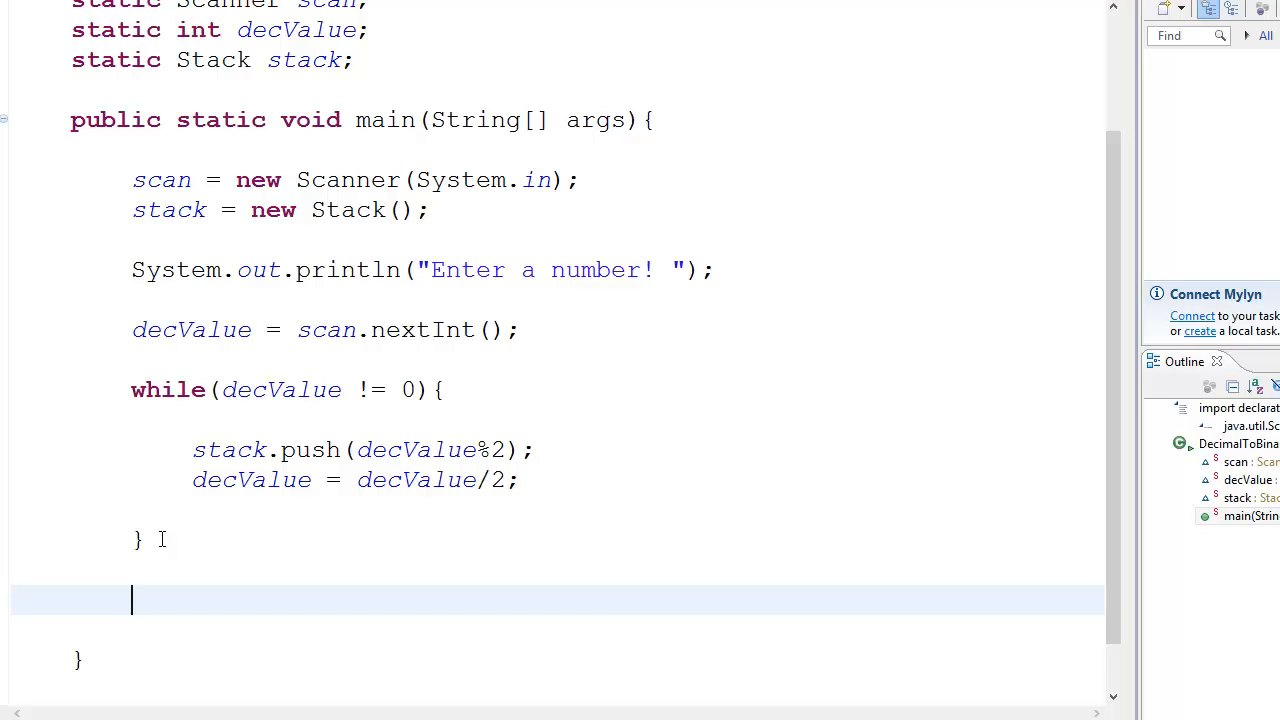
- Add a while loop that runs until stack.isStackEmpty() is true
text(while)
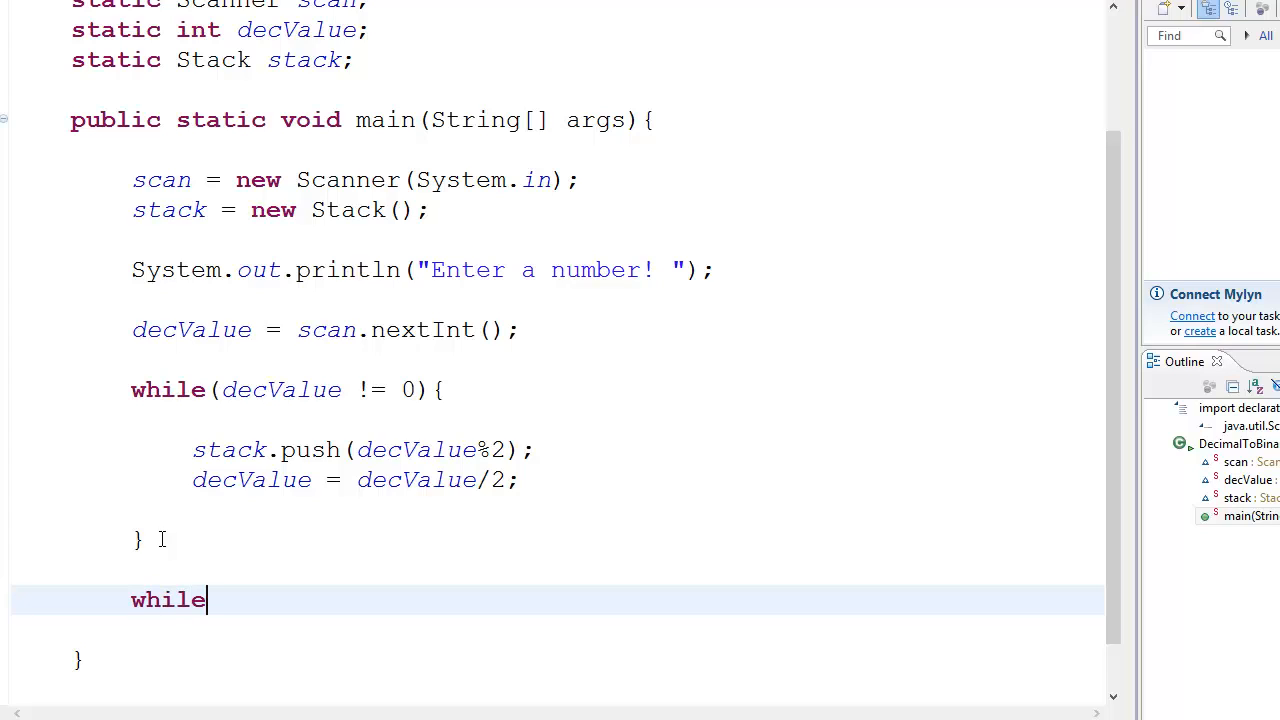
text(())
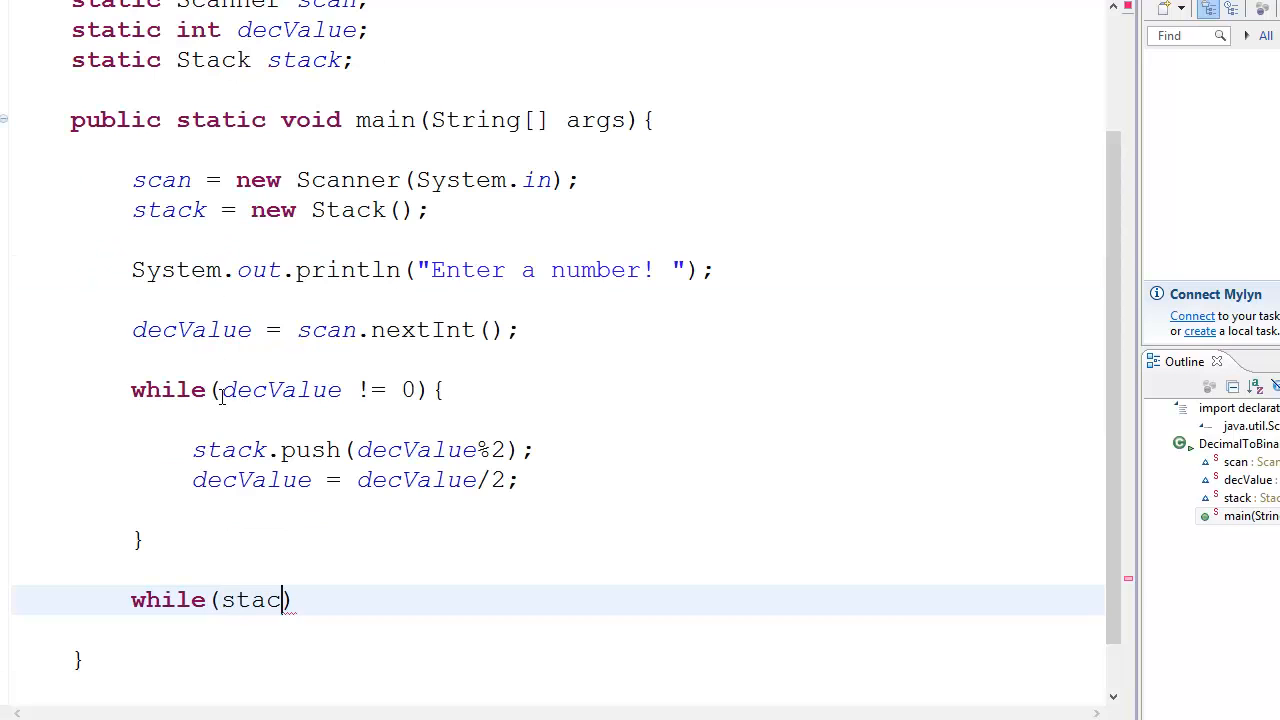
text(.isStackEmpty())
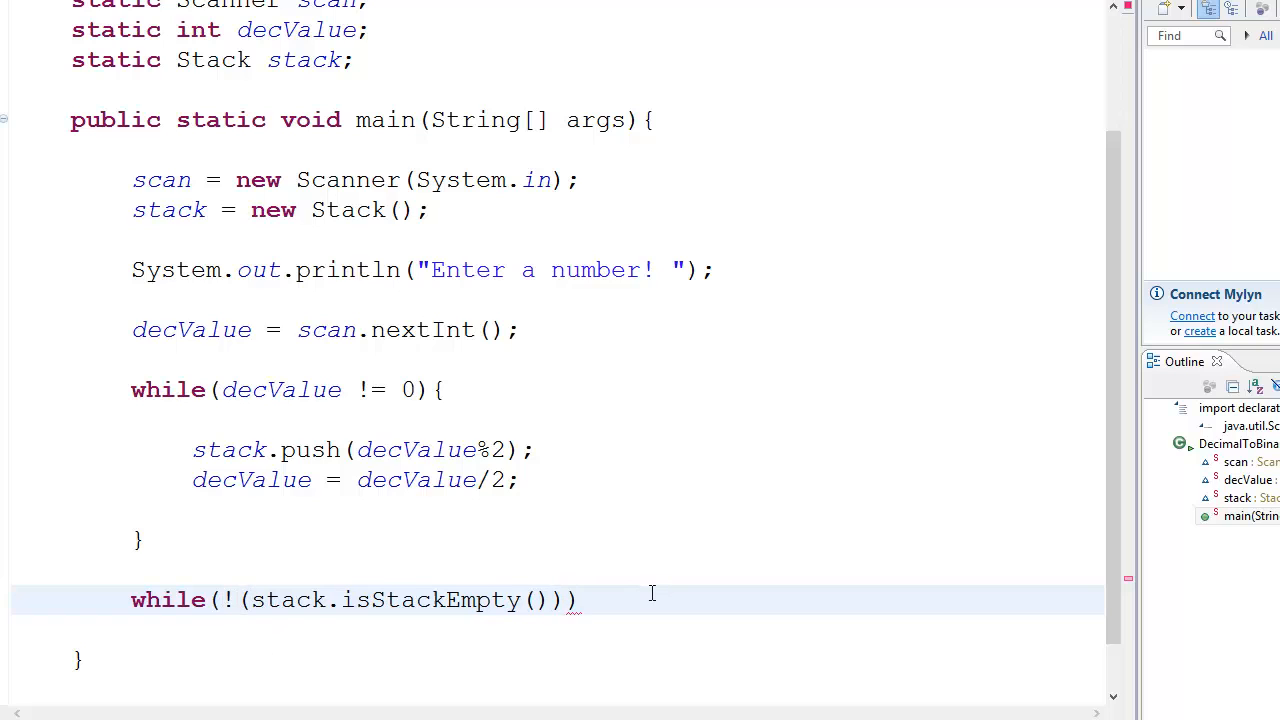
text({)
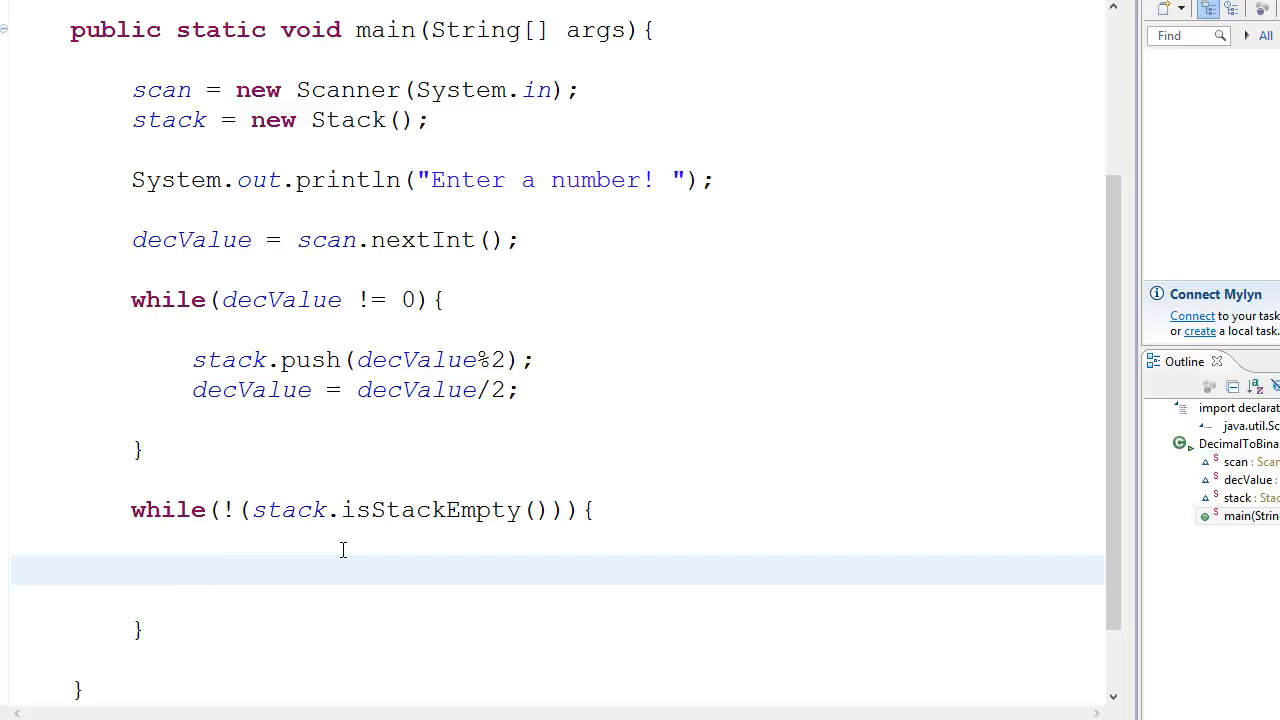
- Start a System.out.print(stack.pop()) call inside the new loop body
click(192, 570)
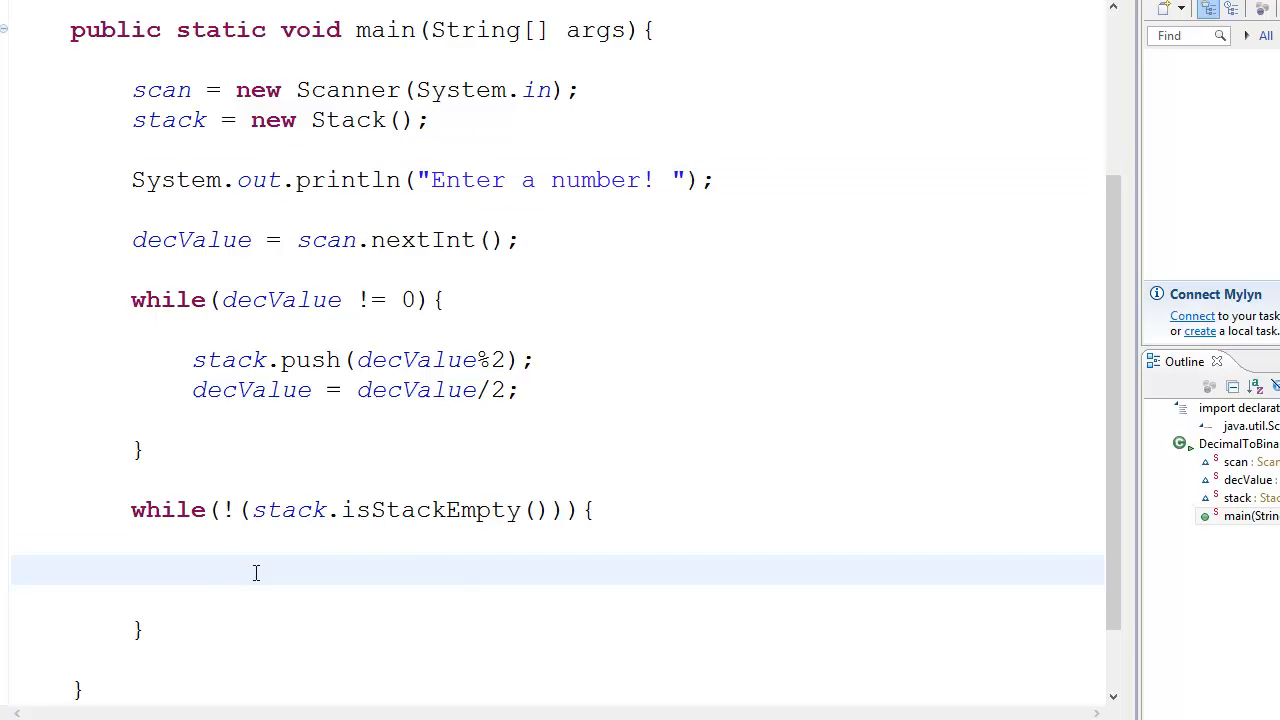
text(System.out.print();)
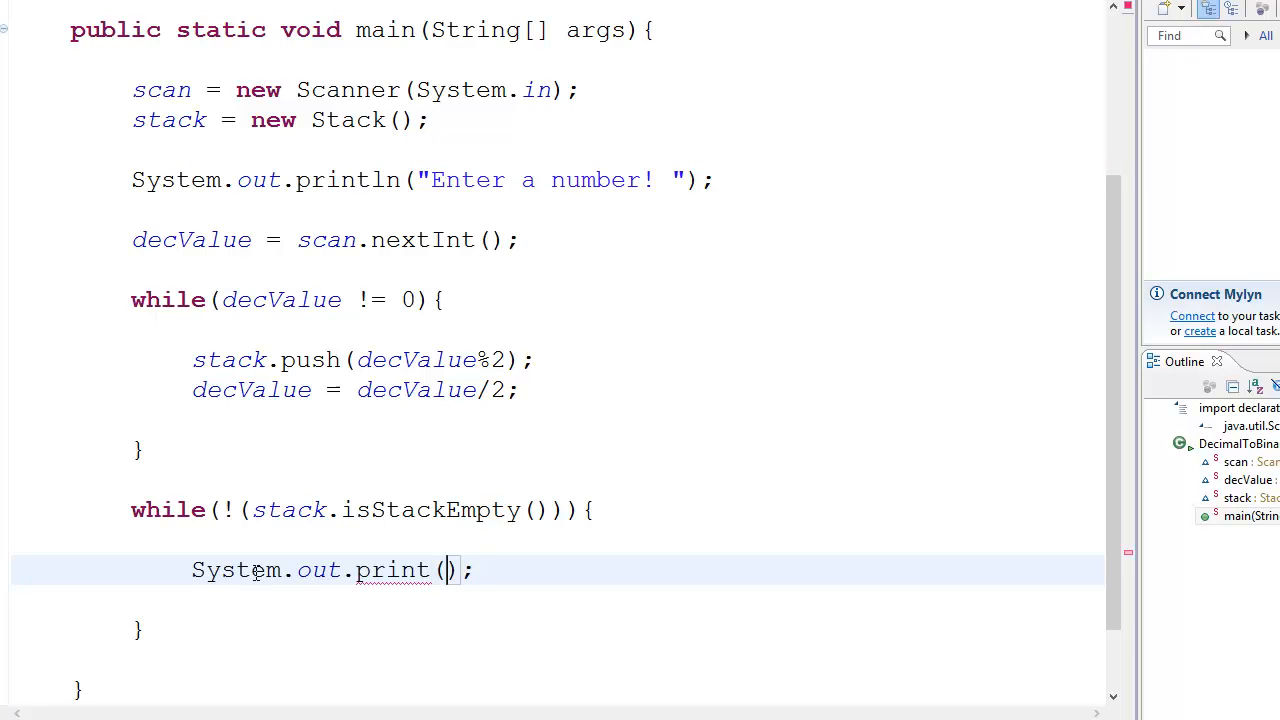
text(stack)
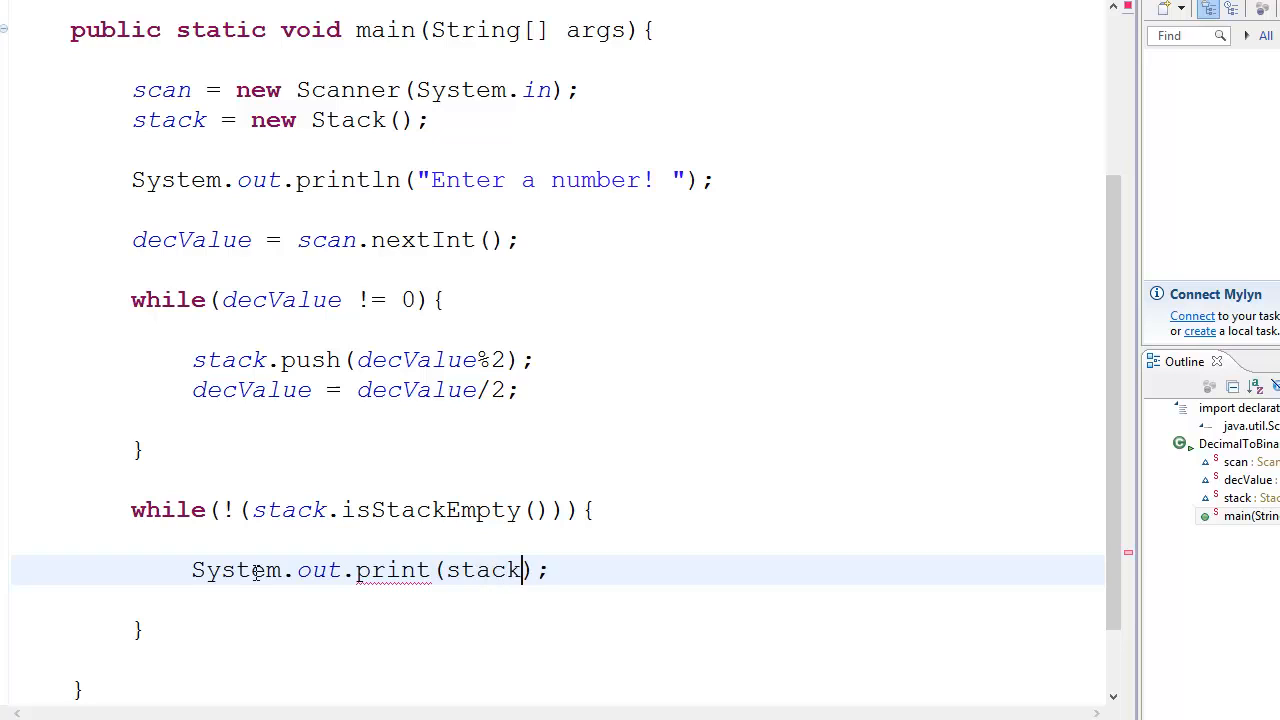
text(.po)
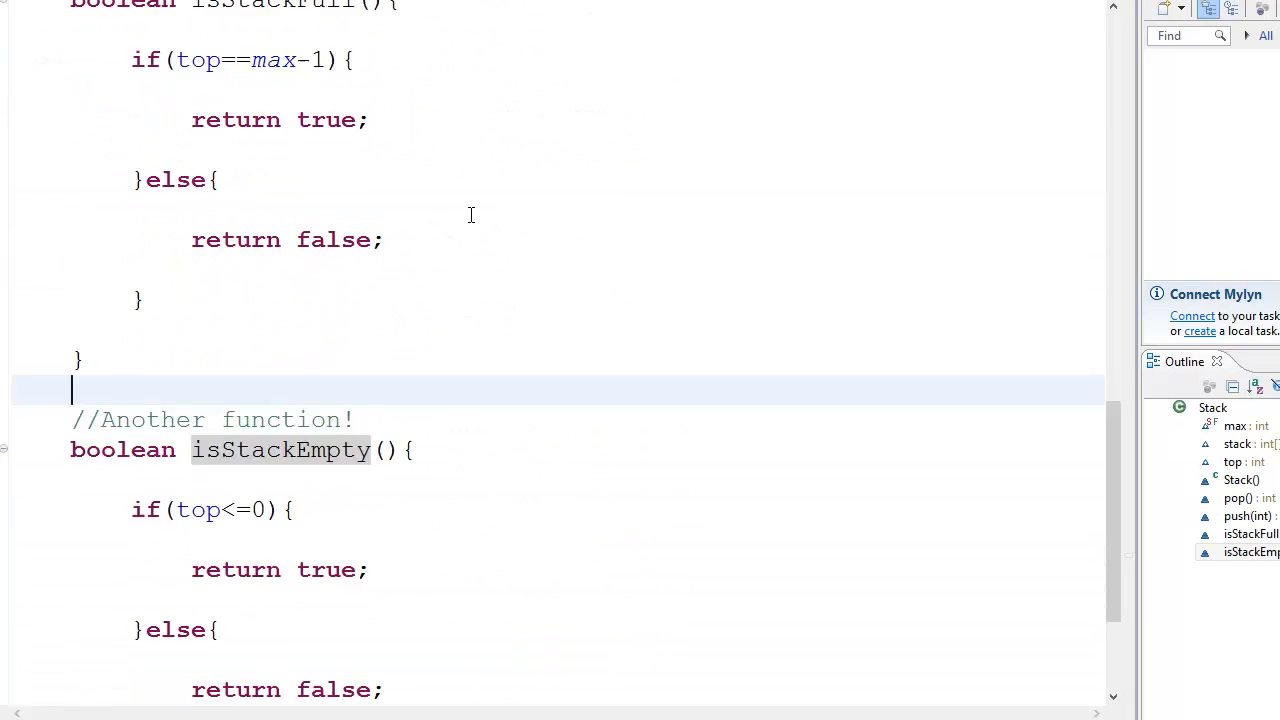
- Scroll up in DecimalToBinary to the print line before the popping loop
scroll(up, 3)
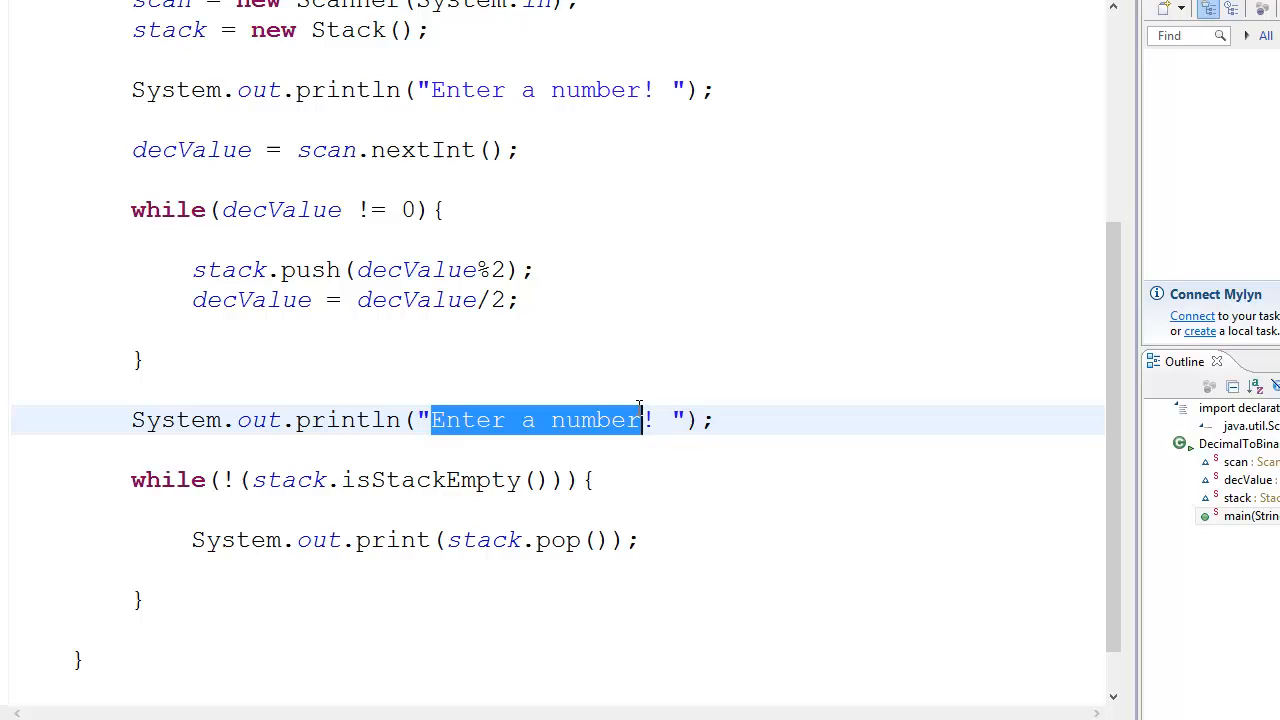
- Replace the copied prompt text with "The binary value is"
text(The bina)
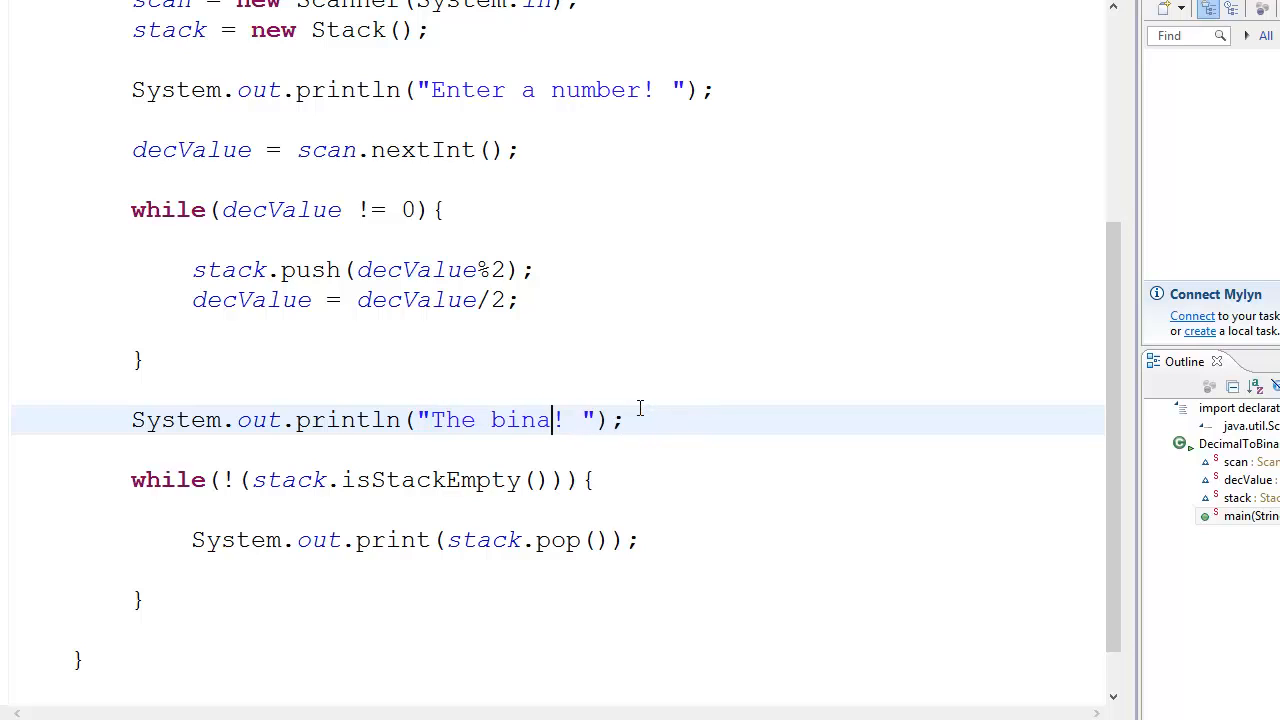
text(ry value)
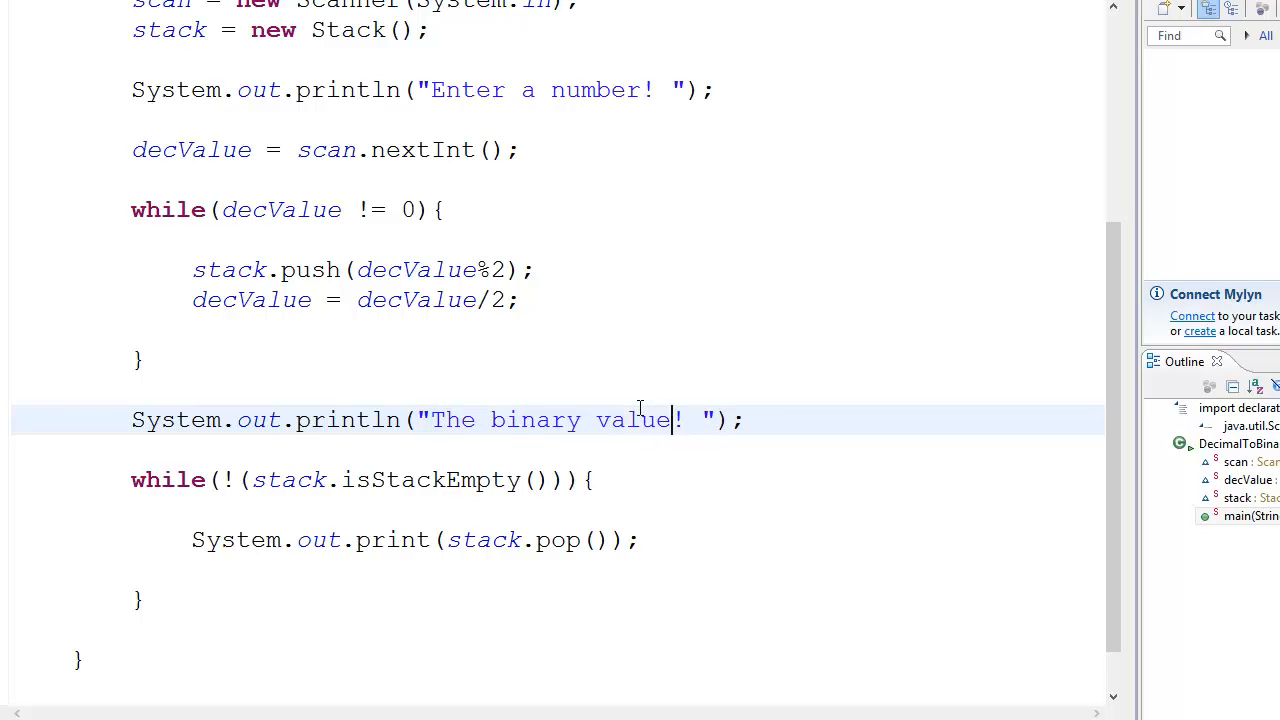
text(is)
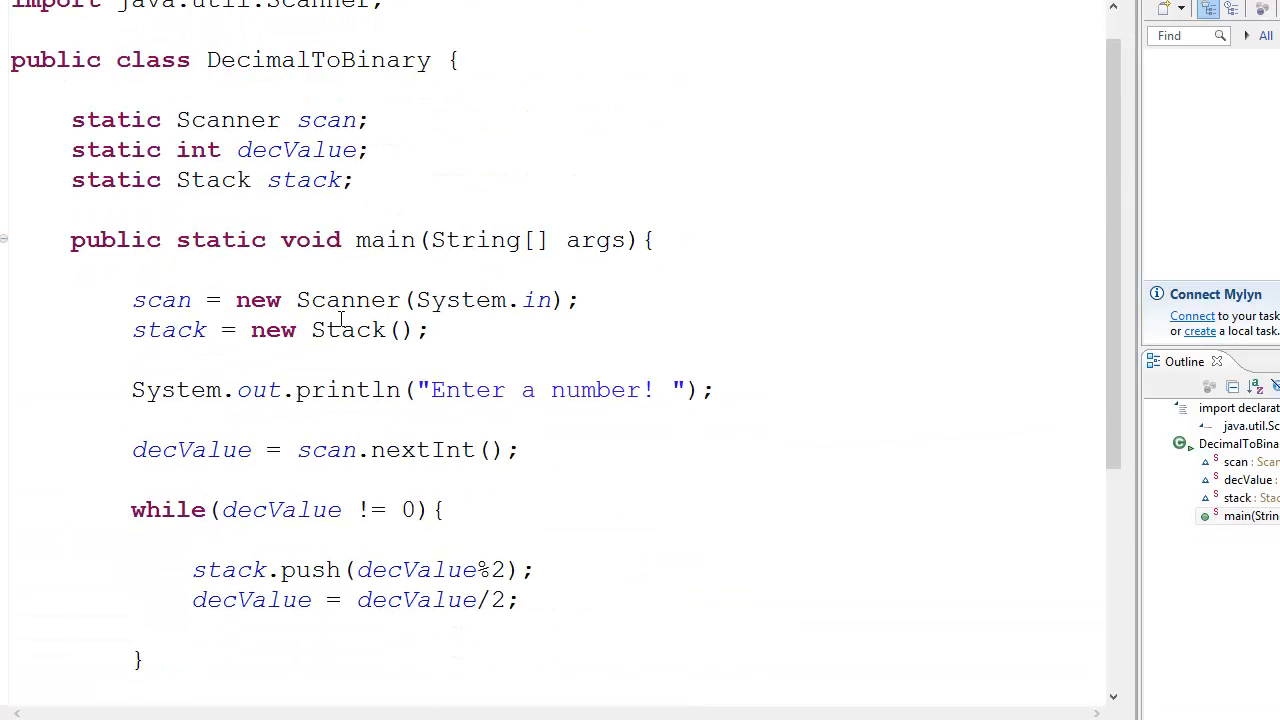
scroll(down, 3)
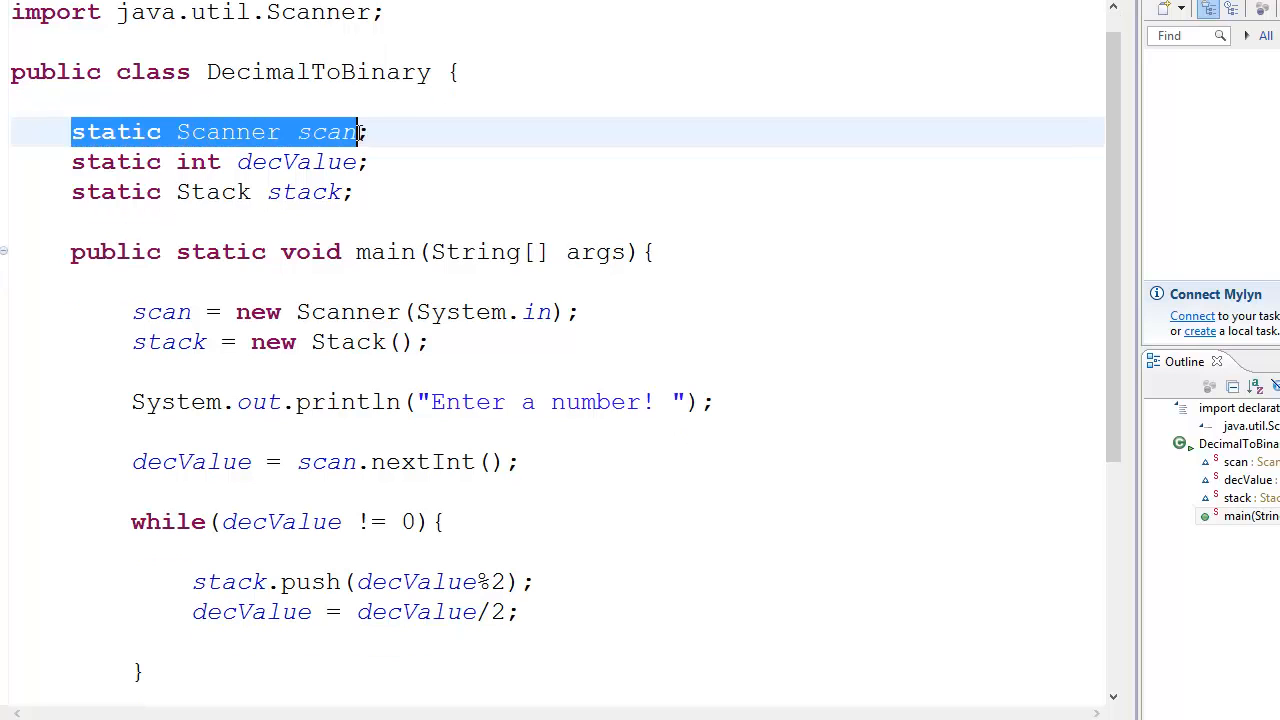
click(188, 131)
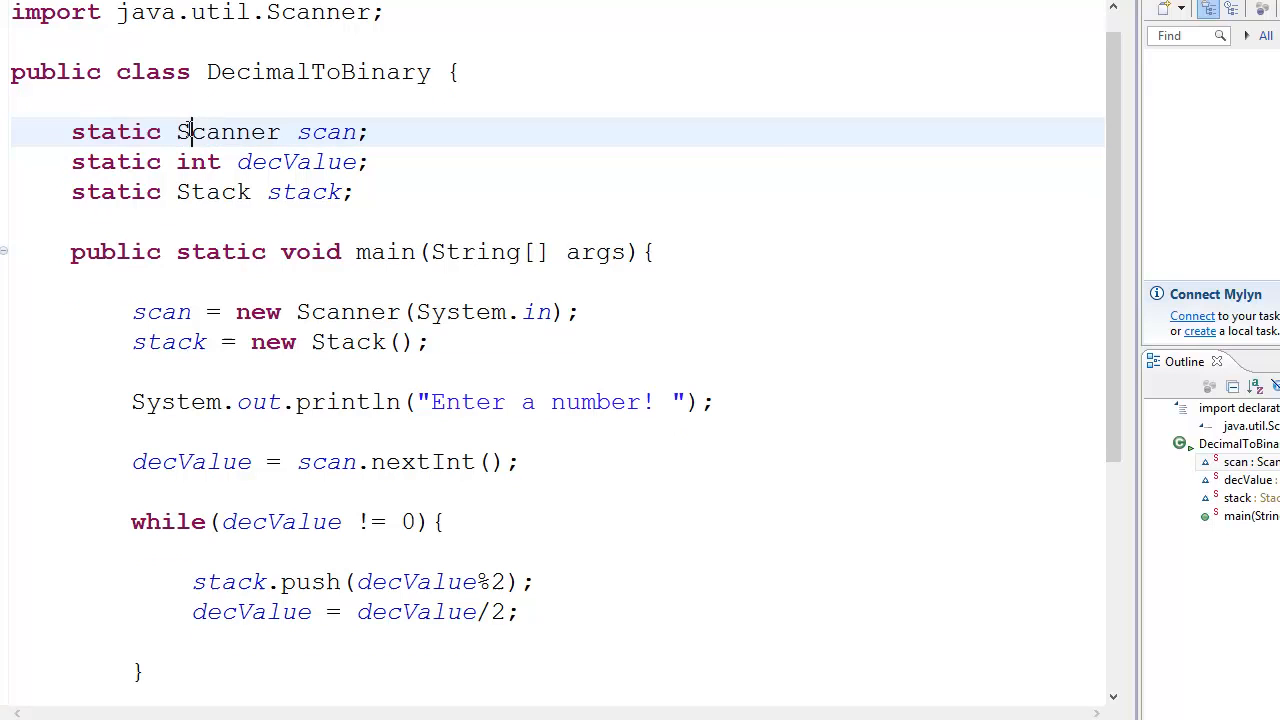
double_click(227, 131)
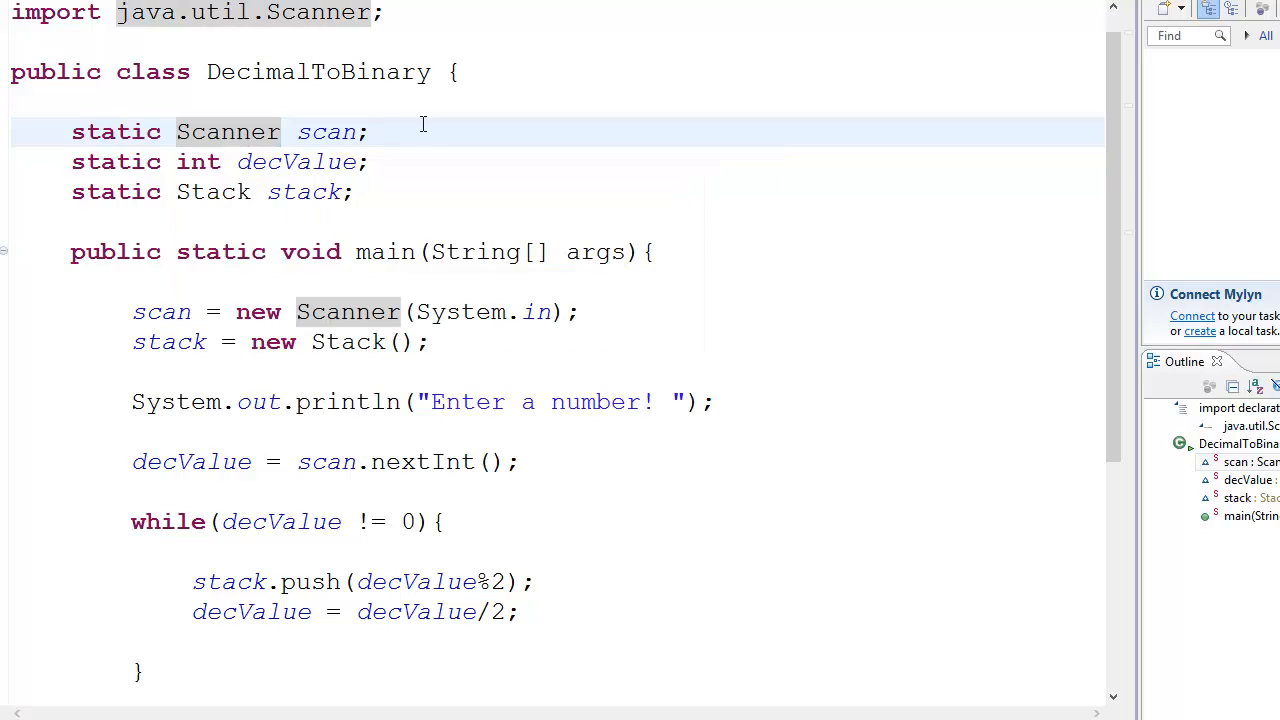
mouse_move(205, 142)
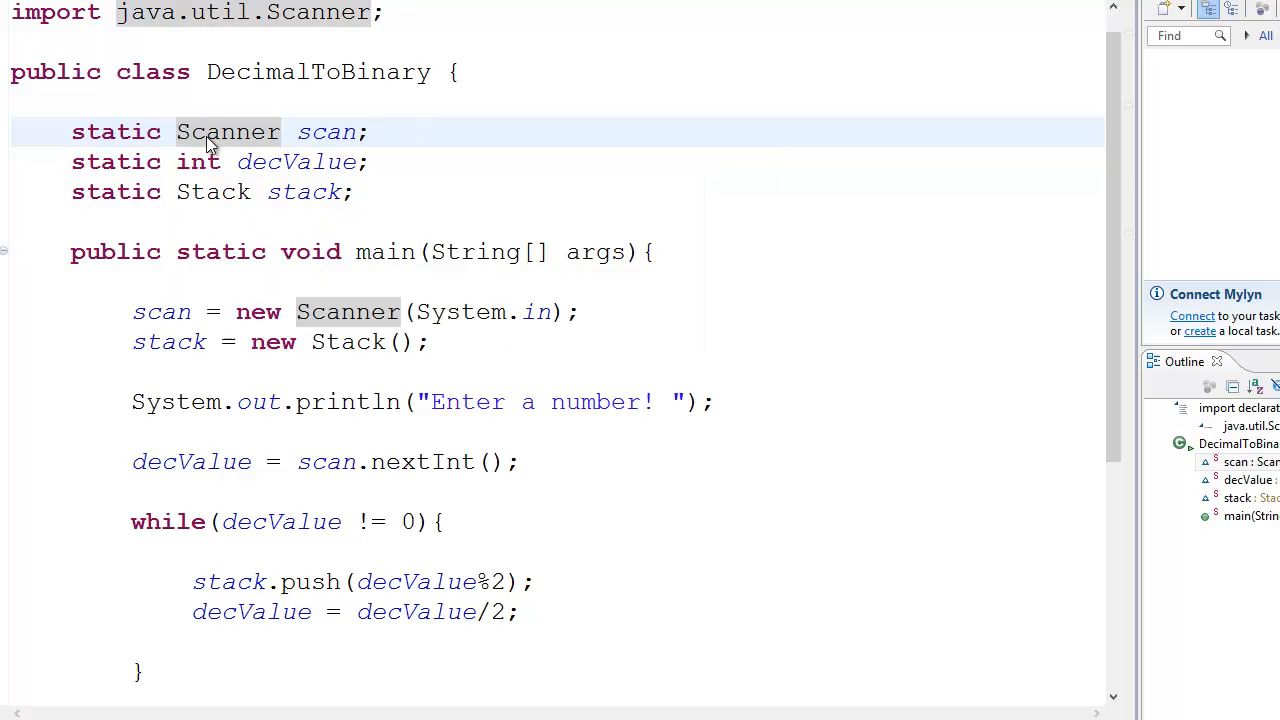
scroll(down, 3)
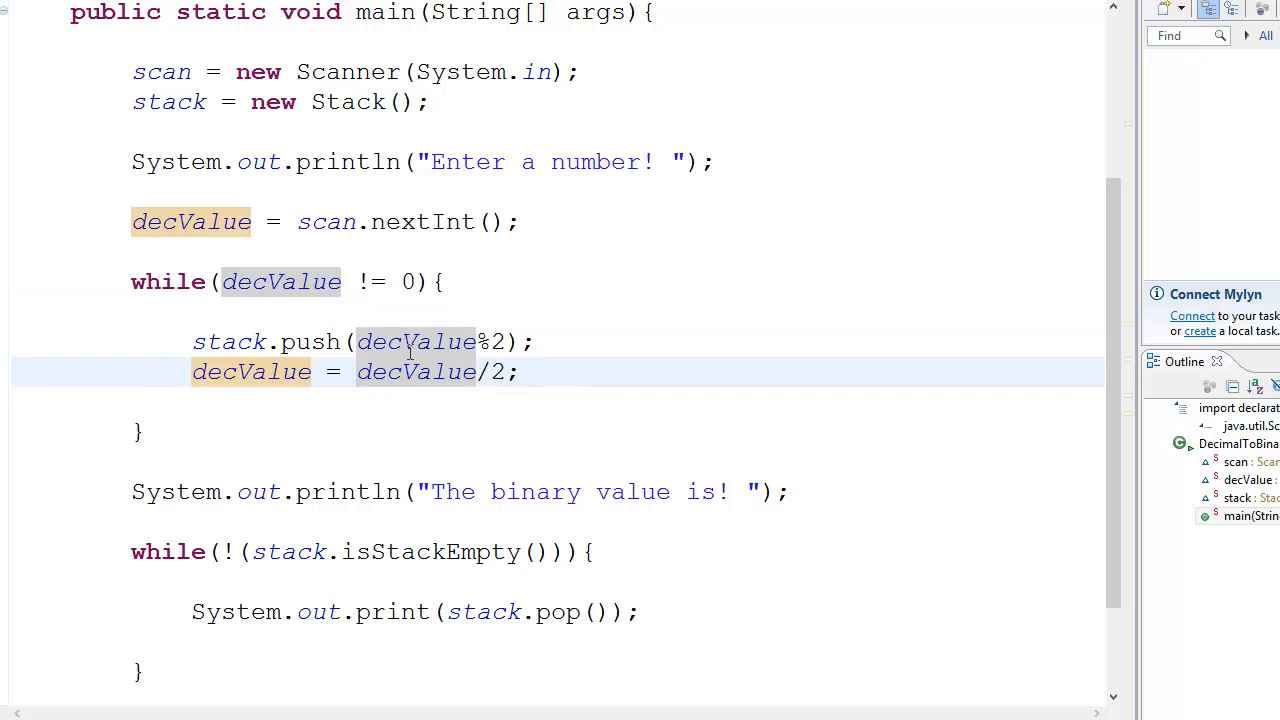
scroll(down, 3)
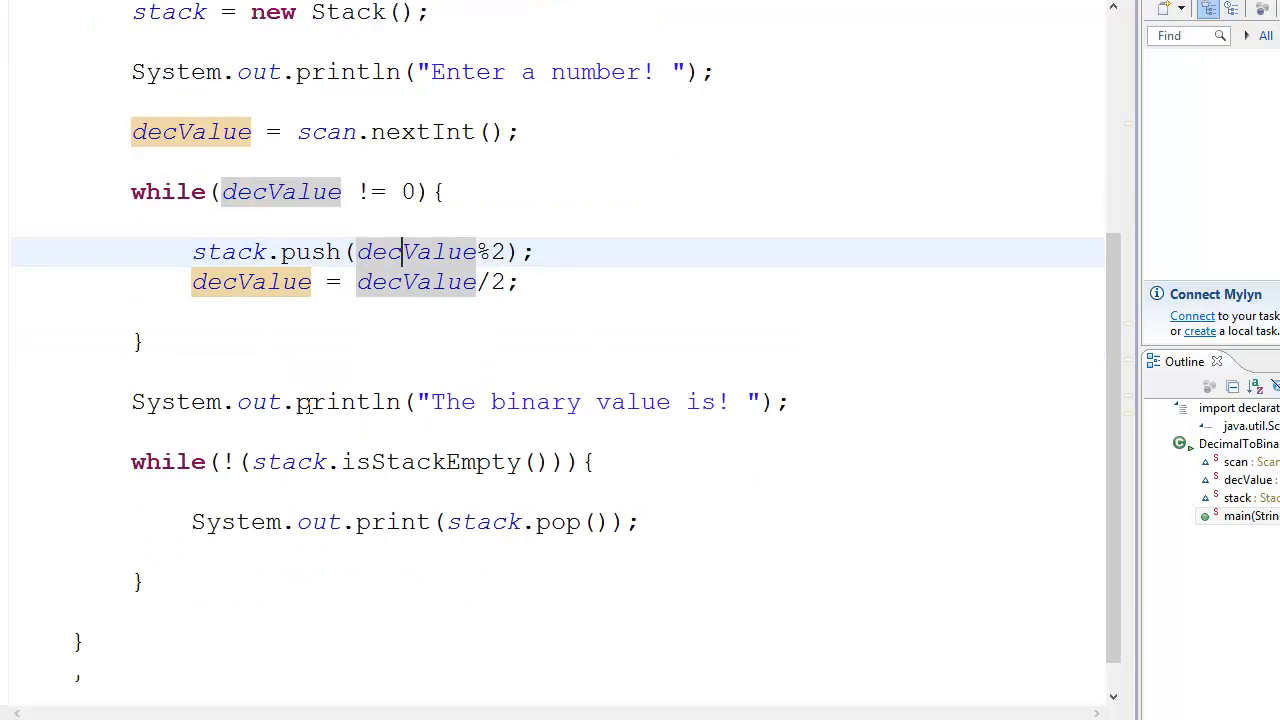